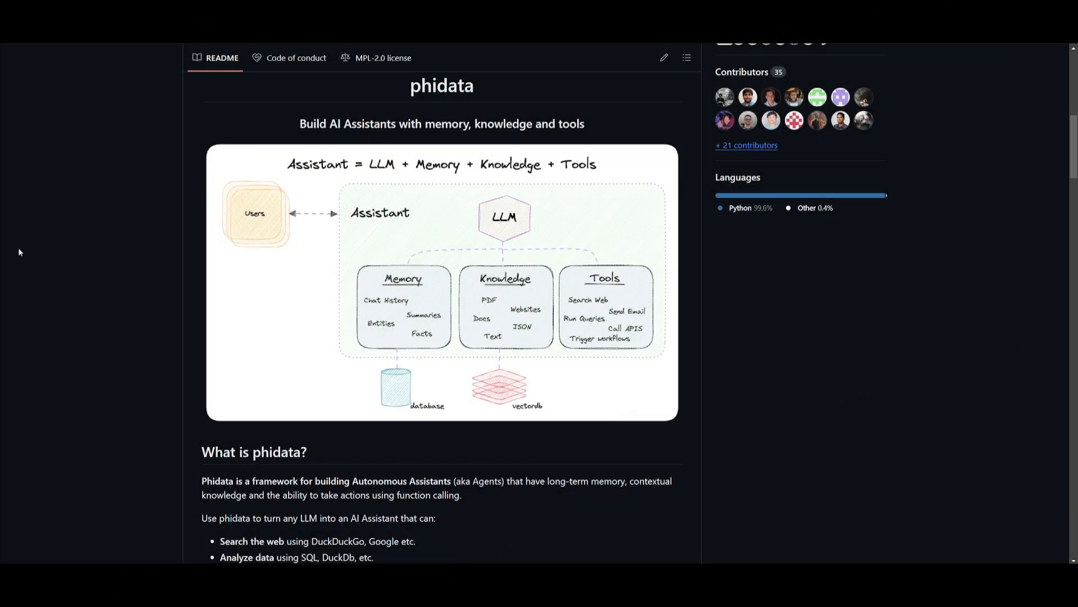
{"action": "mouse_move", "coordinate": [64, 243]}
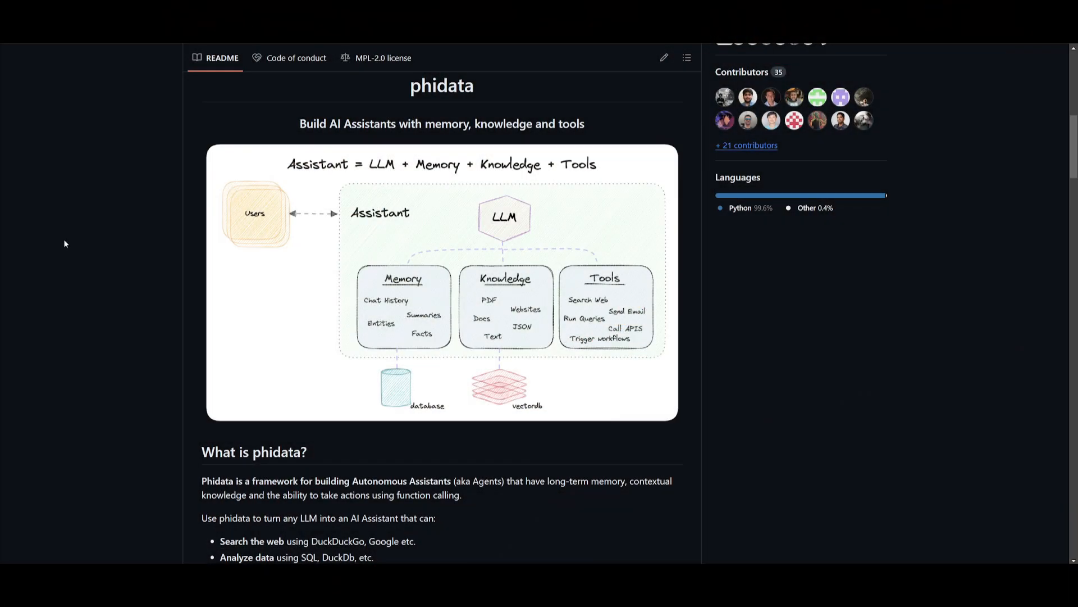
Step: Scroll the LLM OS material, view the intro to LLMs talk, then return to the AWS diagram
{"action": "scroll", "scroll_direction": "down", "scroll_amount": 3}
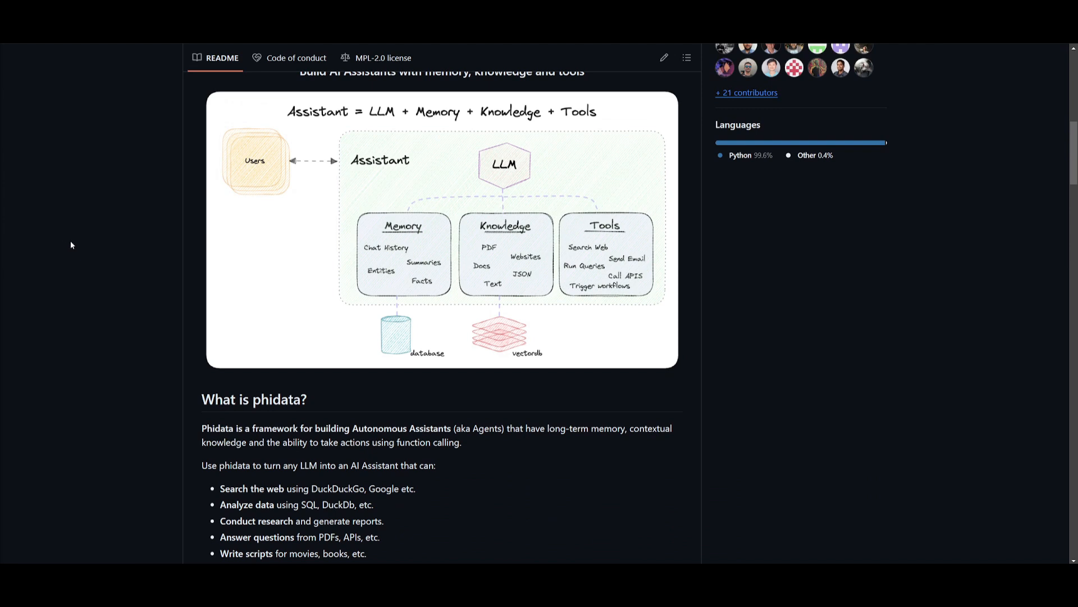
{"action": "scroll", "scroll_direction": "down", "scroll_amount": 3}
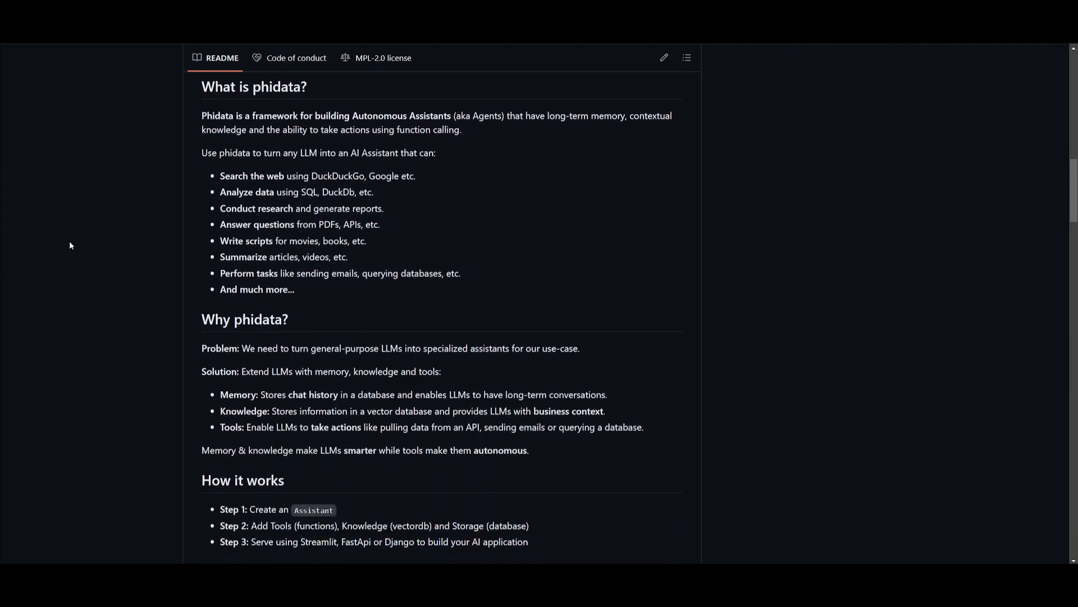
{"action": "scroll", "scroll_direction": "down", "scroll_amount": 3}
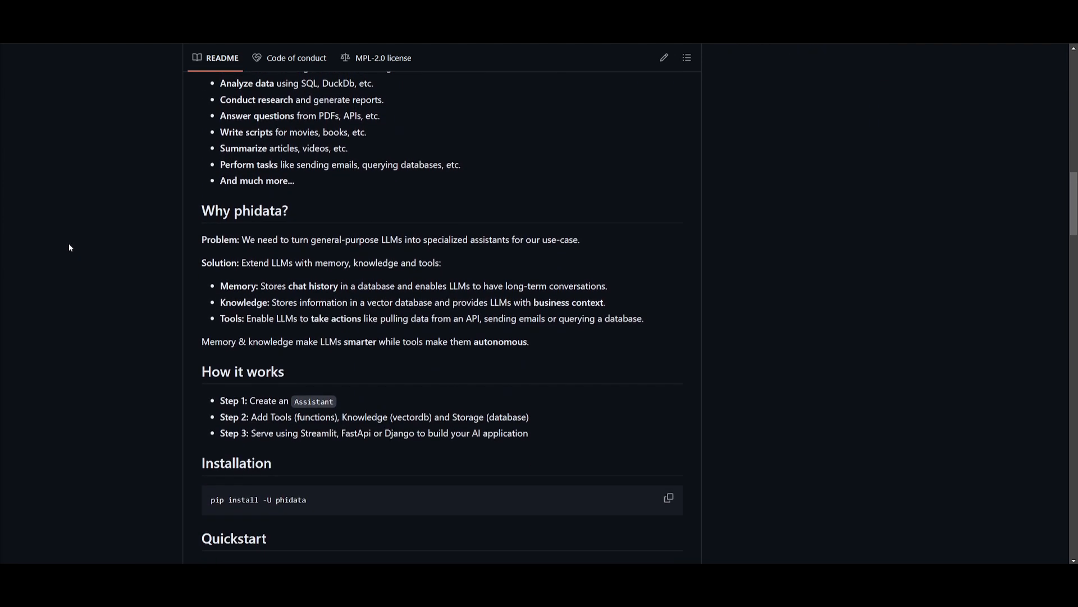
{"action": "scroll", "scroll_direction": "down", "scroll_amount": 3}
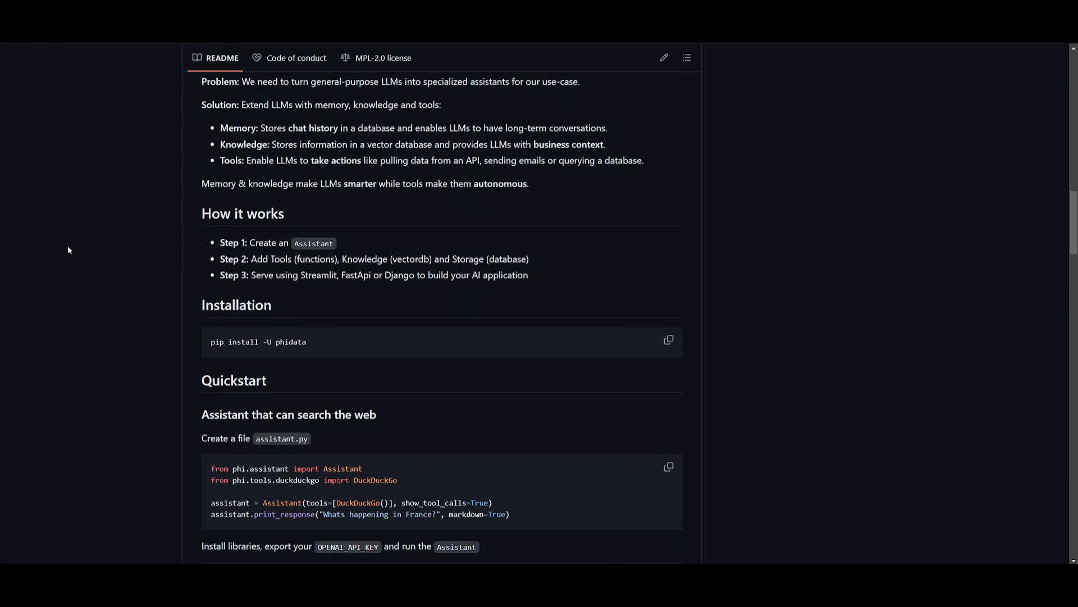
{"action": "scroll", "scroll_direction": "down", "scroll_amount": 3}
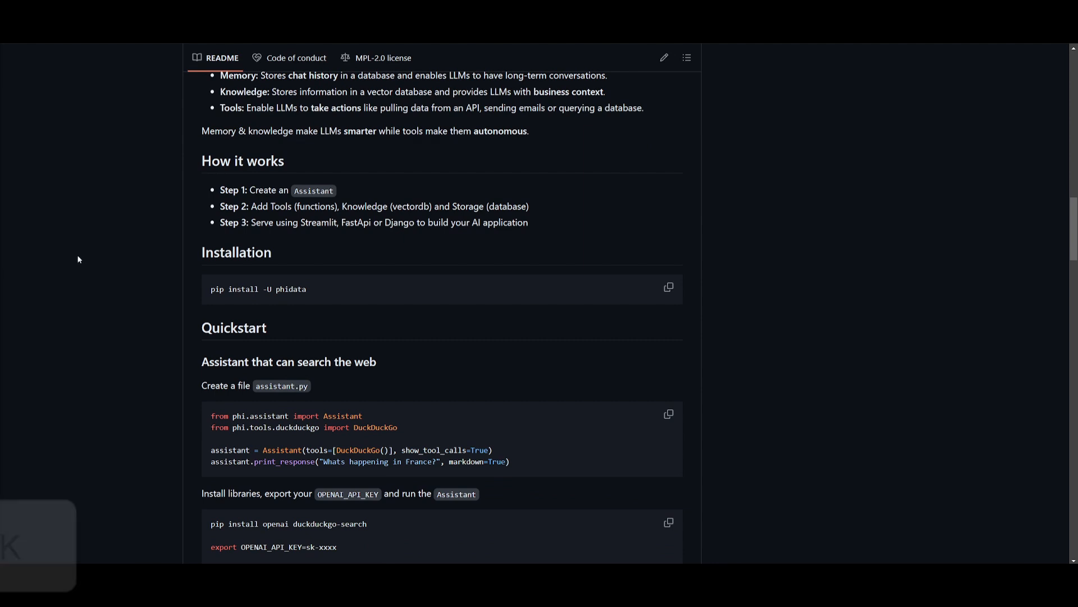
{"action": "scroll", "scroll_direction": "down", "scroll_amount": 3}
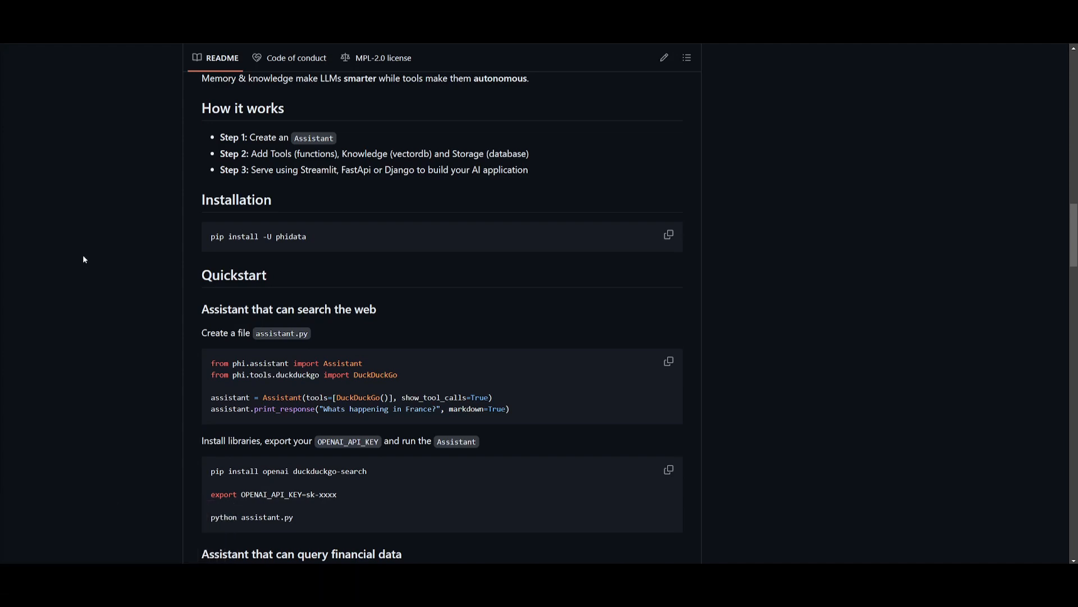
{"action": "mouse_move", "coordinate": [78, 282]}
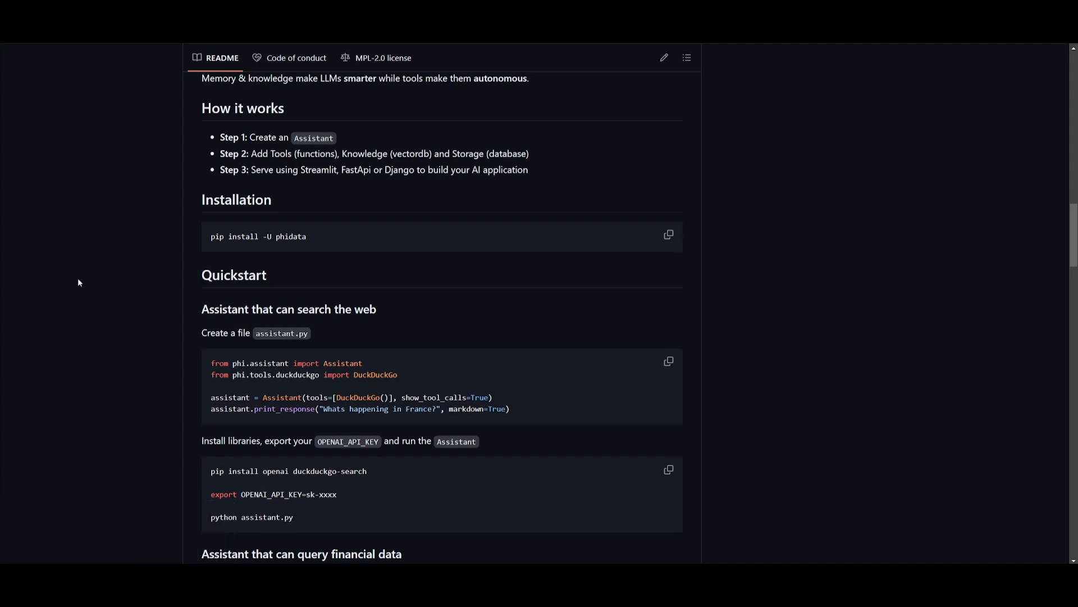
{"action": "mouse_move", "coordinate": [92, 275]}
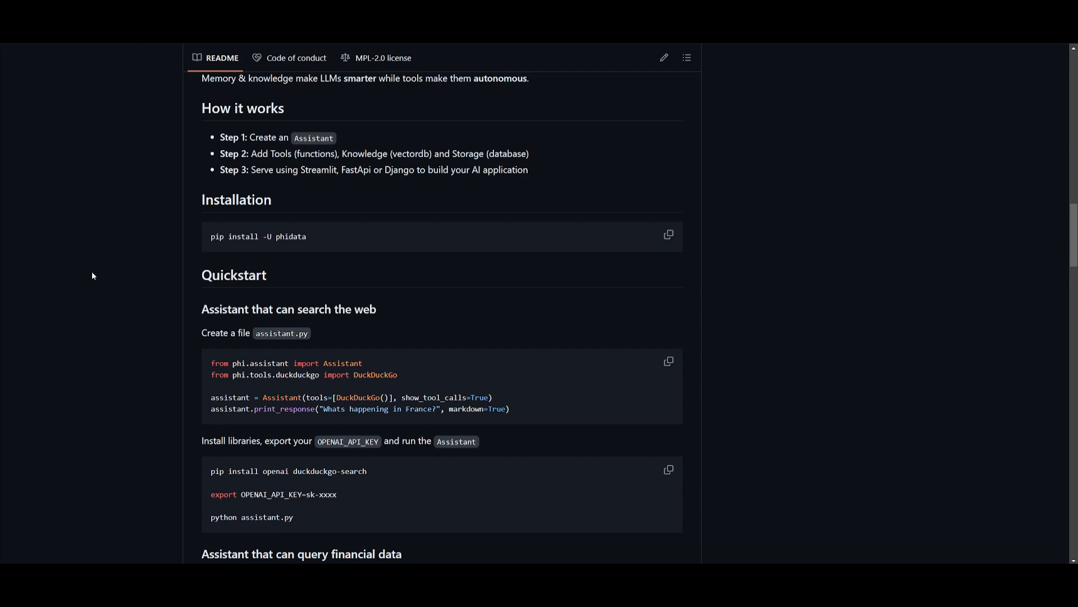
{"action": "mouse_move", "coordinate": [94, 268]}
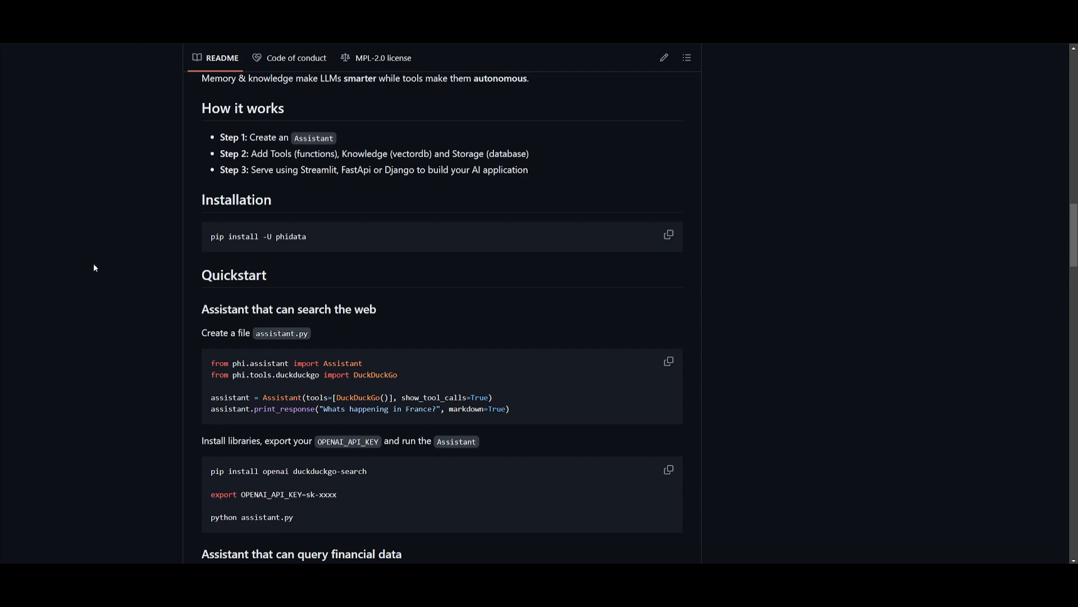
{"action": "mouse_move", "coordinate": [90, 272]}
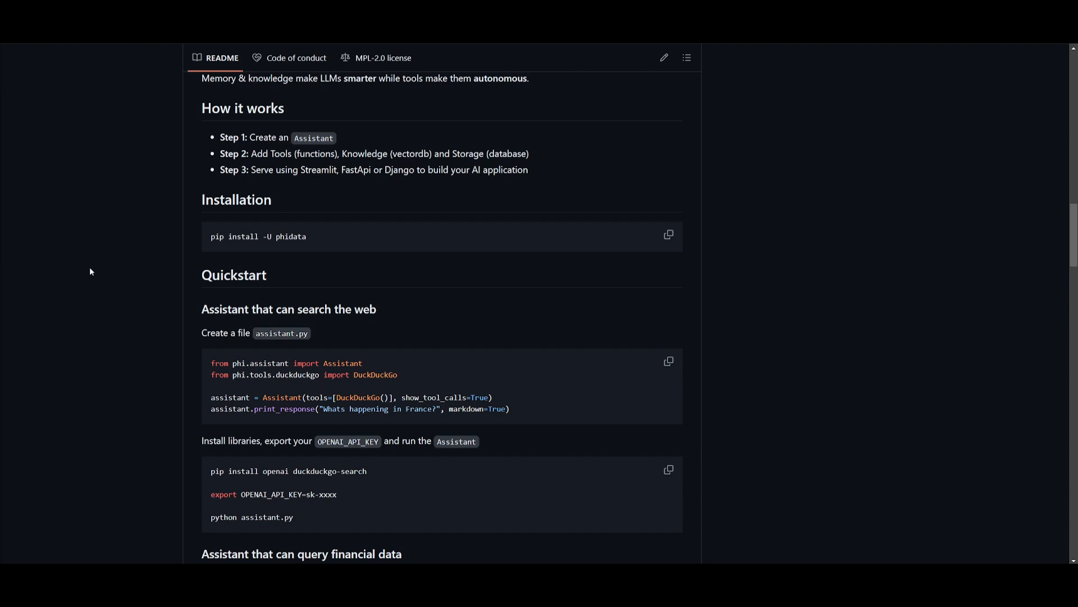
{"action": "mouse_move", "coordinate": [102, 278]}
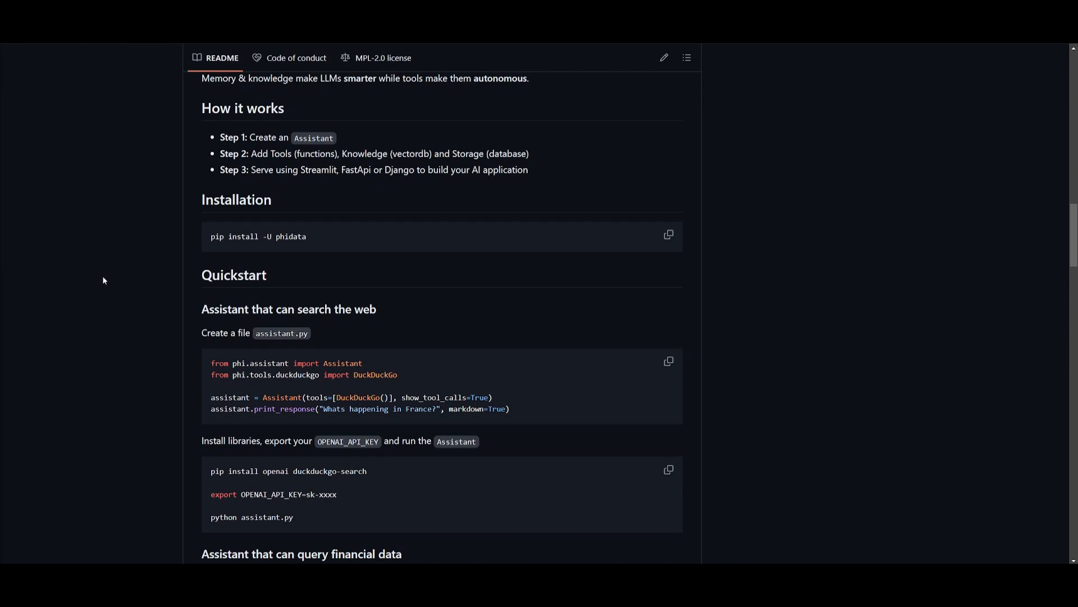
{"action": "scroll", "scroll_direction": "down", "scroll_amount": 3}
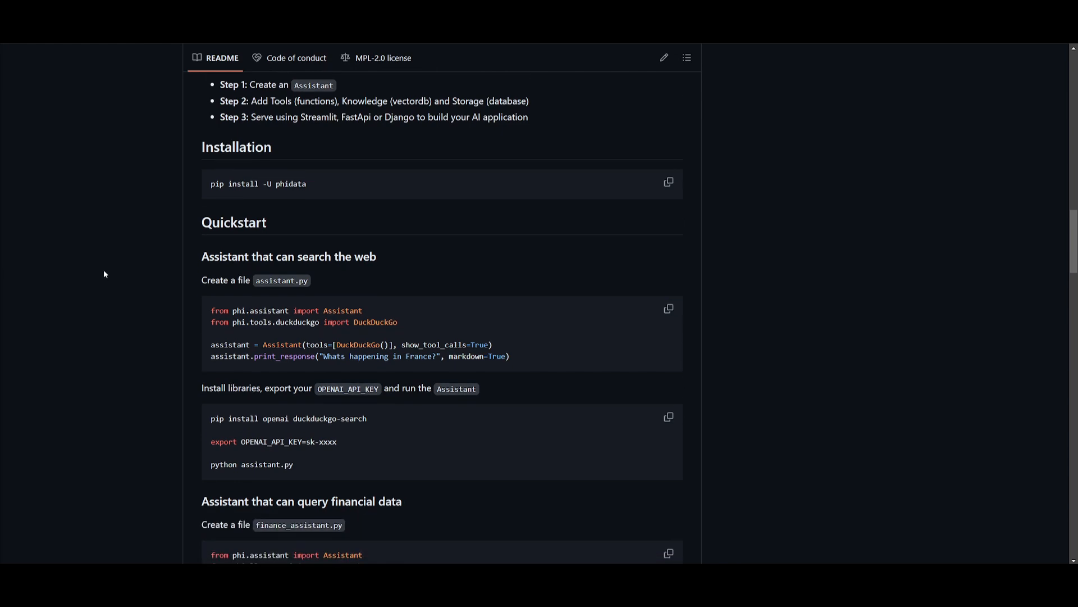
{"action": "scroll", "scroll_direction": "down", "scroll_amount": 3}
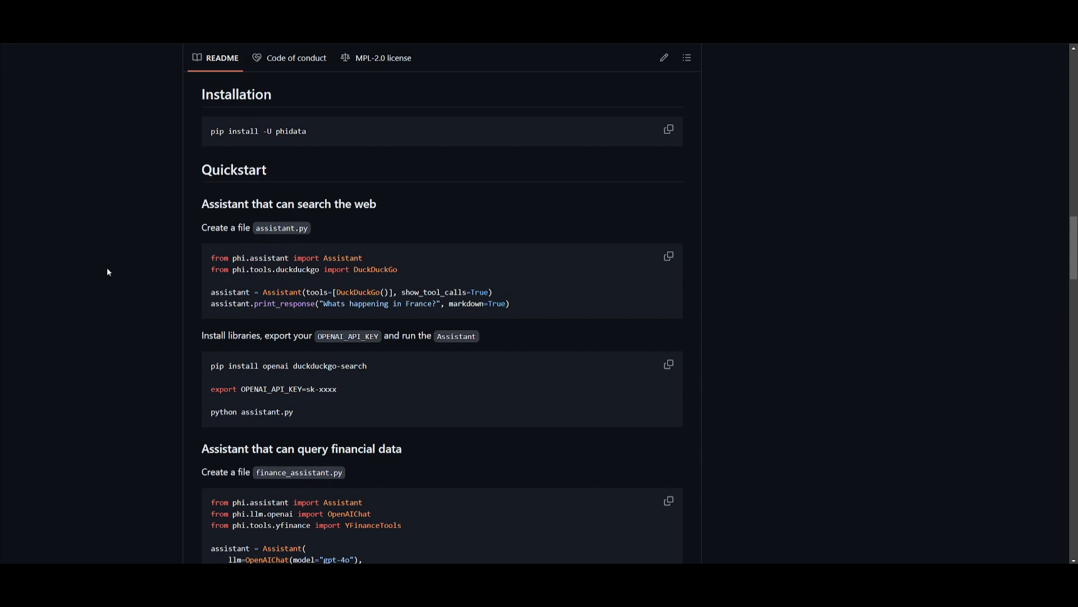
{"action": "scroll", "scroll_direction": "down", "scroll_amount": 3}
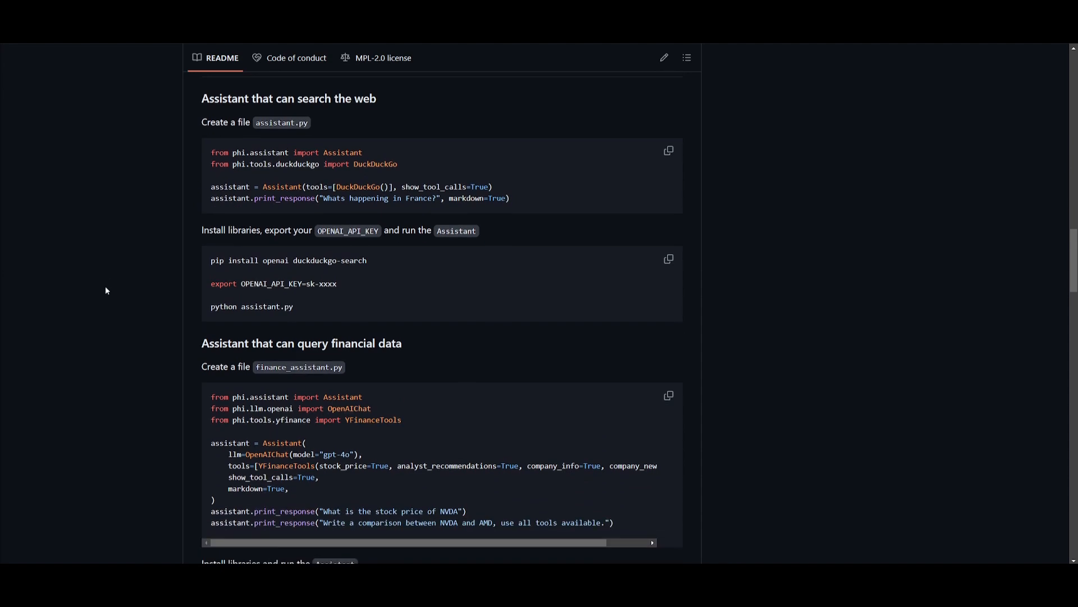
{"action": "mouse_move", "coordinate": [131, 294]}
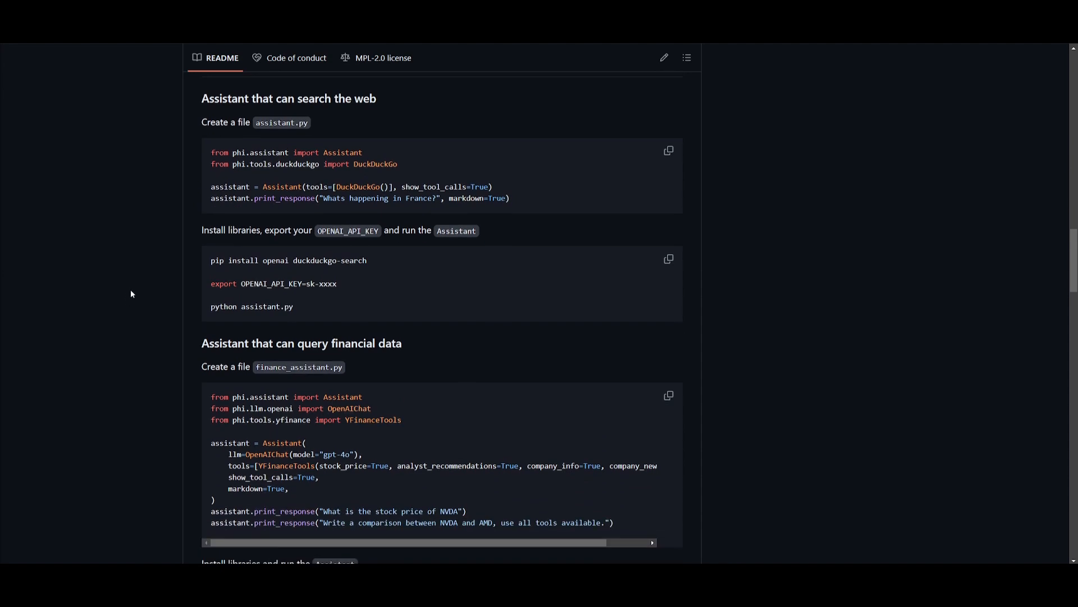
{"action": "mouse_move", "coordinate": [131, 292]}
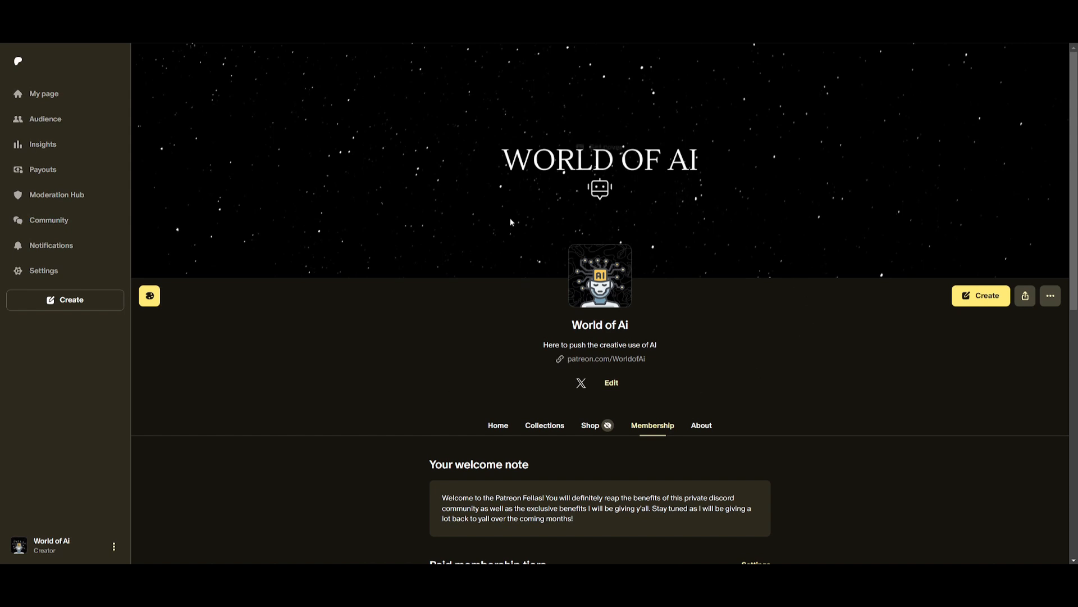
{"action": "mouse_move", "coordinate": [363, 188]}
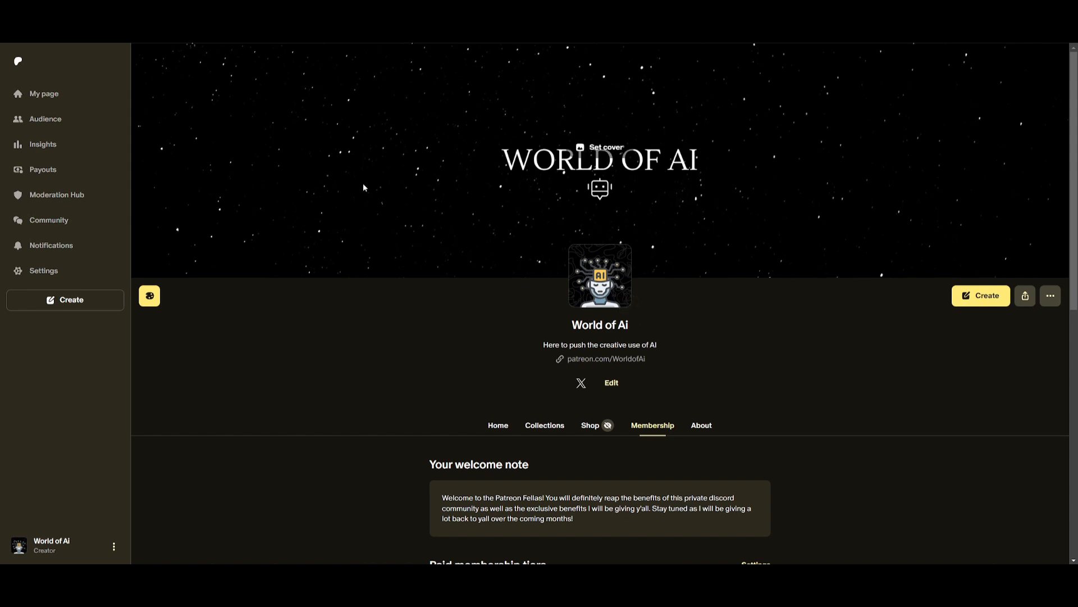
{"action": "mouse_move", "coordinate": [340, 162]}
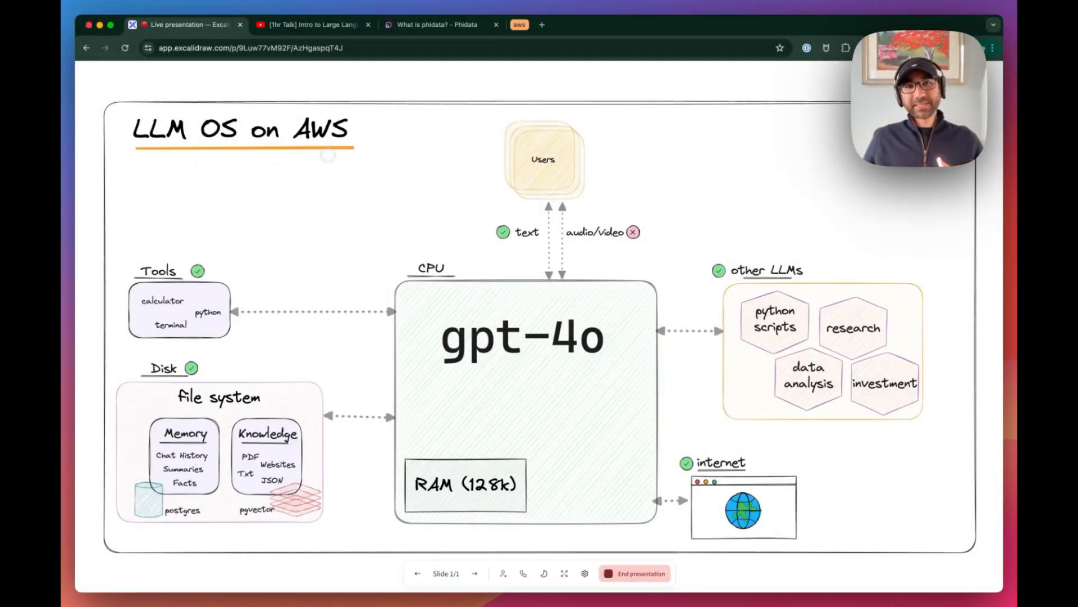
{"action": "left_click", "coordinate": [311, 24]}
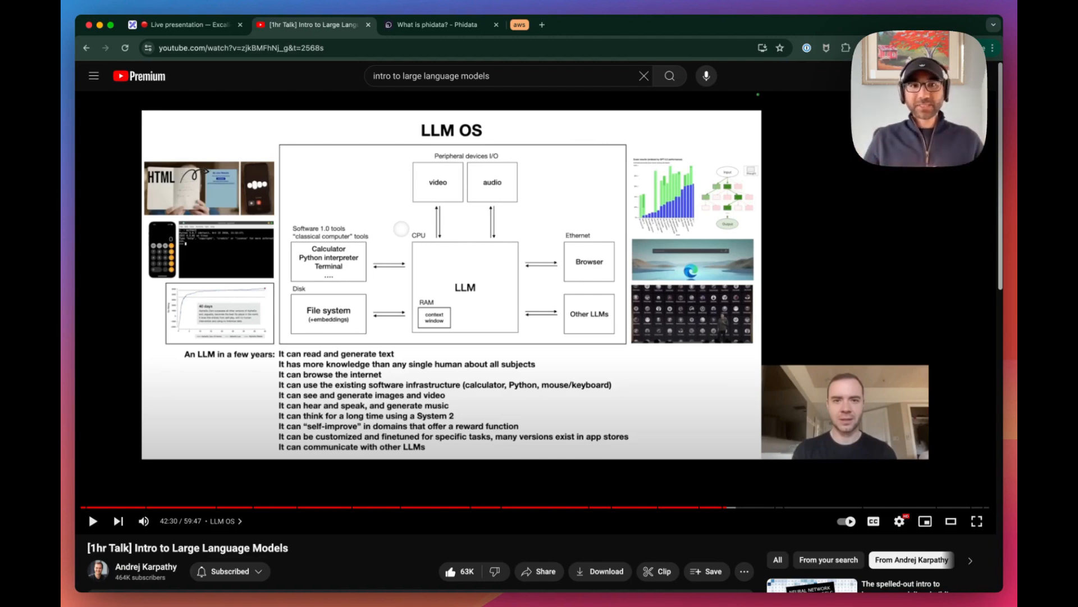
{"action": "left_click", "coordinate": [185, 25]}
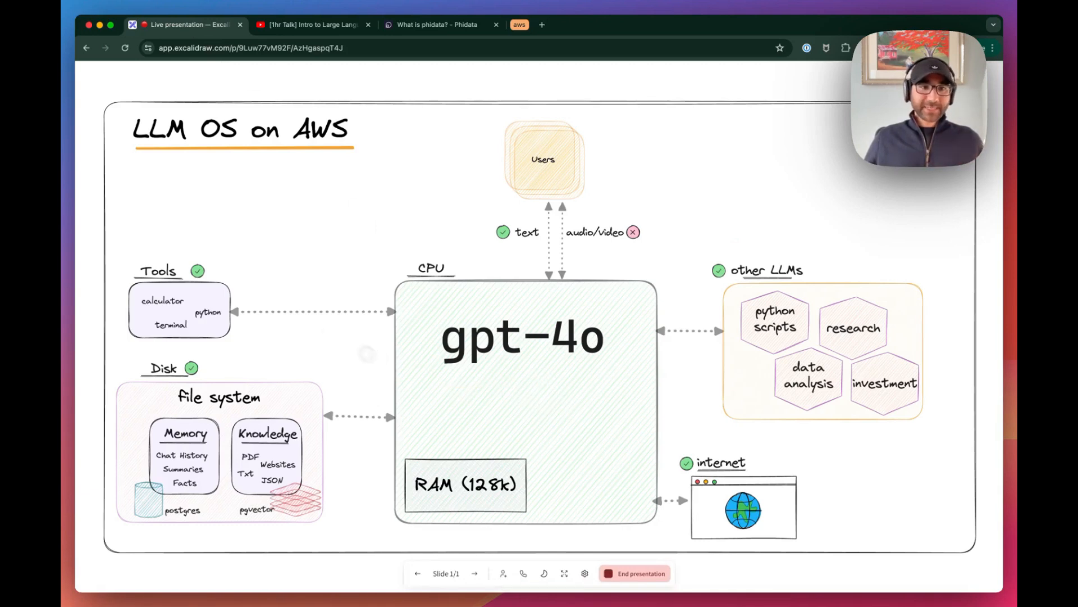
{"action": "mouse_move", "coordinate": [255, 343]}
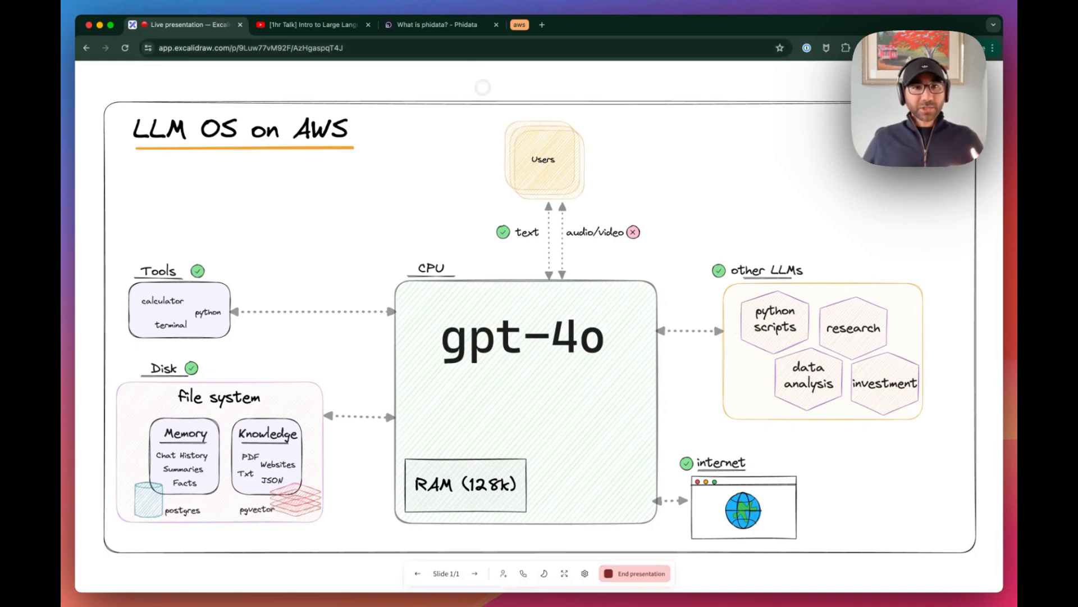
Step: Go from the phidata docs introduction to Templates and the LLM OS run-locally guide
{"action": "left_click", "coordinate": [433, 24]}
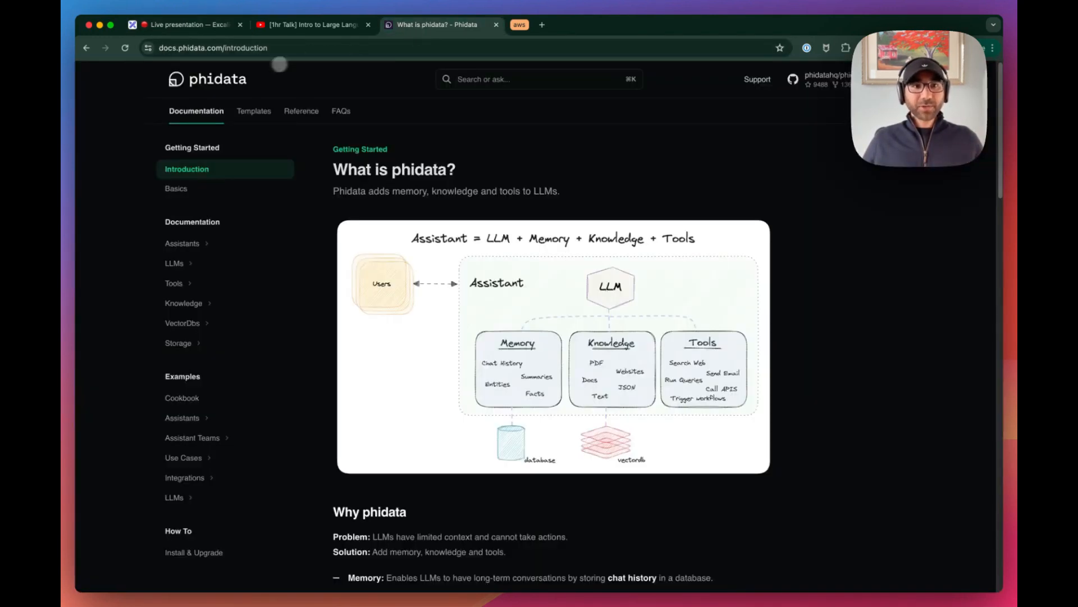
{"action": "mouse_move", "coordinate": [214, 79]}
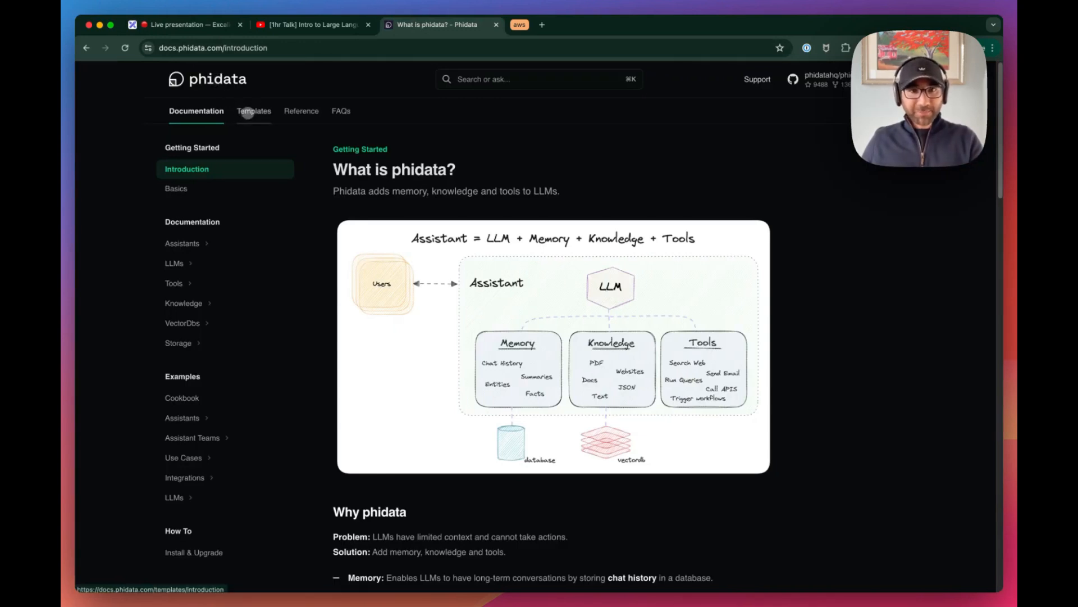
{"action": "left_click", "coordinate": [253, 110]}
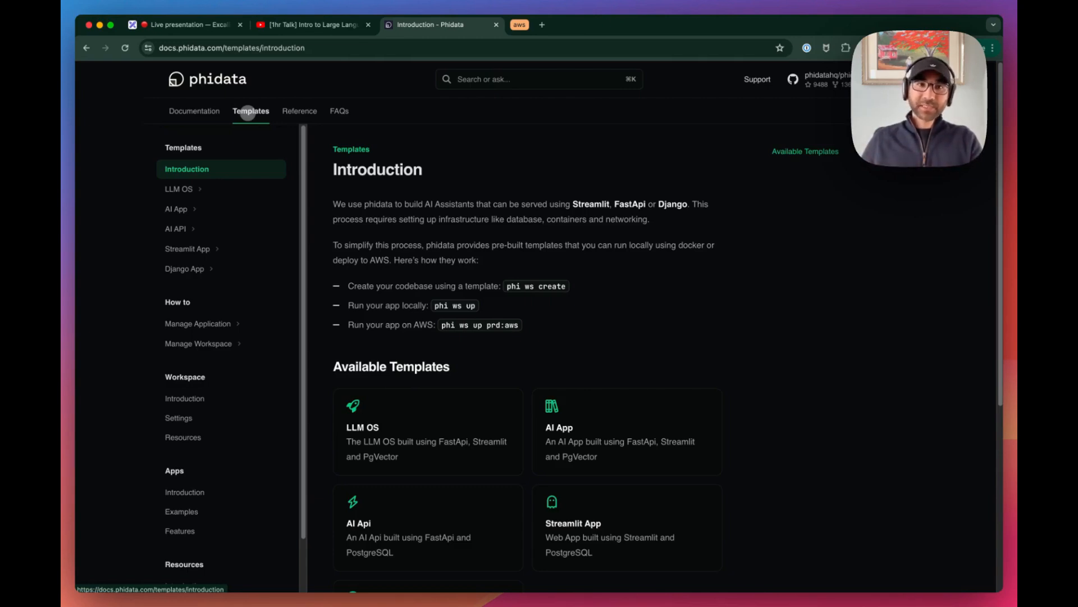
{"action": "mouse_move", "coordinate": [227, 90]}
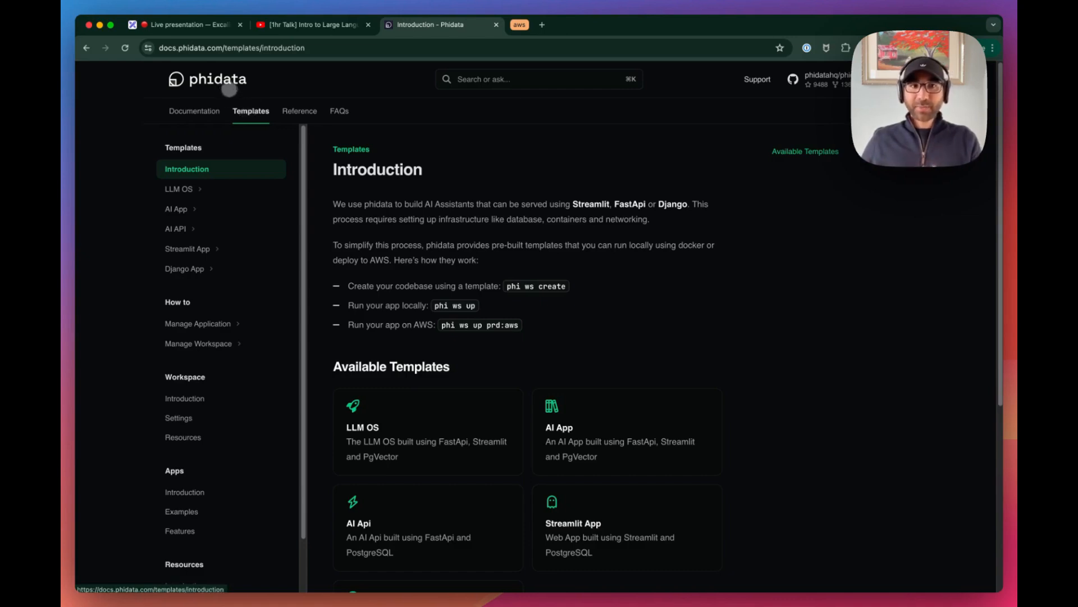
{"action": "mouse_move", "coordinate": [219, 189]}
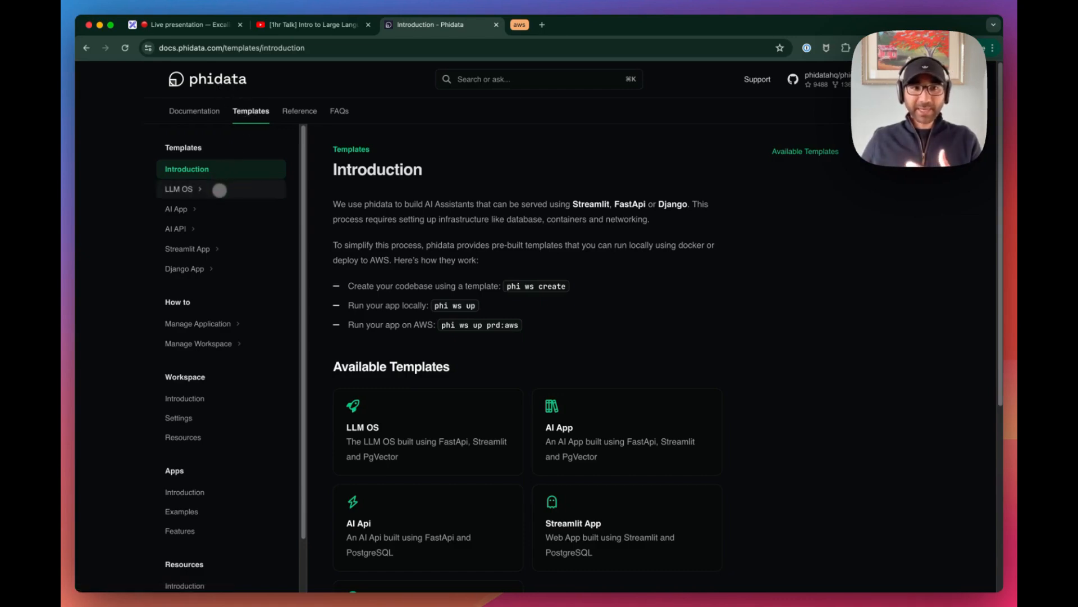
{"action": "left_click", "coordinate": [181, 189]}
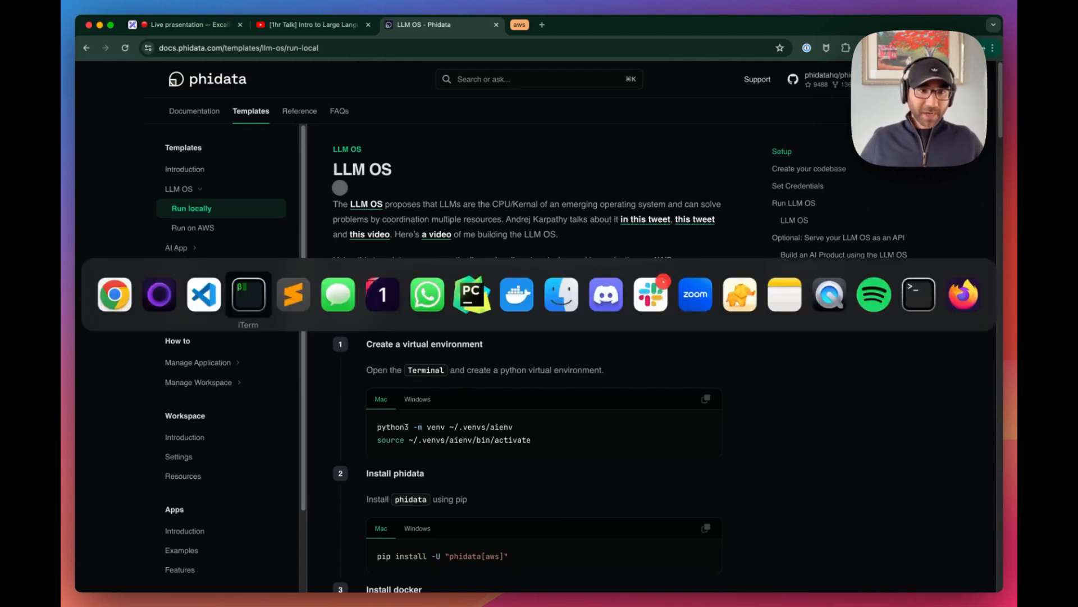
Step: Run the copied commands in iTerm2 to create and activate the aienv virtual environment
{"action": "left_click", "coordinate": [248, 294]}
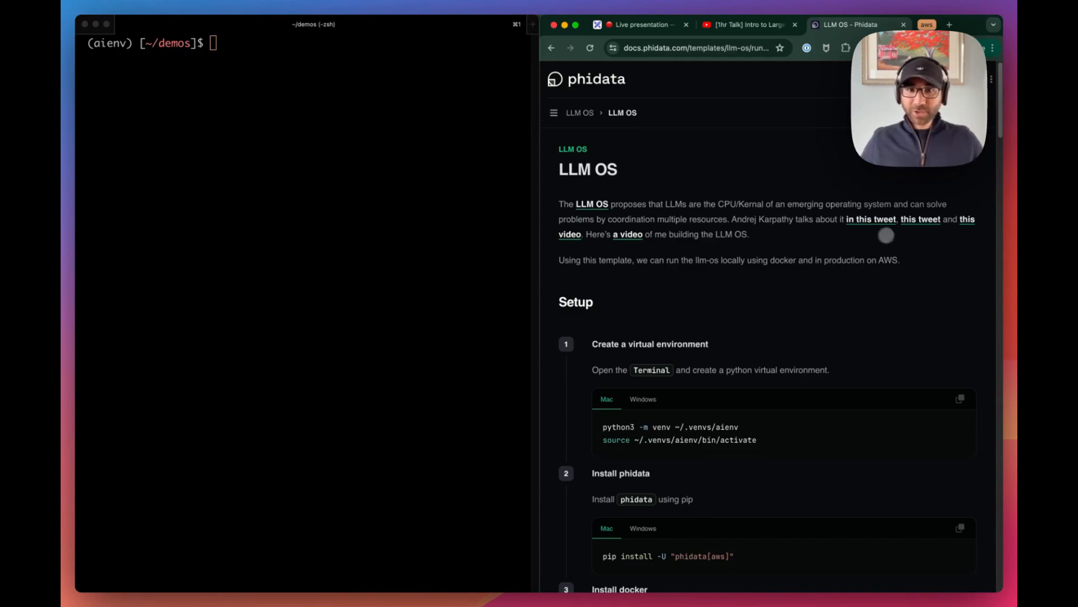
{"action": "scroll", "scroll_direction": "down", "scroll_amount": 3}
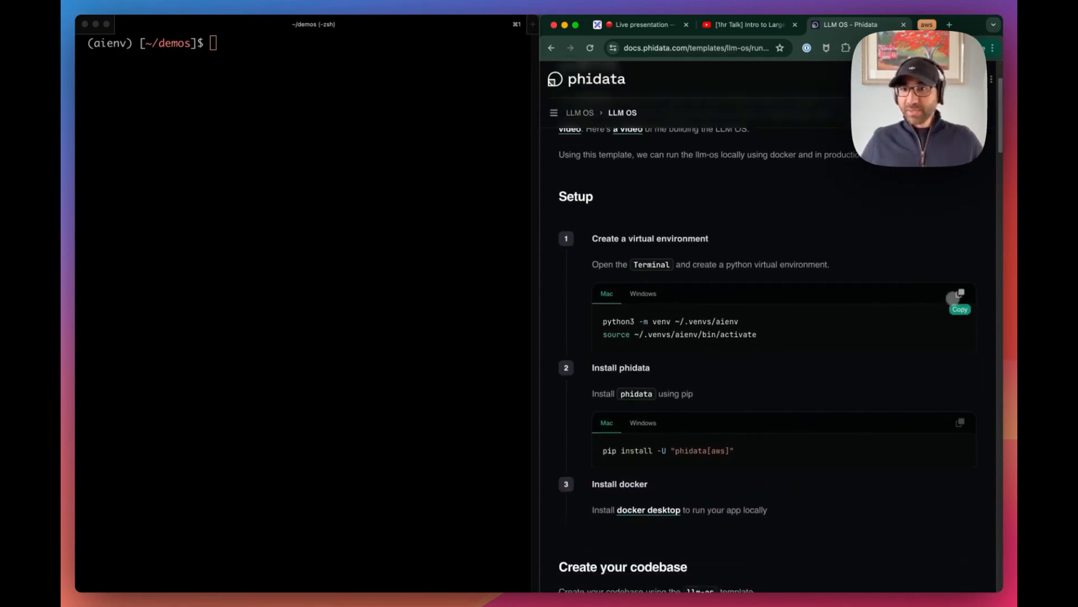
{"action": "left_click", "coordinate": [960, 294]}
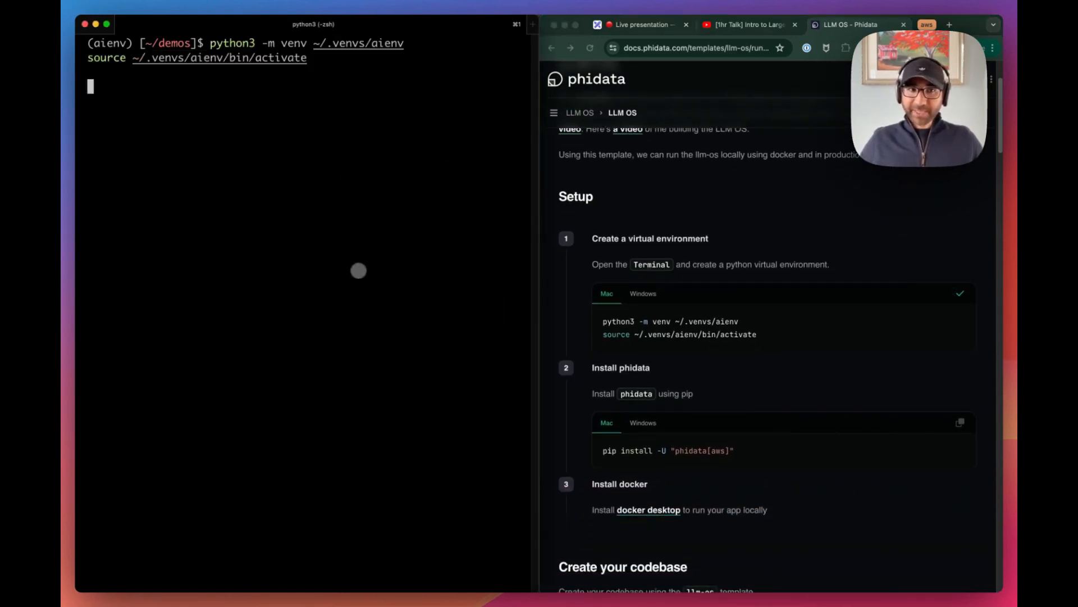
{"action": "key", "text": "Return"}
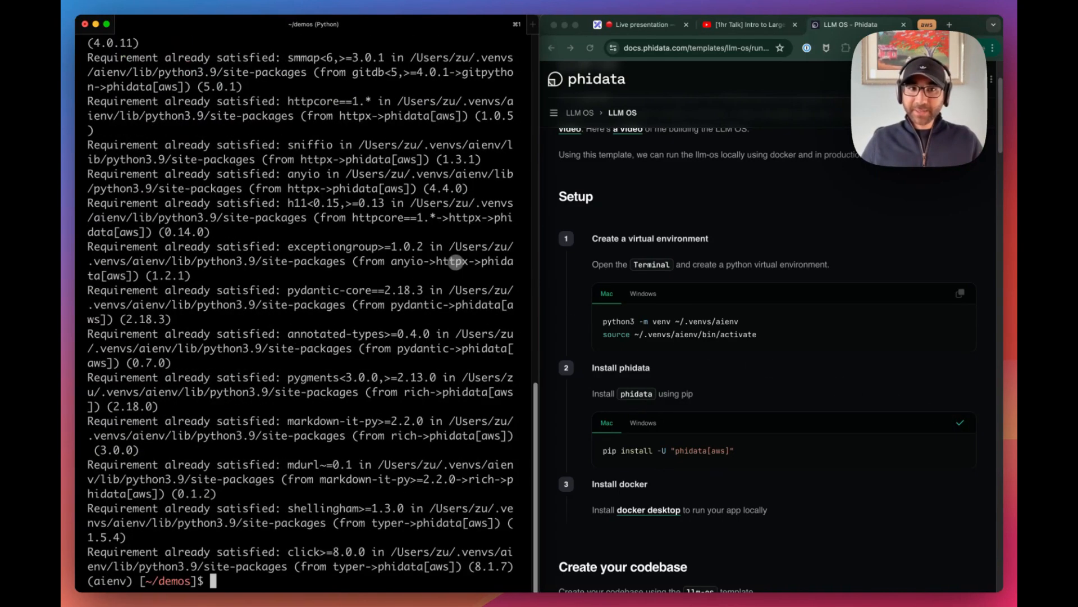
Step: Install phidata[aws] and start a new workspace with phi ws create
{"action": "scroll", "scroll_direction": "down", "scroll_amount": 3}
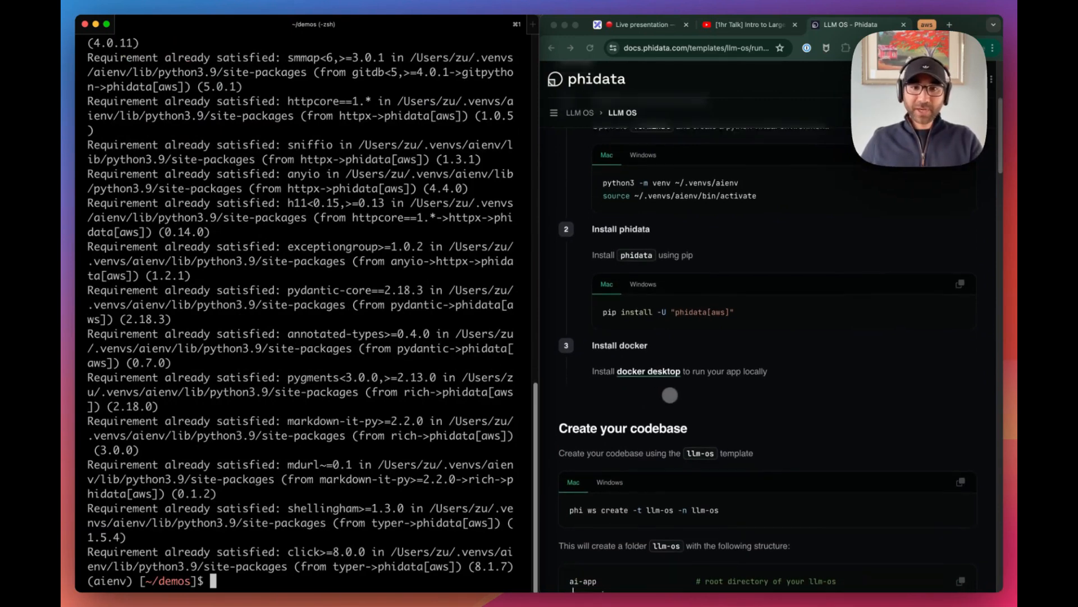
{"action": "scroll", "scroll_direction": "down", "scroll_amount": 3}
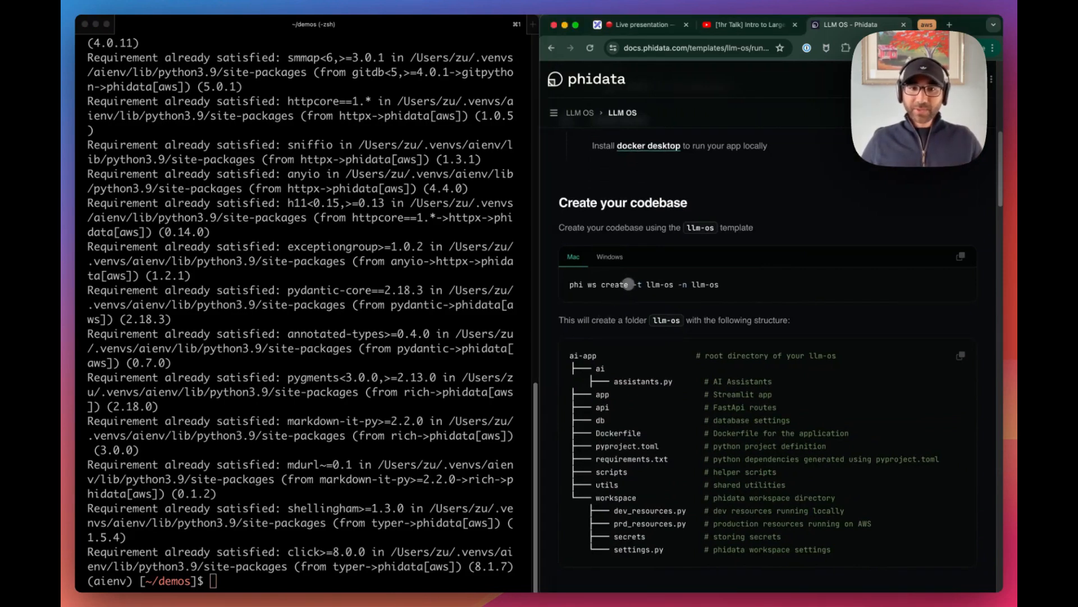
{"action": "mouse_move", "coordinate": [475, 306]}
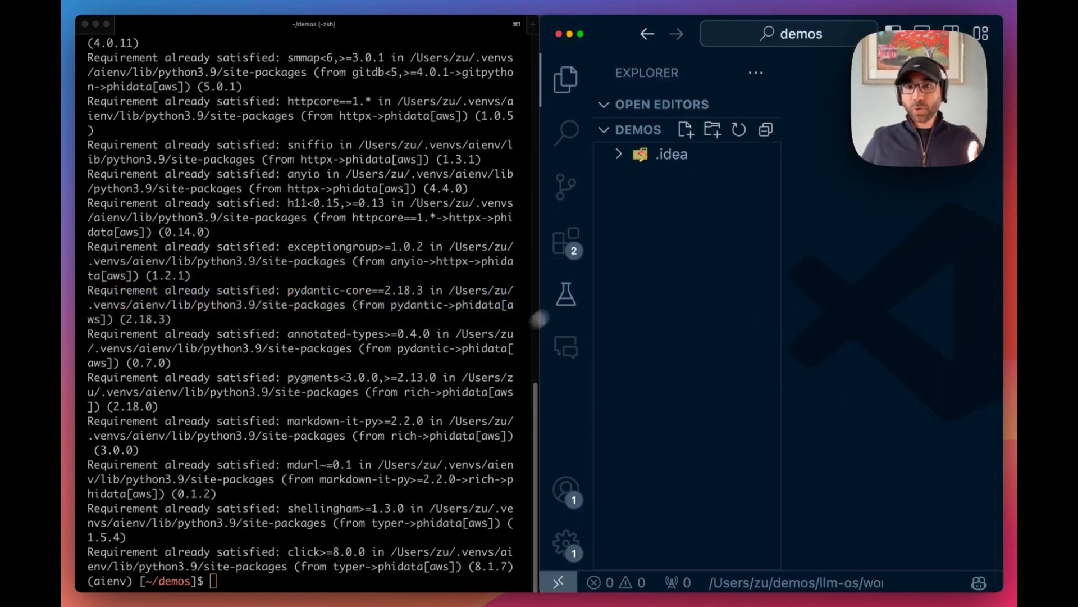
{"action": "type", "text": "phi ws create"}
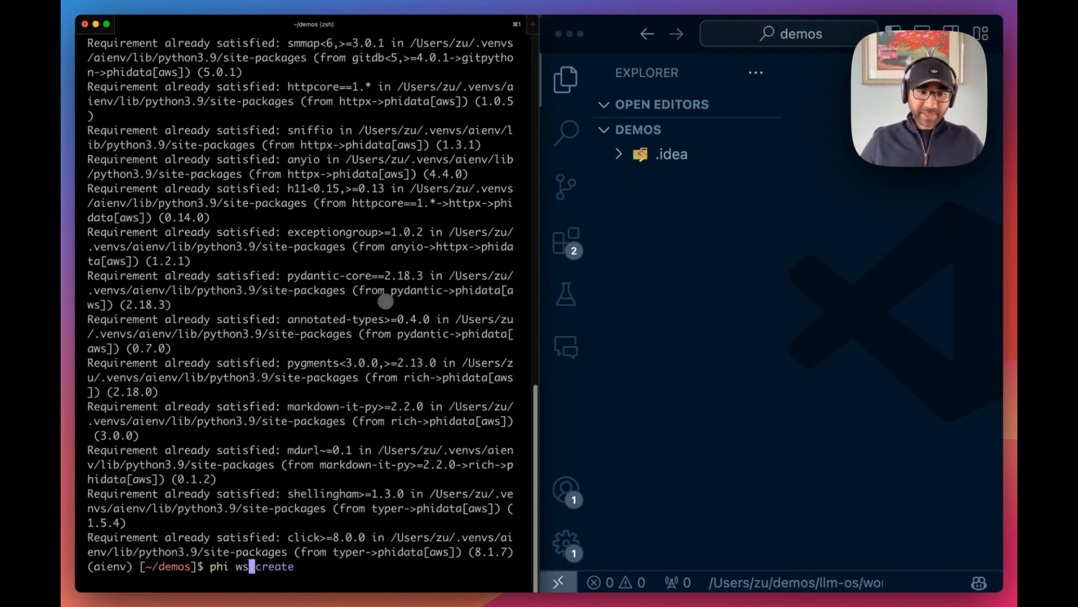
{"action": "key", "text": "Return"}
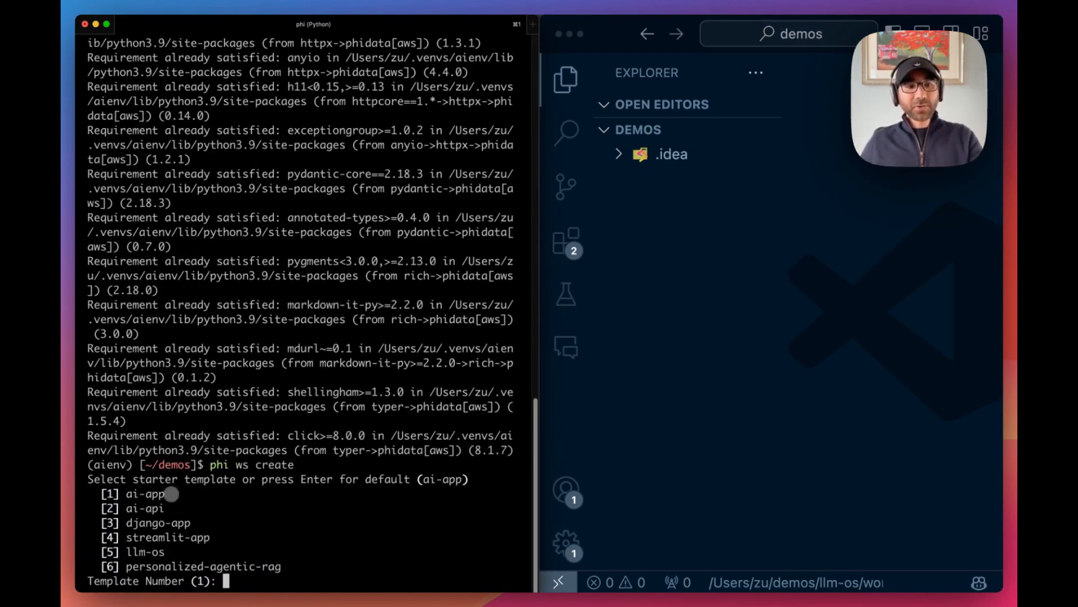
{"action": "mouse_move", "coordinate": [141, 493]}
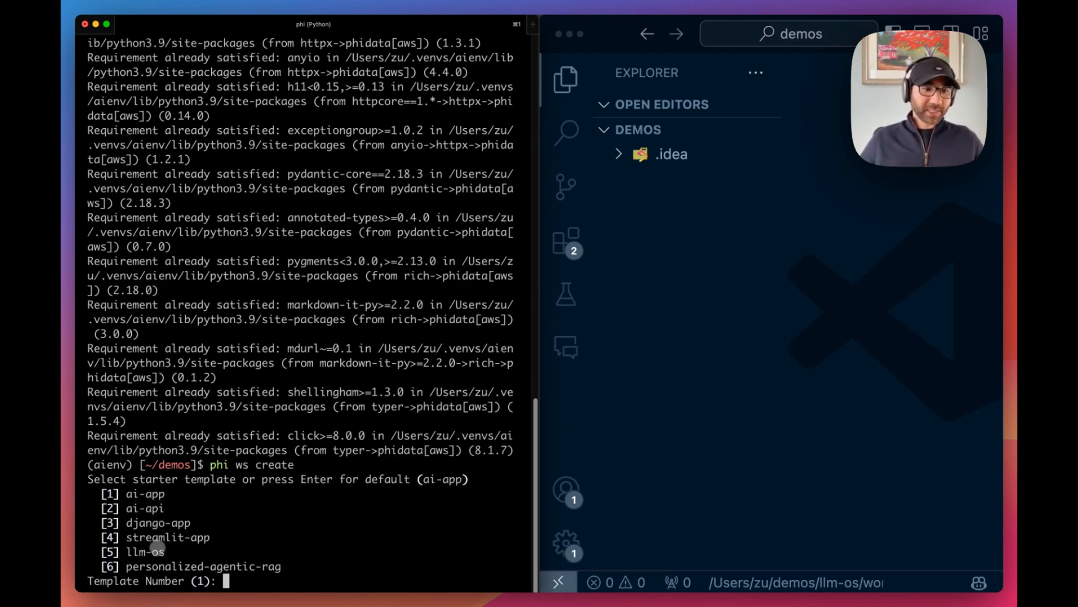
Step: Choose template 5 (llm-os) and accept the default workspace name
{"action": "type", "text": "5"}
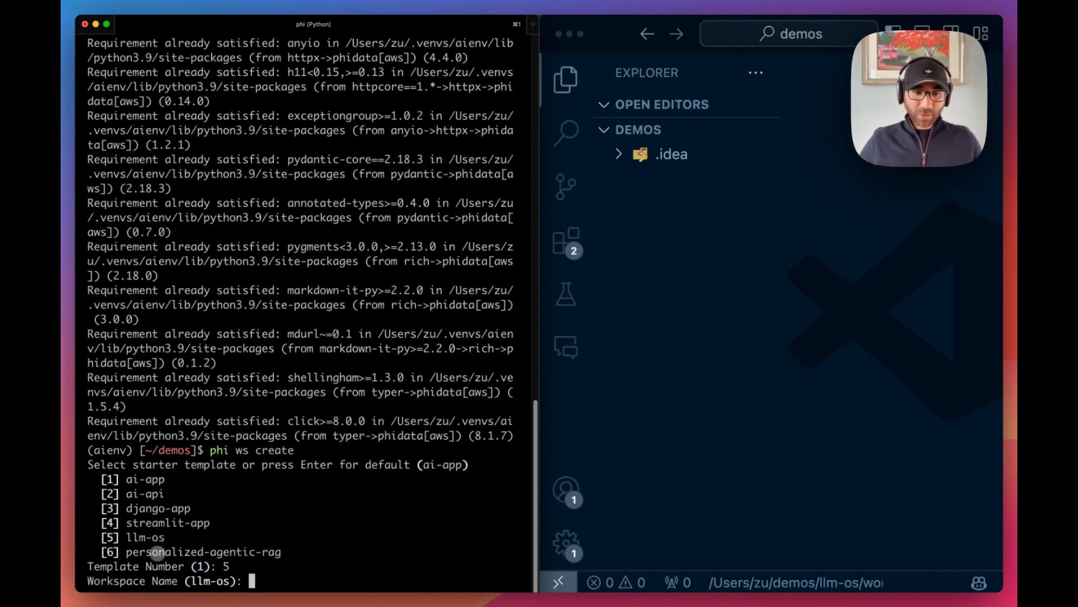
{"action": "key", "text": "Return"}
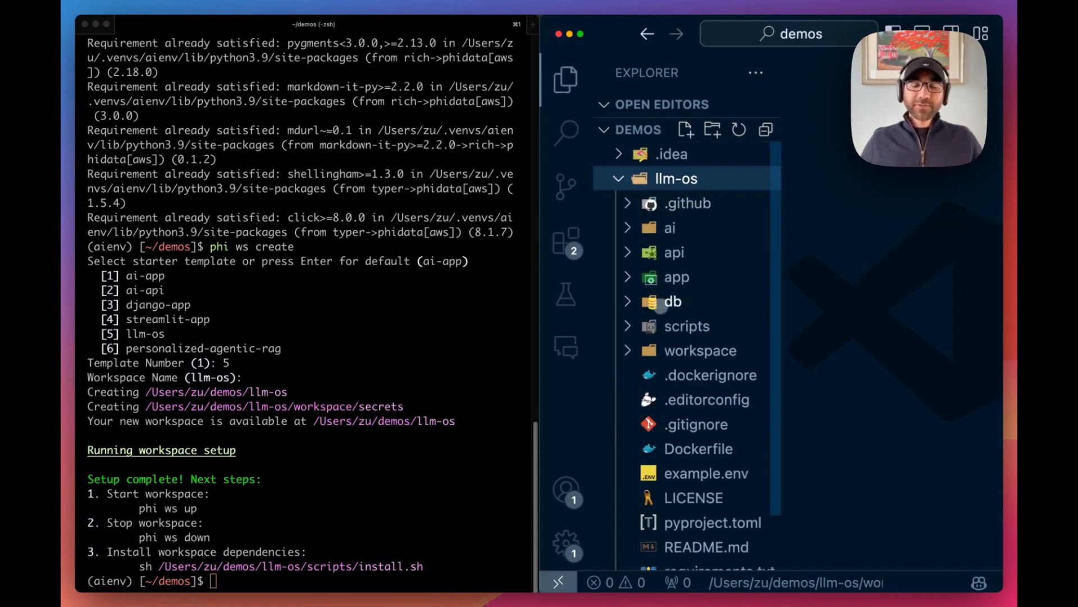
{"action": "mouse_move", "coordinate": [673, 301]}
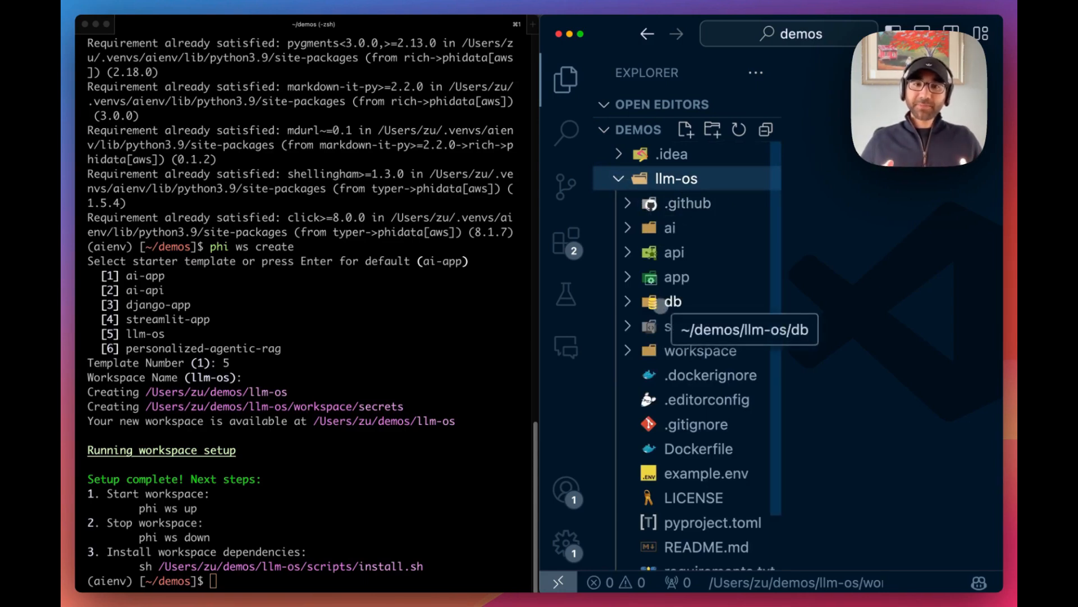
{"action": "mouse_move", "coordinate": [666, 337]}
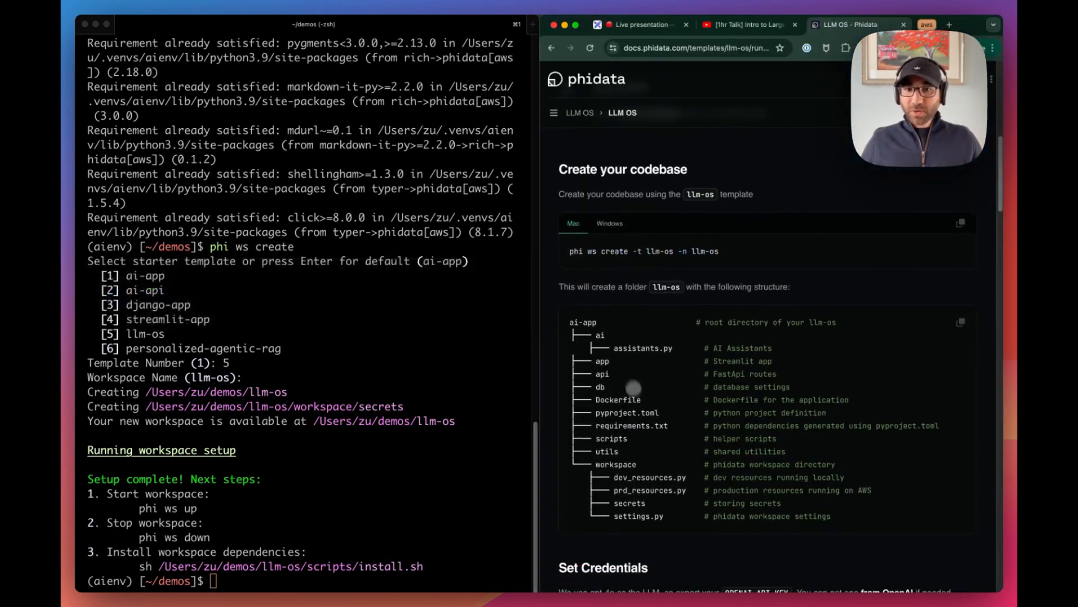
{"action": "mouse_move", "coordinate": [618, 362]}
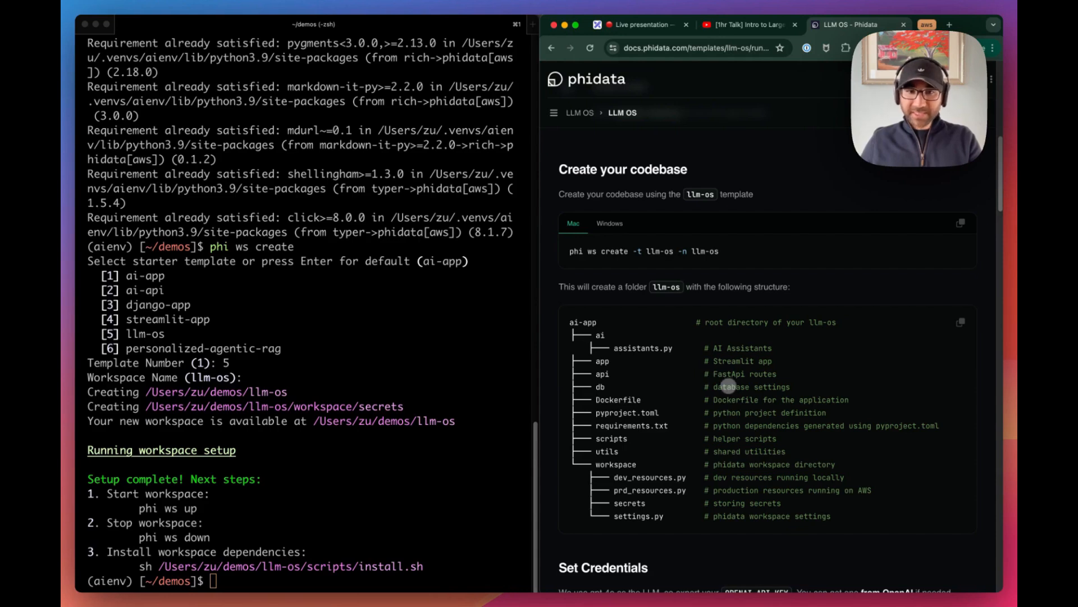
Step: Scroll the LLM OS docs past the codebase structure to Set Credentials and Run LLM OS
{"action": "scroll", "scroll_direction": "down", "scroll_amount": 3}
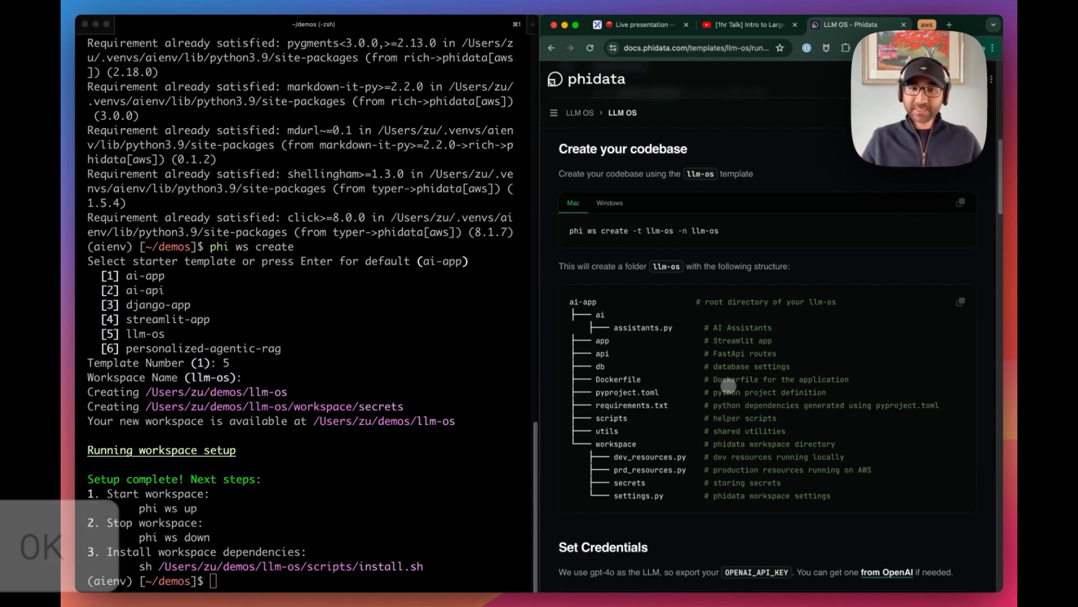
{"action": "scroll", "scroll_direction": "down", "scroll_amount": 3}
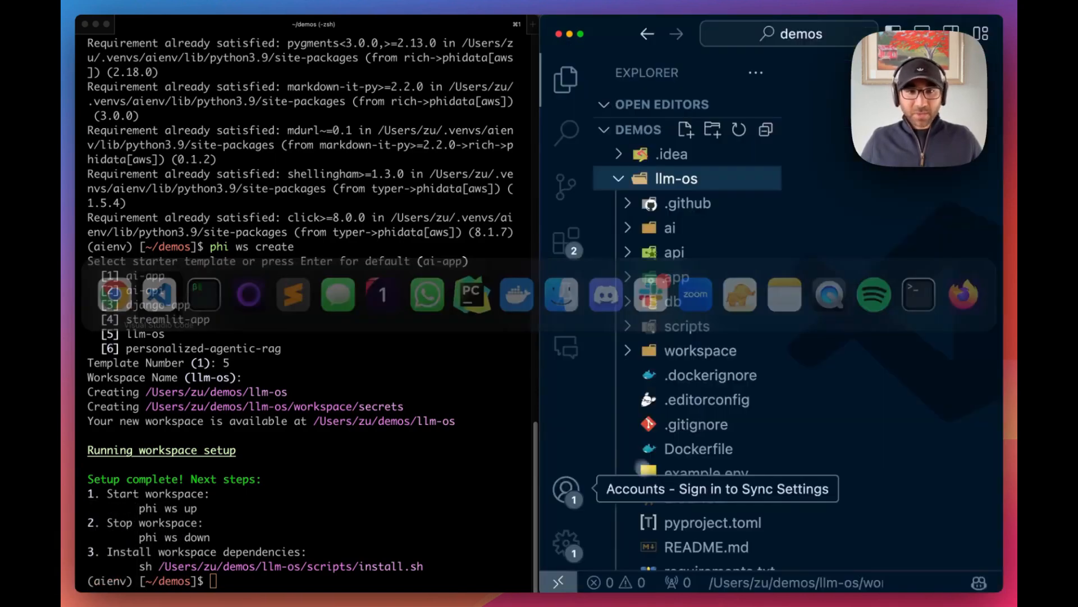
{"action": "left_click", "coordinate": [701, 349]}
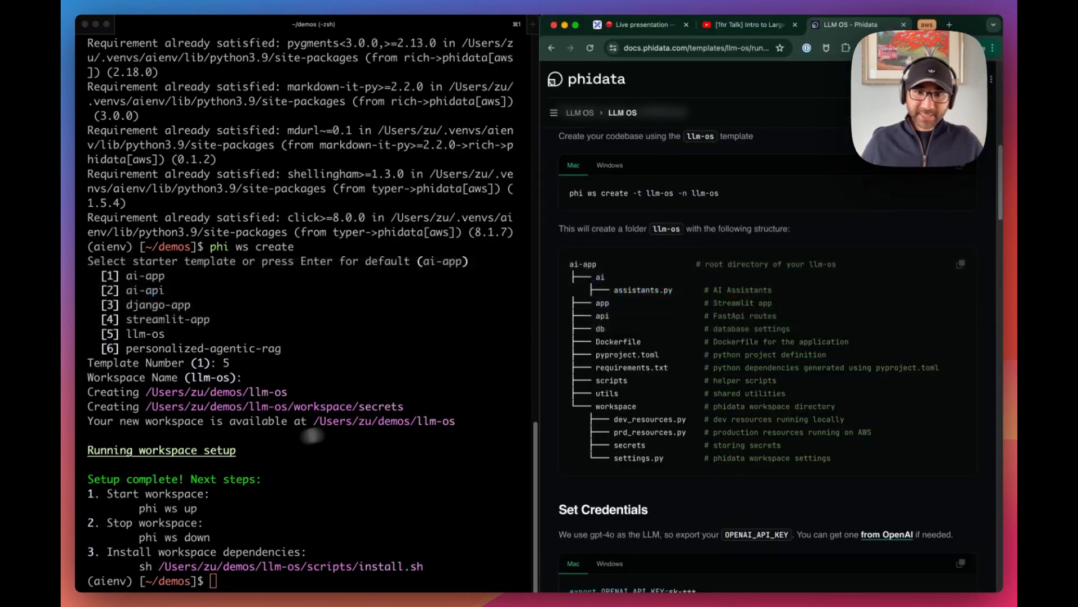
{"action": "scroll", "scroll_direction": "down", "scroll_amount": 3}
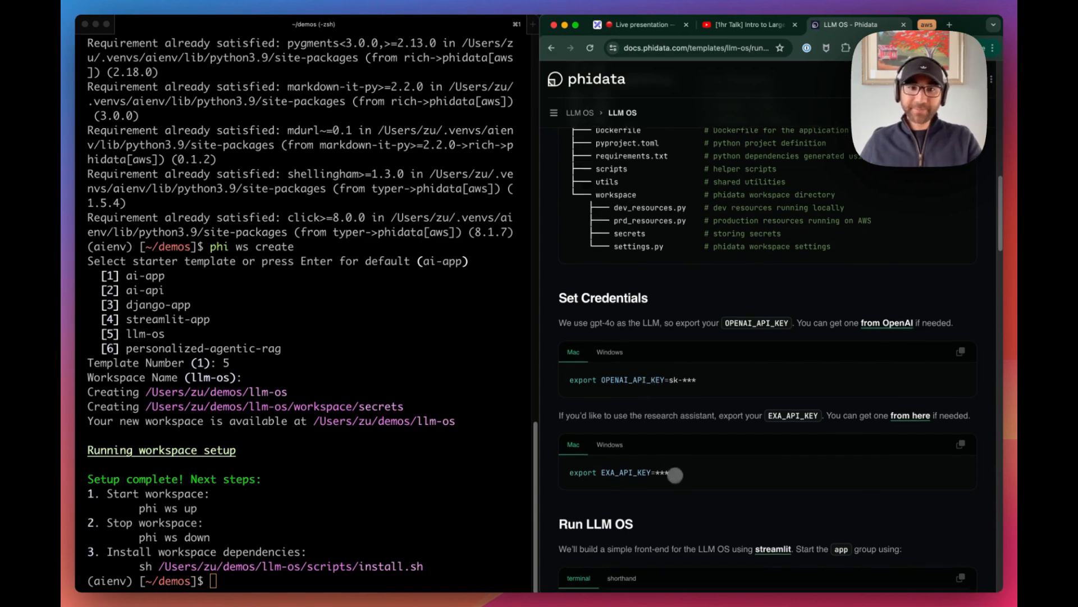
{"action": "scroll", "scroll_direction": "down", "scroll_amount": 3}
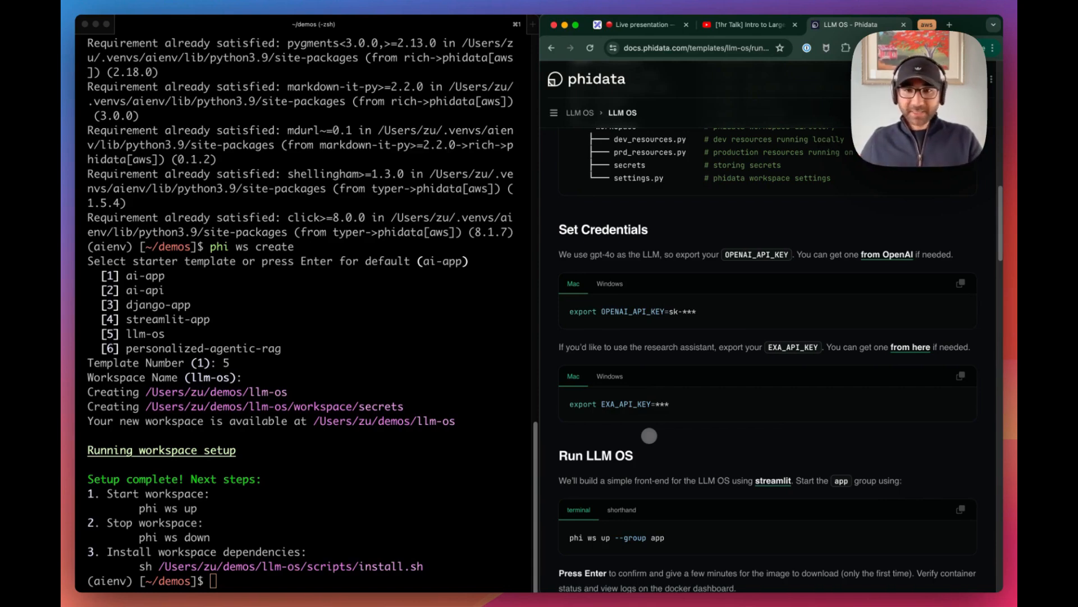
{"action": "scroll", "scroll_direction": "down", "scroll_amount": 3}
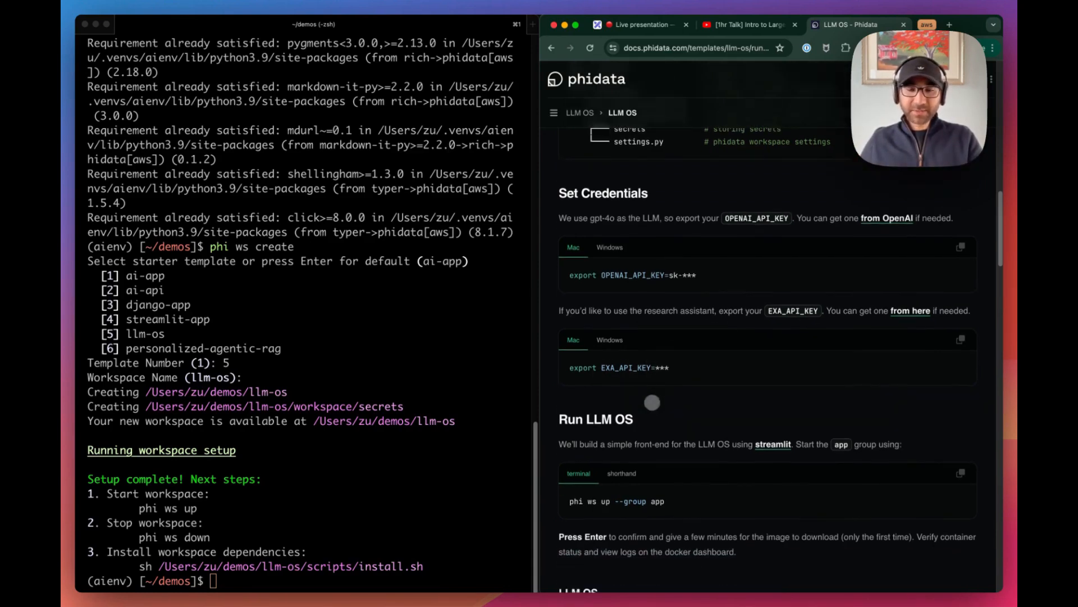
{"action": "scroll", "scroll_direction": "down", "scroll_amount": 3}
{"action": "type", "text": "phi ws up"}
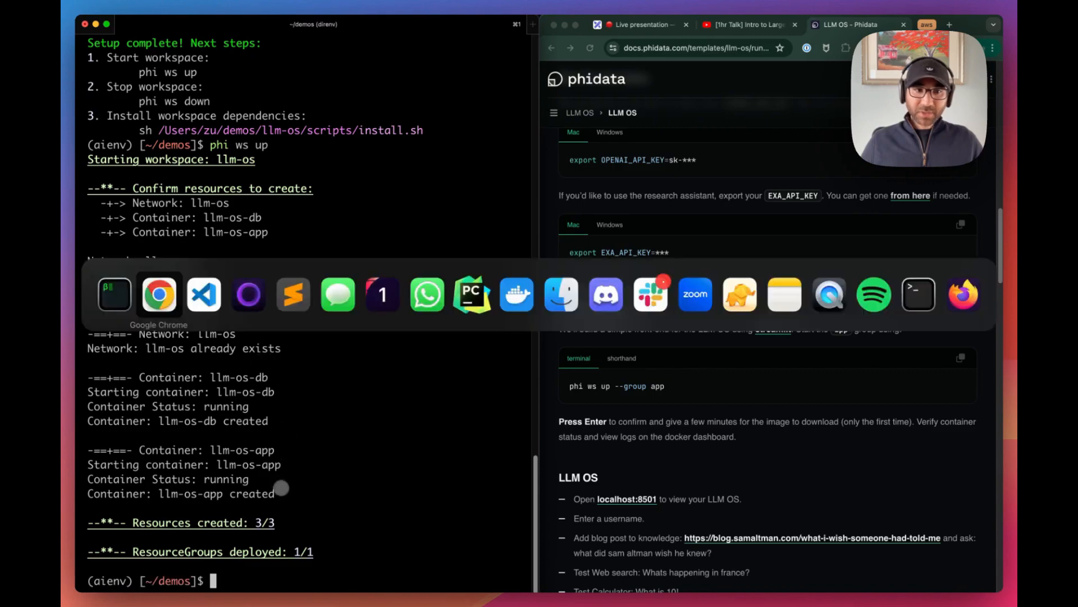
Step: Check in Docker Desktop that the llm-os-db and llm-os-app containers are running
{"action": "left_click", "coordinate": [517, 294]}
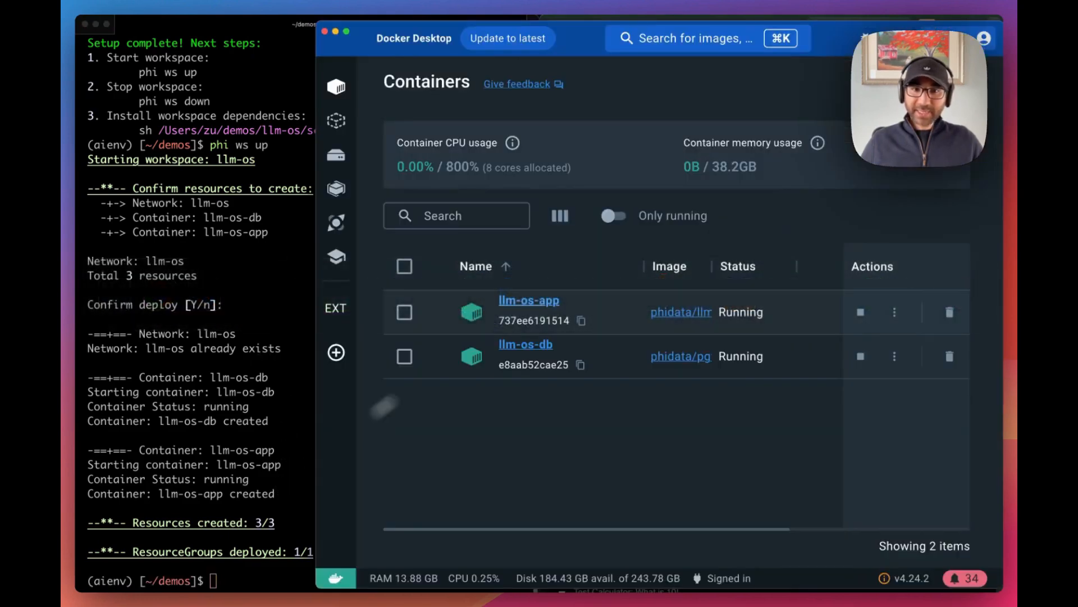
{"action": "mouse_move", "coordinate": [538, 296]}
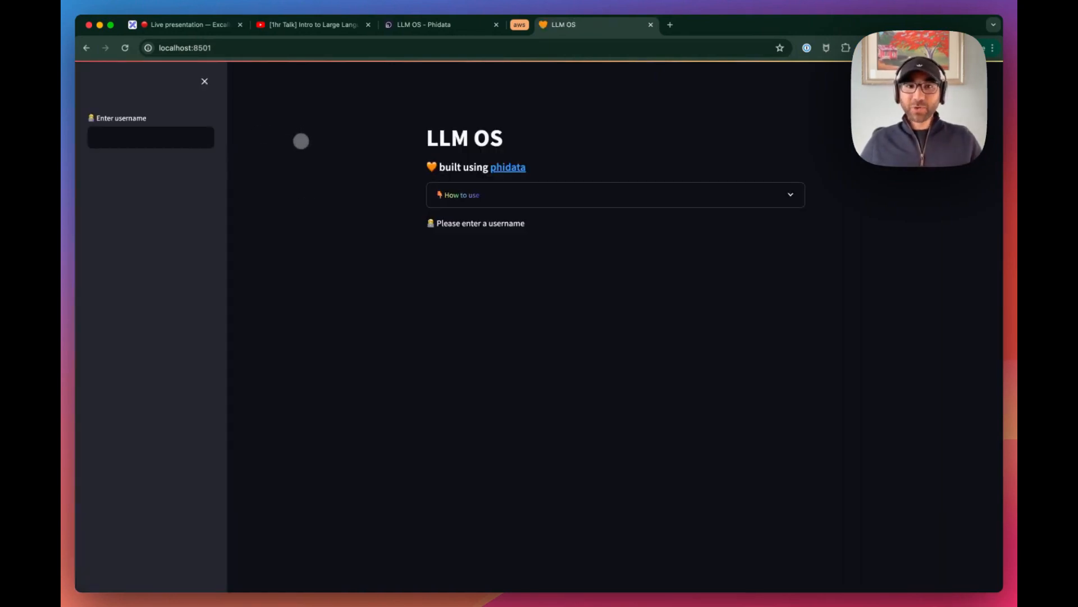
Step: Log in to LLM OS as user 'ab' and expand the How to use tips
{"action": "type", "text": "ab"}
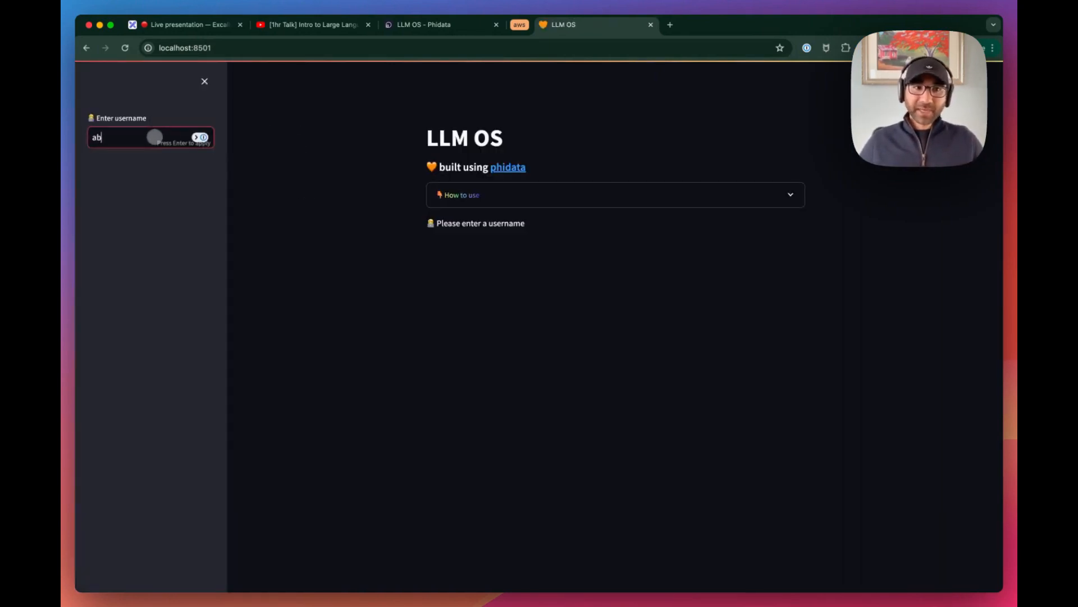
{"action": "key", "text": "Return"}
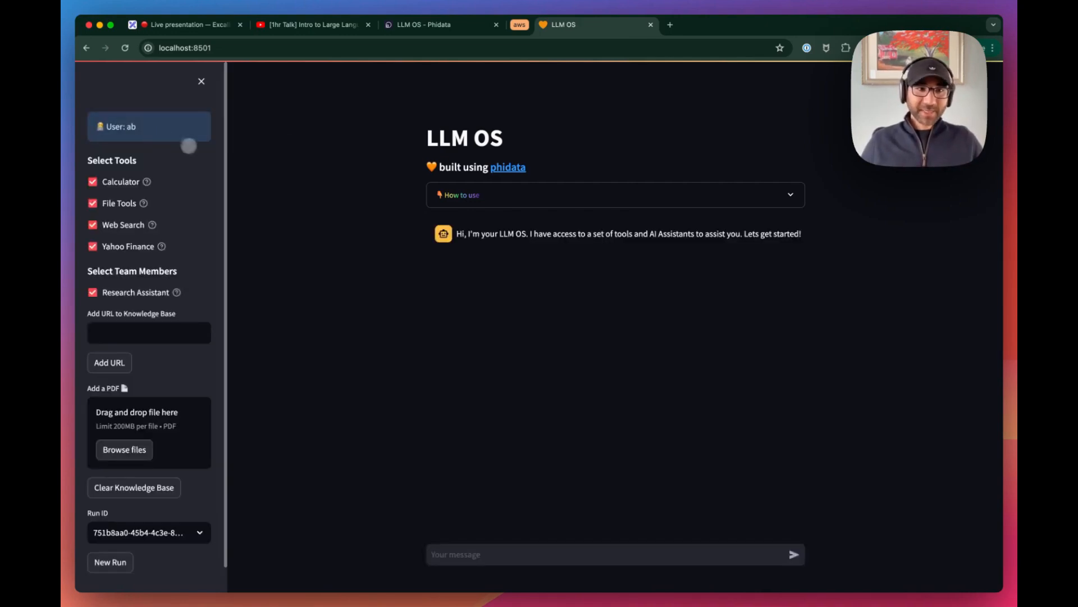
{"action": "mouse_move", "coordinate": [117, 200]}
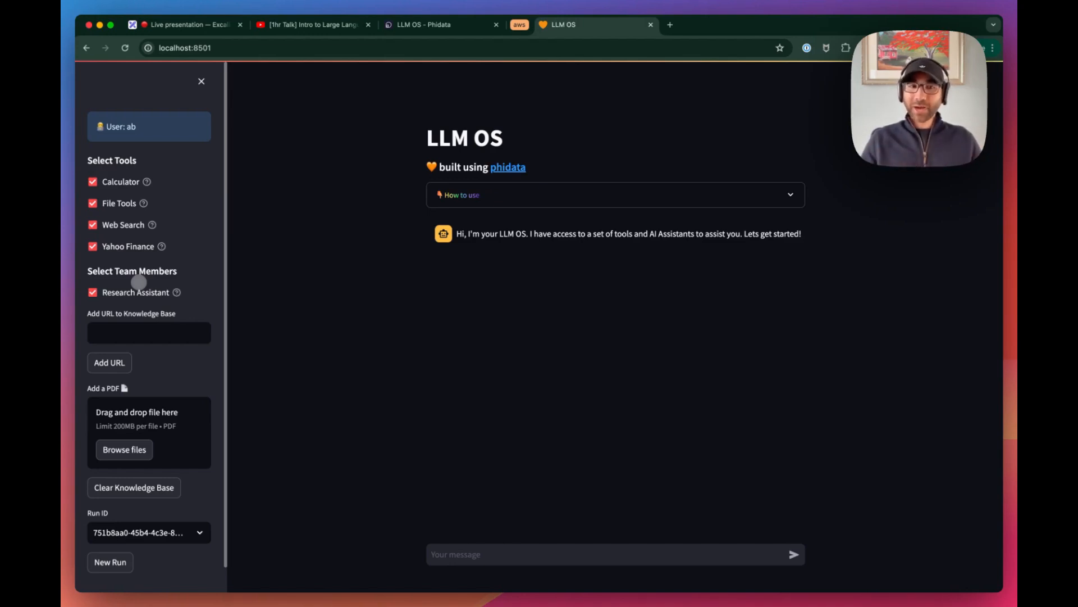
{"action": "mouse_move", "coordinate": [456, 101]}
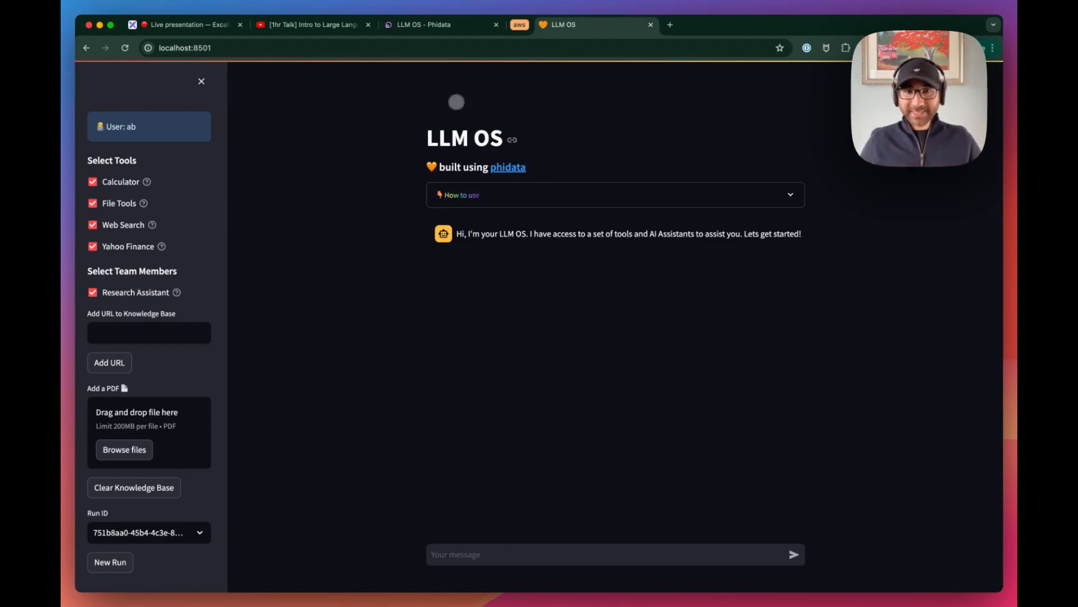
{"action": "left_click", "coordinate": [790, 195]}
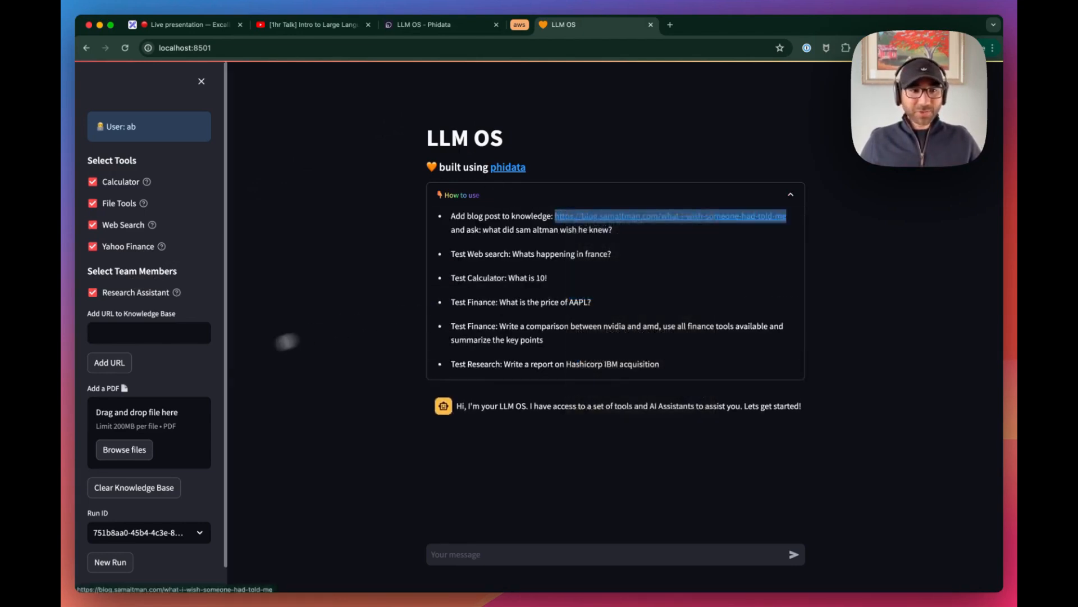
Step: Add Sam Altman's blog post URL to knowledge and scroll through the key-points answer
{"action": "left_click", "coordinate": [108, 362]}
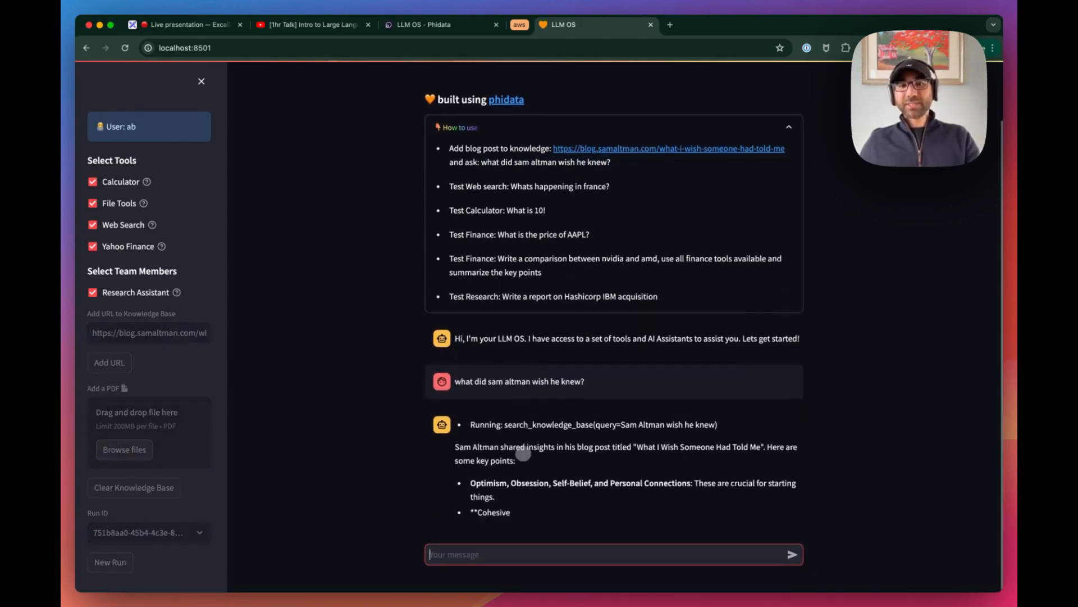
{"action": "scroll", "scroll_direction": "down", "scroll_amount": 3}
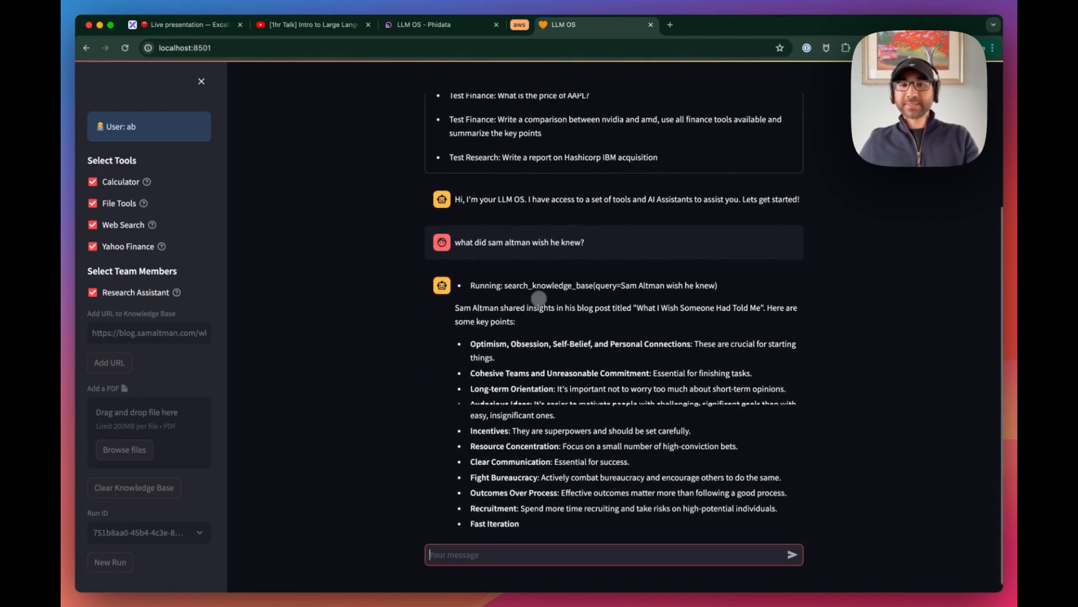
{"action": "scroll", "scroll_direction": "down", "scroll_amount": 3}
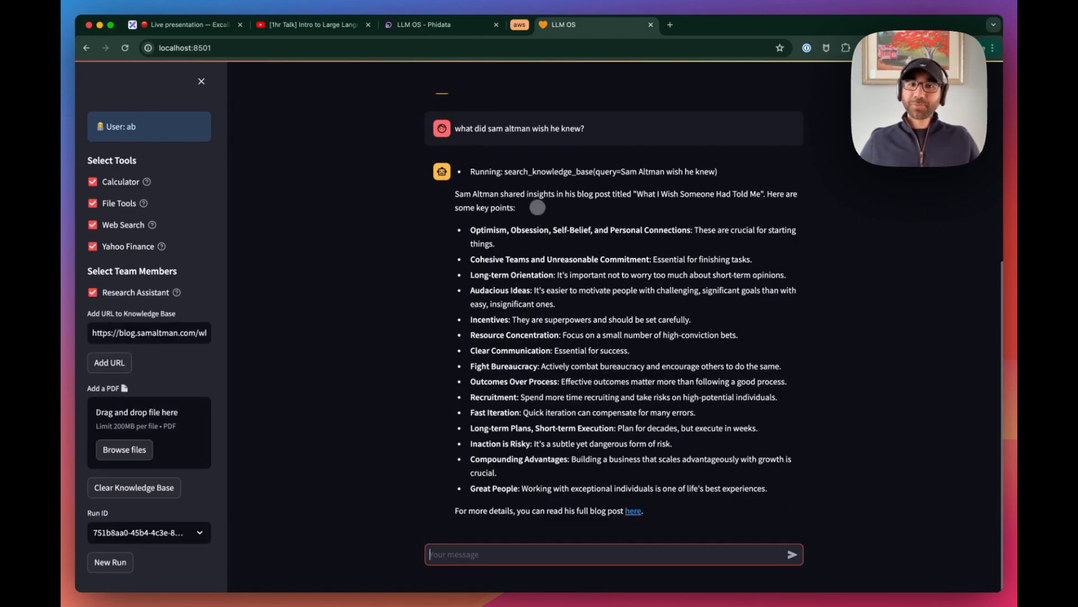
{"action": "scroll", "scroll_direction": "up", "scroll_amount": 3}
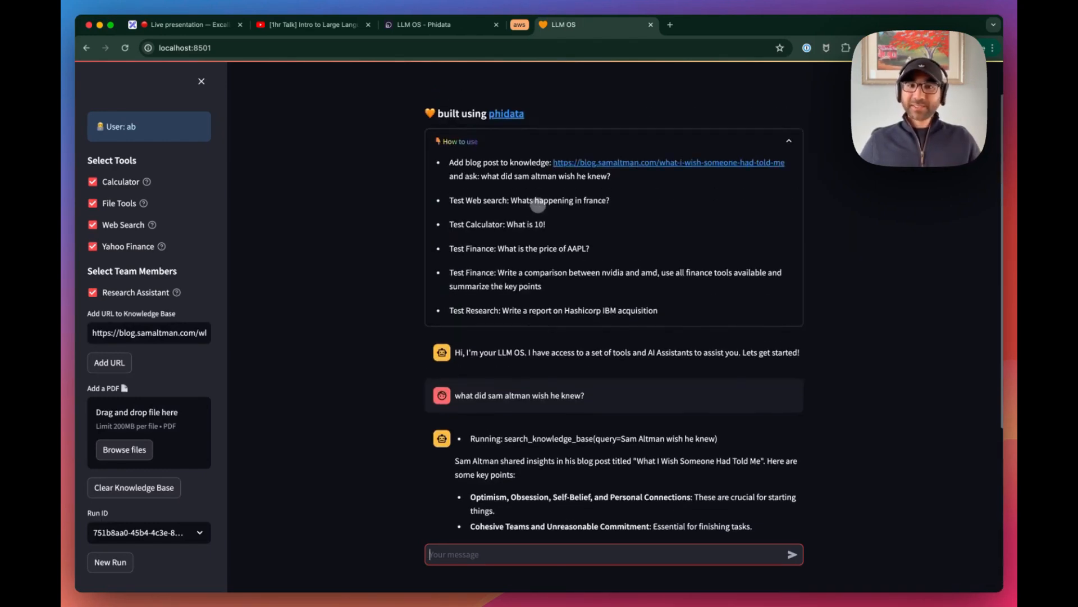
{"action": "mouse_move", "coordinate": [487, 219]}
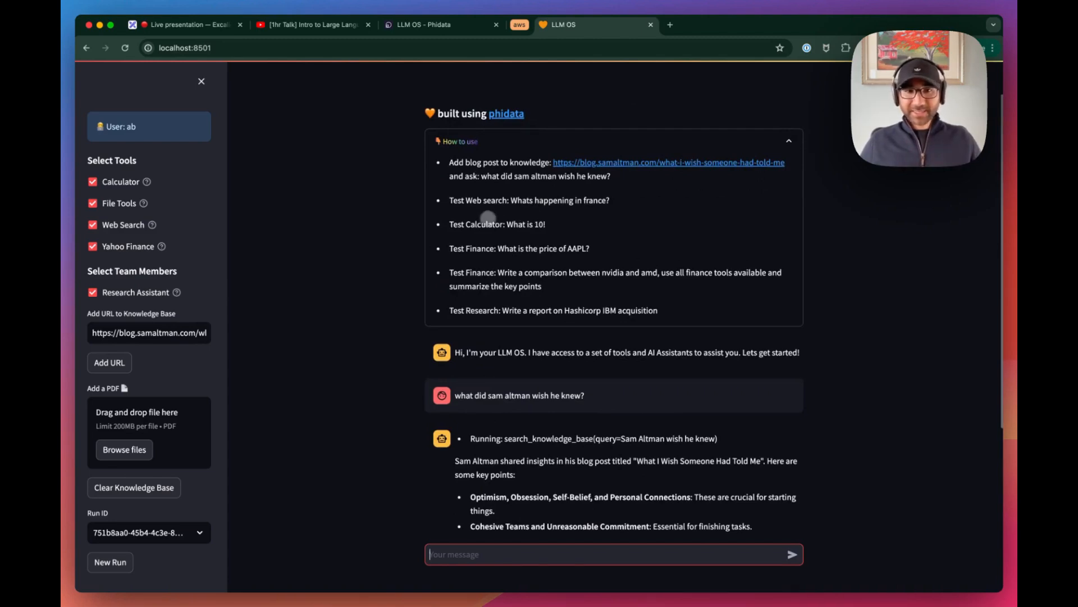
Step: Send the question 'What is 10!' to the assistant
{"action": "type", "text": "What is 10!"}
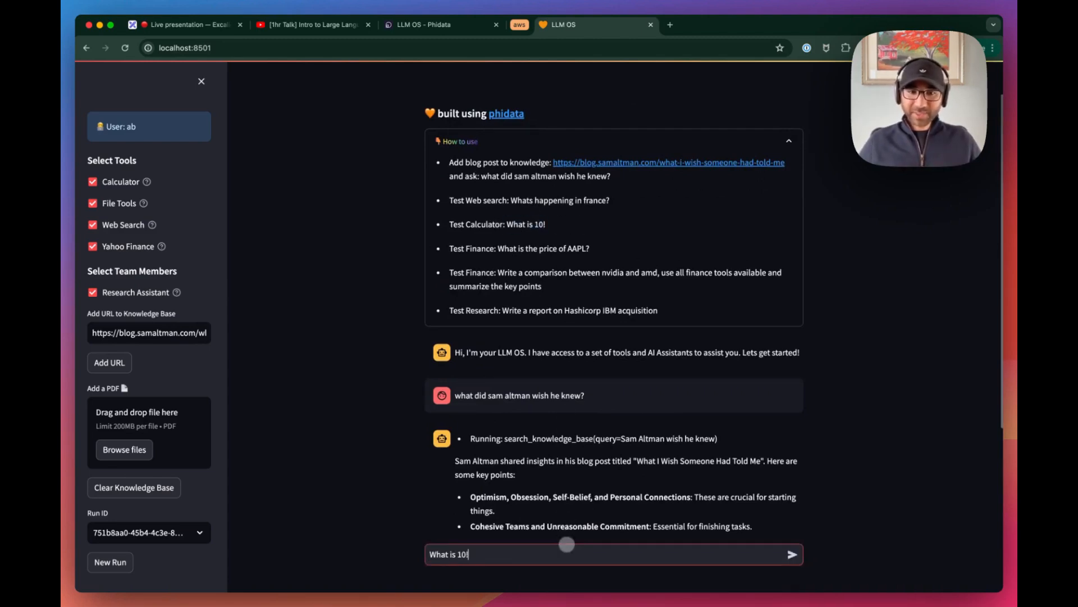
{"action": "left_click", "coordinate": [790, 554]}
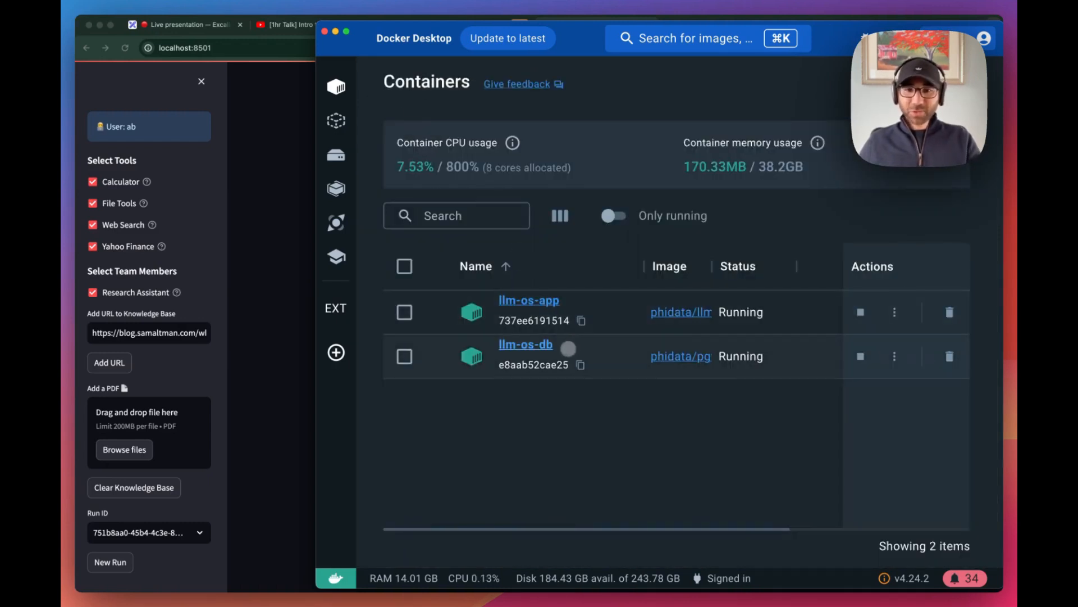
{"action": "mouse_move", "coordinate": [558, 397]}
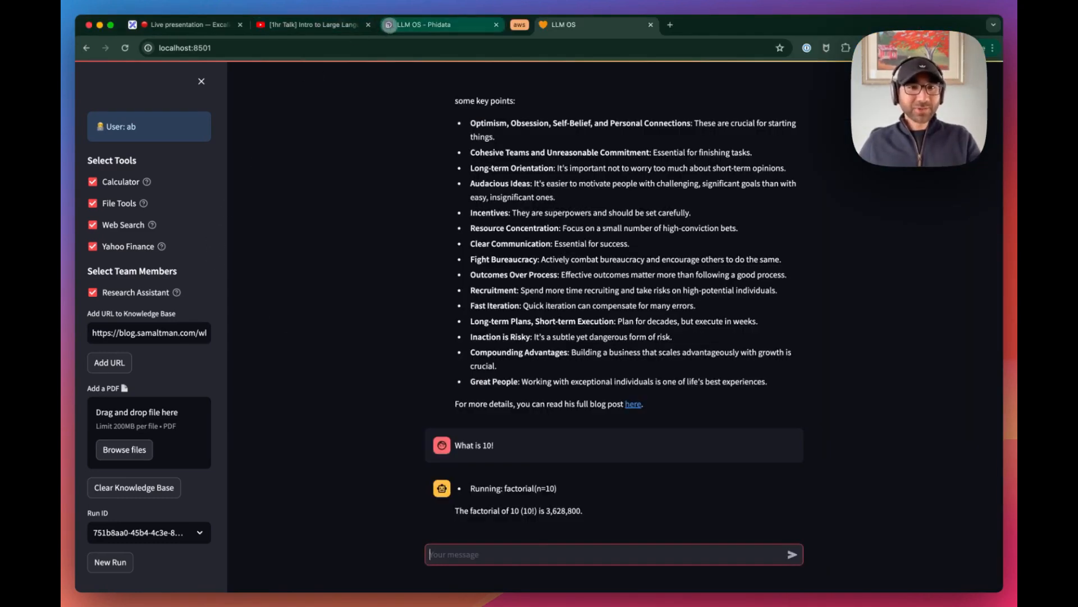
{"action": "mouse_move", "coordinate": [422, 24]}
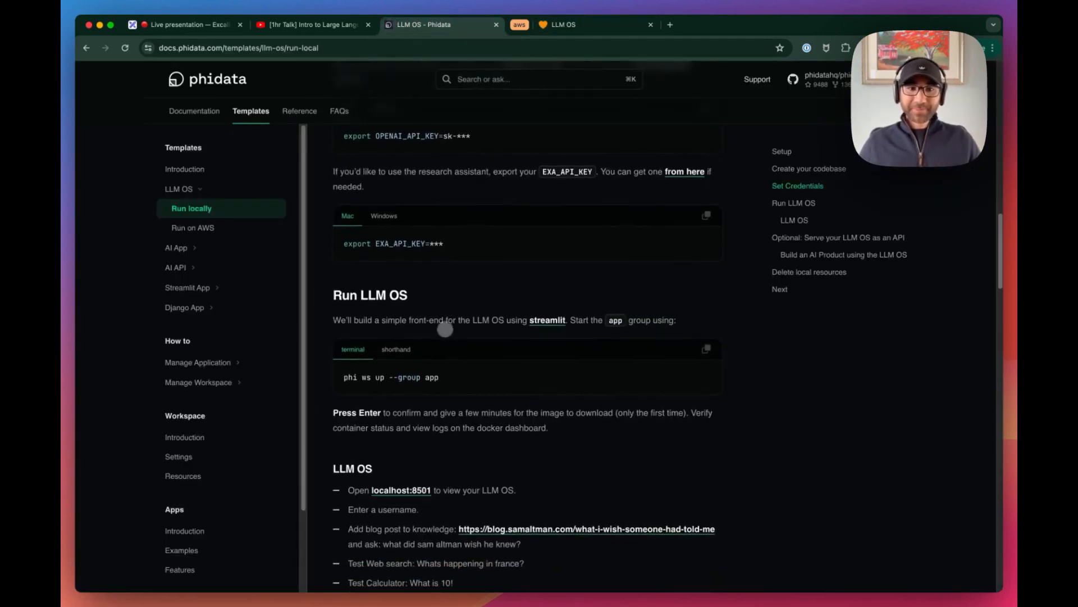
Step: In VS Code, open workspace/settings.py and uncomment the dev and prd API enabled lines
{"action": "scroll", "scroll_direction": "down", "scroll_amount": 3}
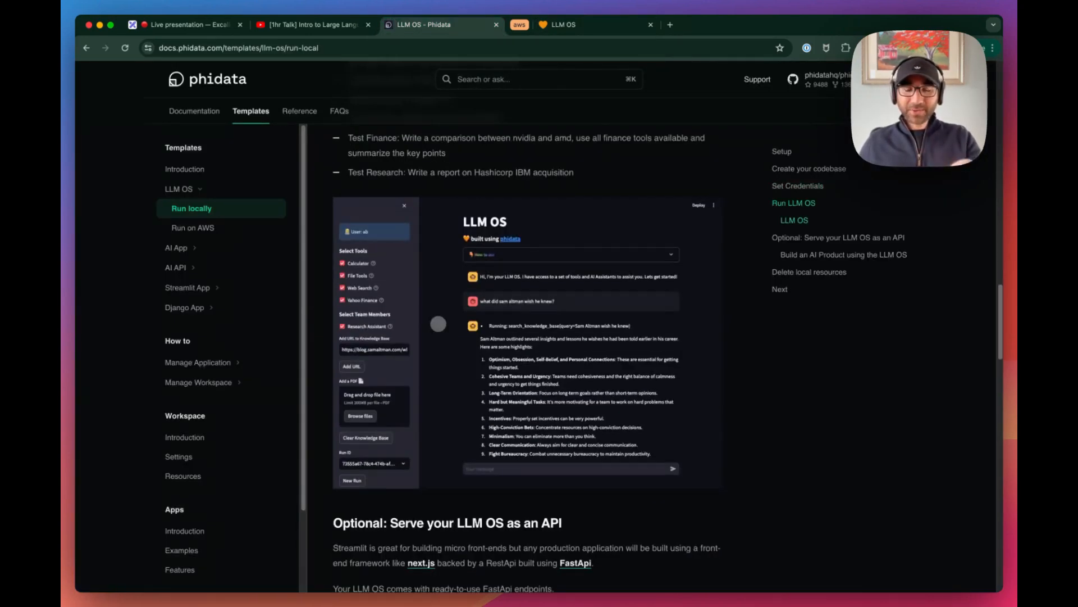
{"action": "scroll", "scroll_direction": "down", "scroll_amount": 3}
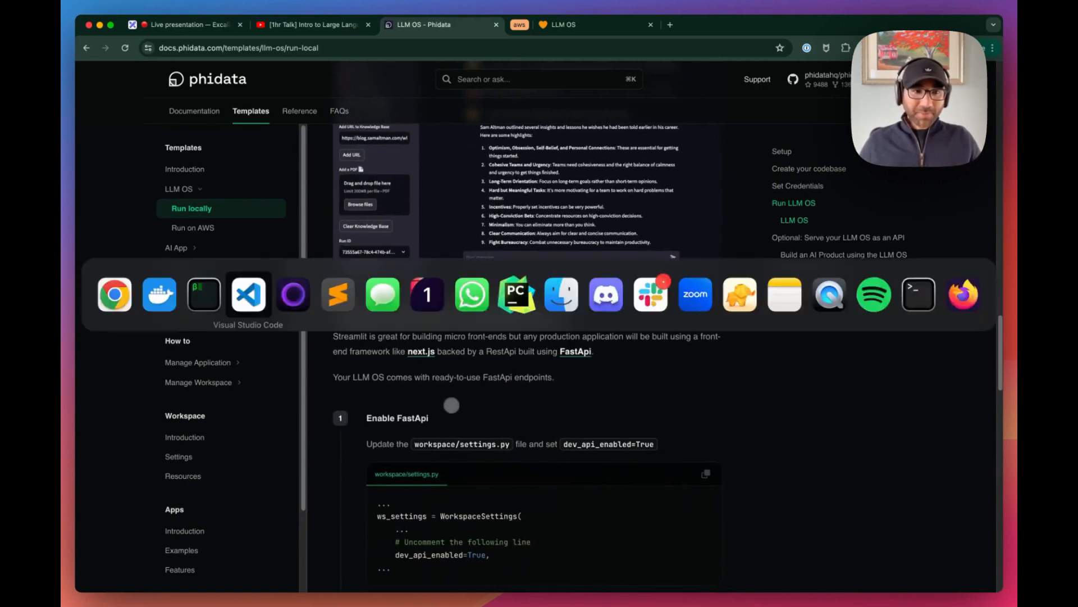
{"action": "left_click", "coordinate": [248, 294]}
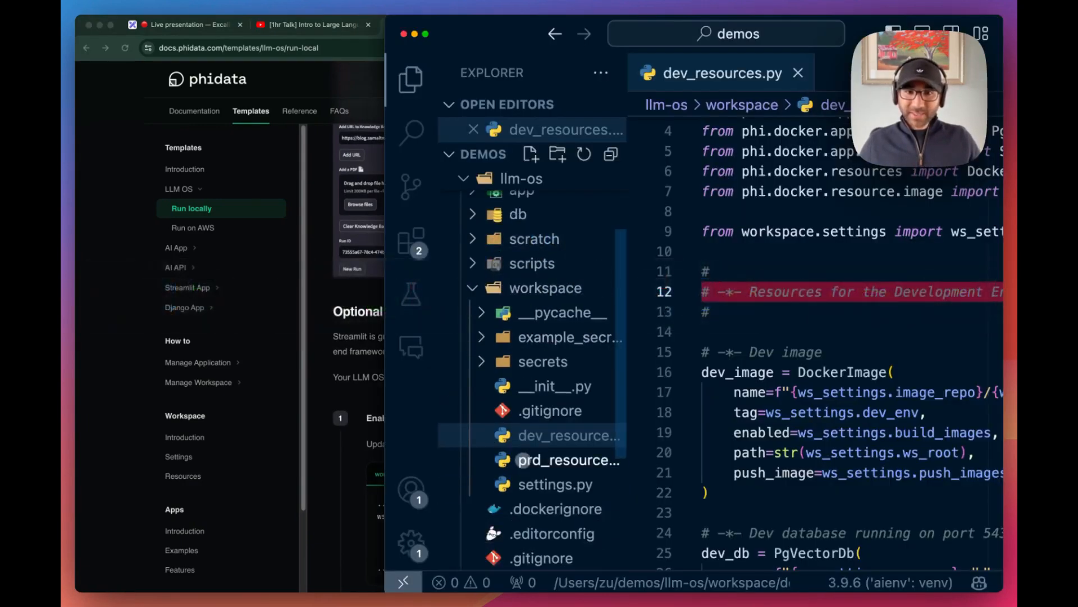
{"action": "left_click", "coordinate": [555, 481]}
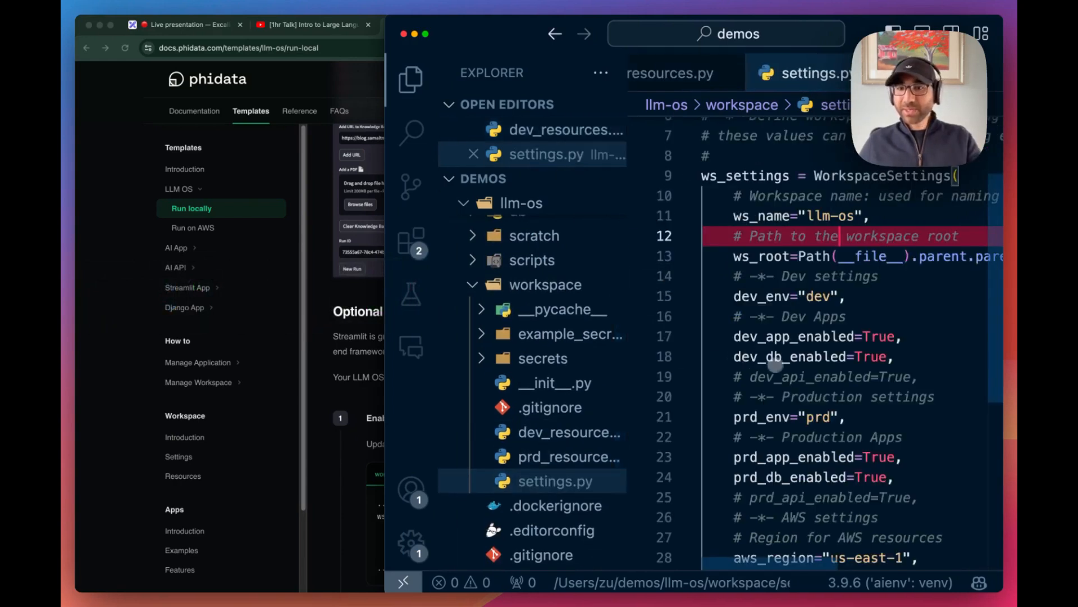
{"action": "left_click", "coordinate": [784, 377]}
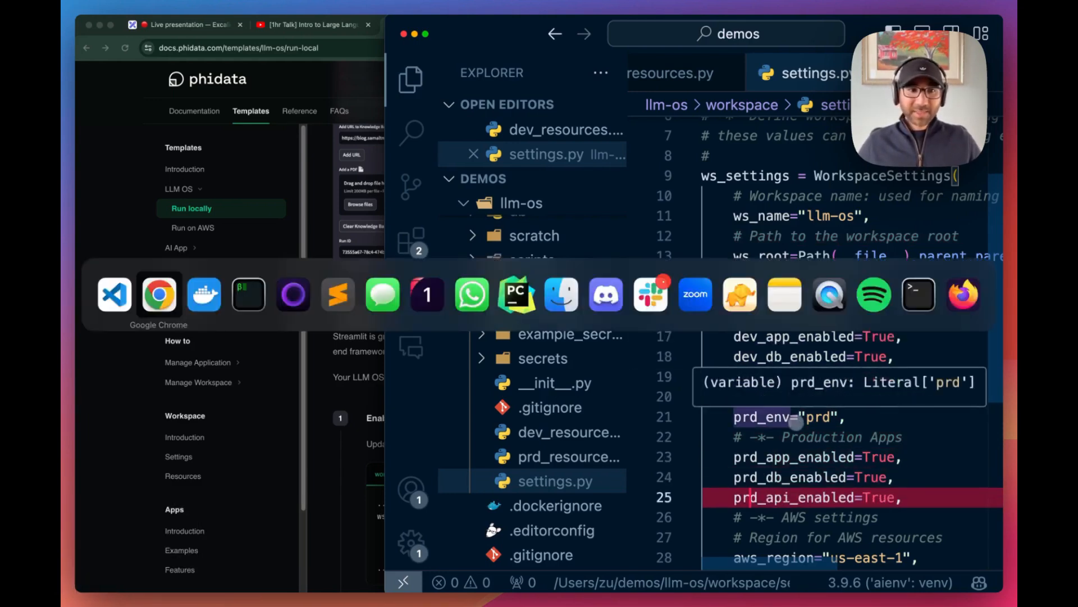
{"action": "left_click", "coordinate": [917, 294]}
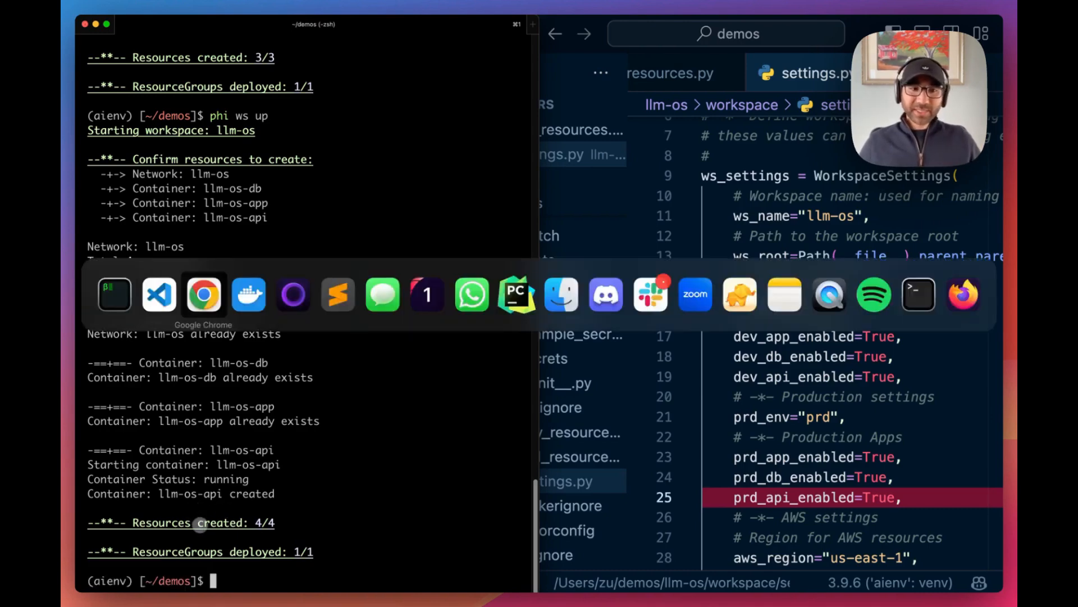
Step: Bring Google Chrome to the front while the llm-os-api container keeps running
{"action": "left_click", "coordinate": [204, 295]}
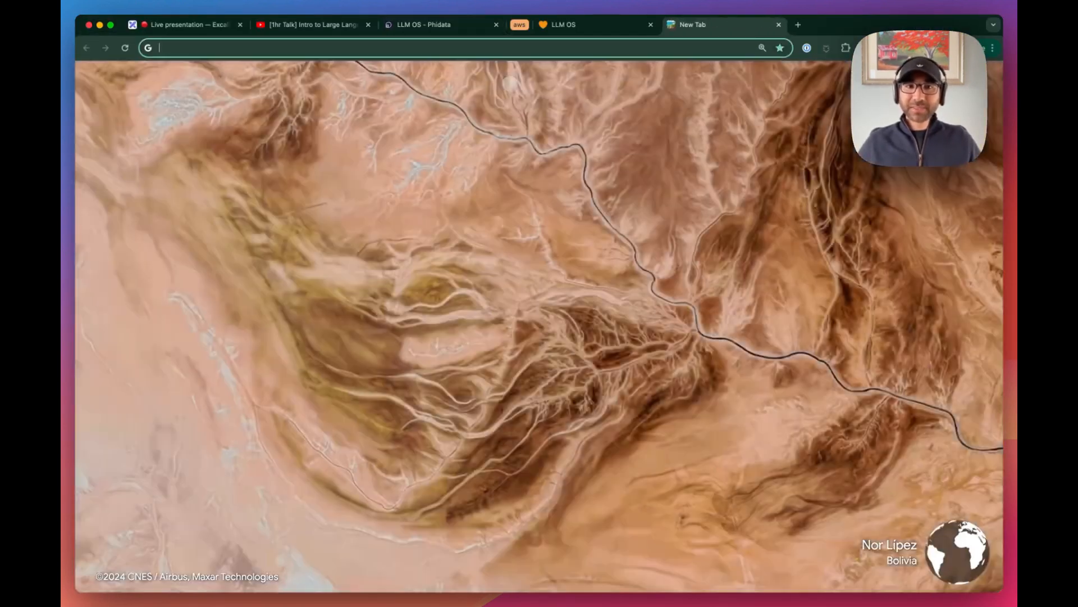
Step: Load the local API docs at localhost:8000/docs in a new Chrome tab
{"action": "type", "text": "localhost:8000/docs#/user/user_sign_in_email_pass_v1_user_signin_post"}
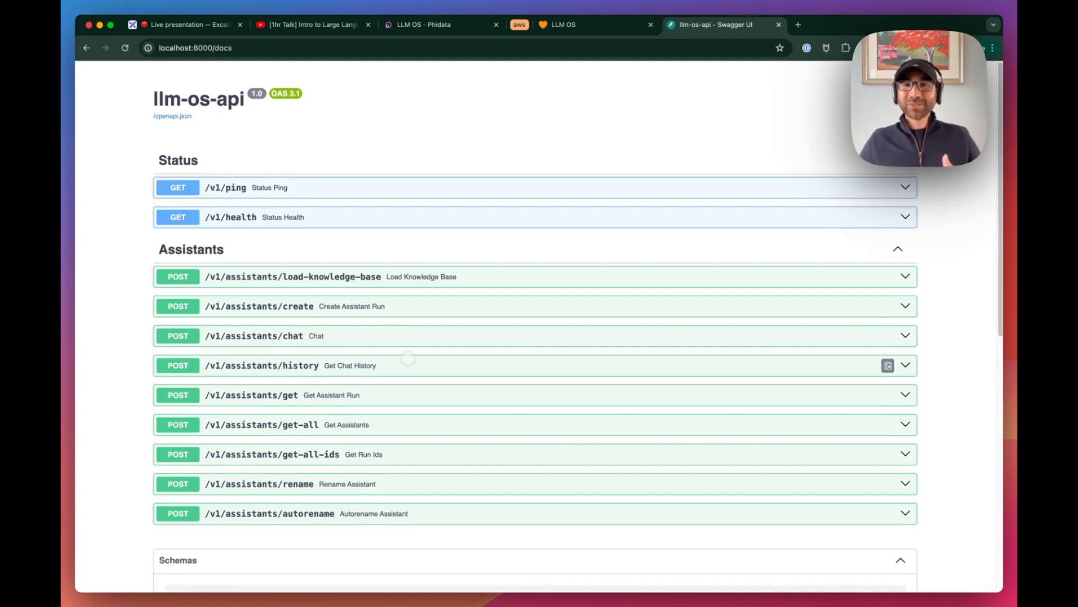
Step: Check the LLM OS tab, then open api/routes/assistants.py in VS Code
{"action": "left_click", "coordinate": [564, 25]}
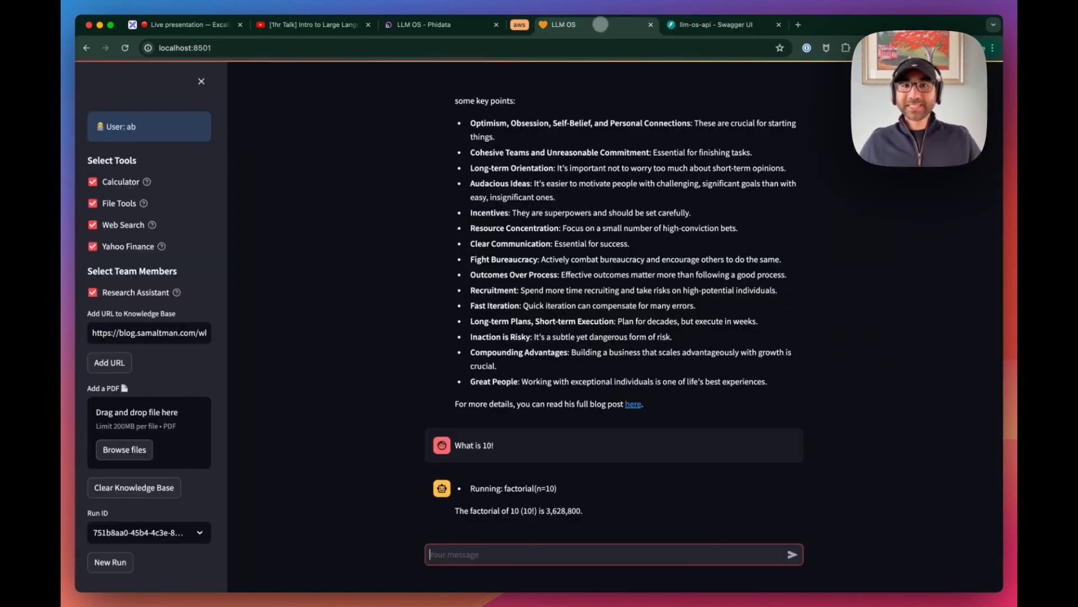
{"action": "scroll", "scroll_direction": "up", "scroll_amount": 3}
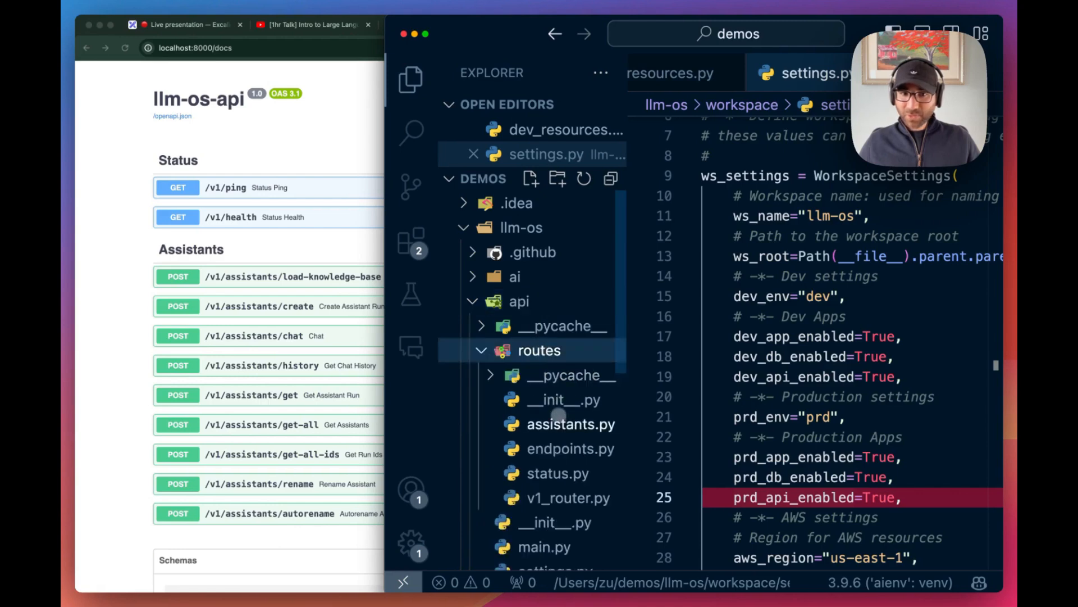
{"action": "left_click", "coordinate": [570, 425]}
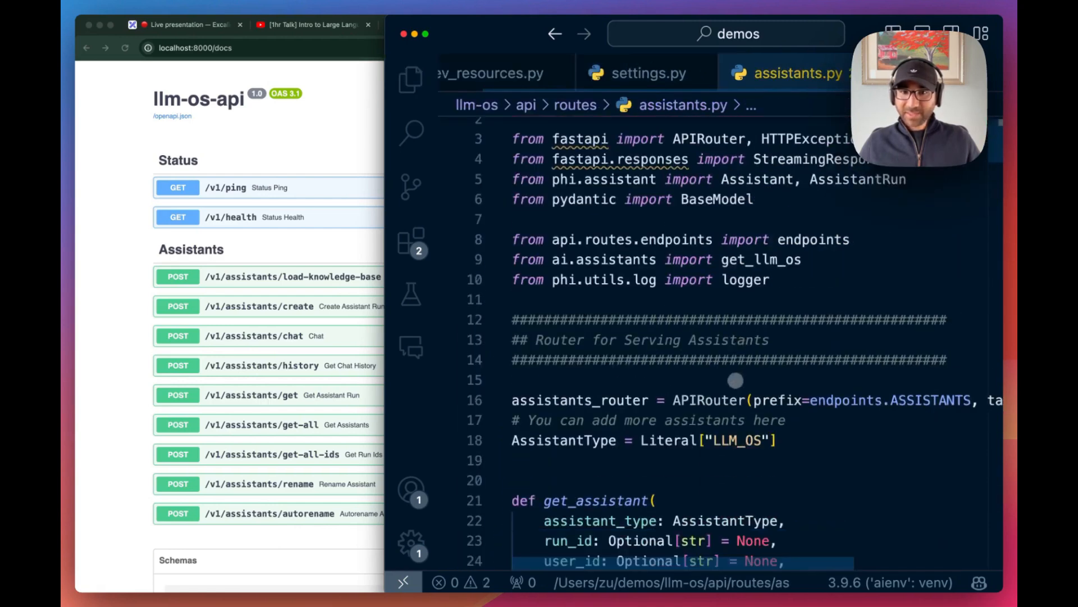
{"action": "scroll", "scroll_direction": "down", "scroll_amount": 3}
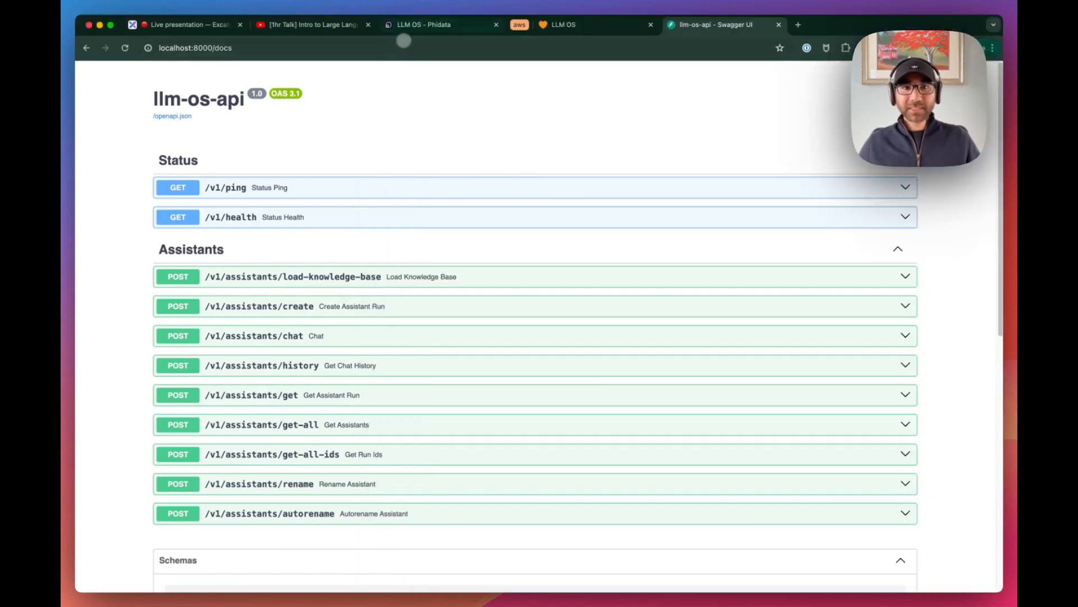
Step: Scroll the LLM OS Phidata Run locally guide down to the Build an AI Product section
{"action": "left_click", "coordinate": [433, 25]}
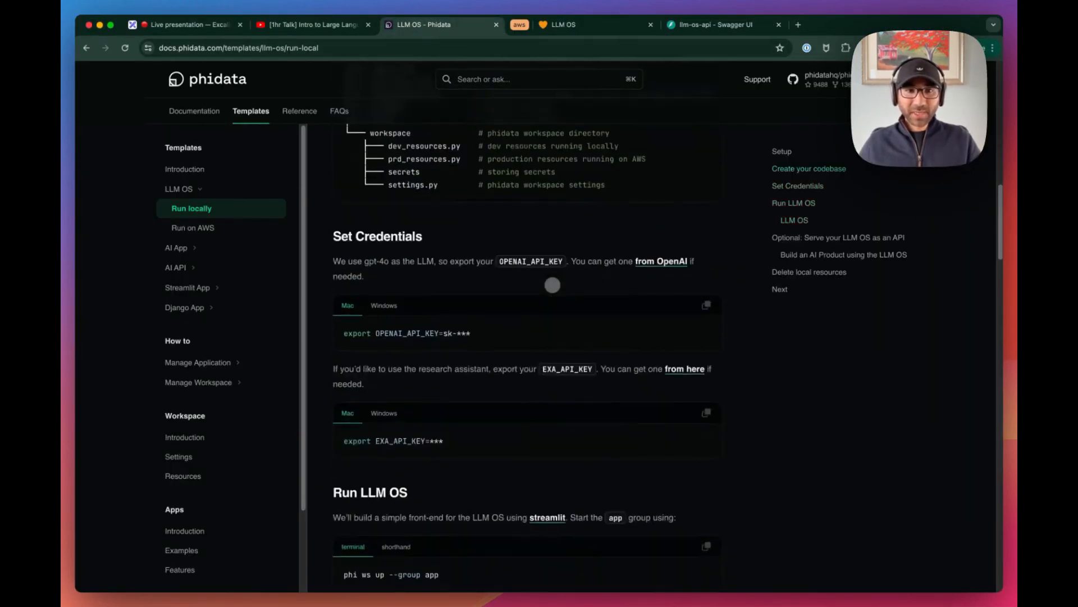
{"action": "scroll", "scroll_direction": "up", "scroll_amount": 3}
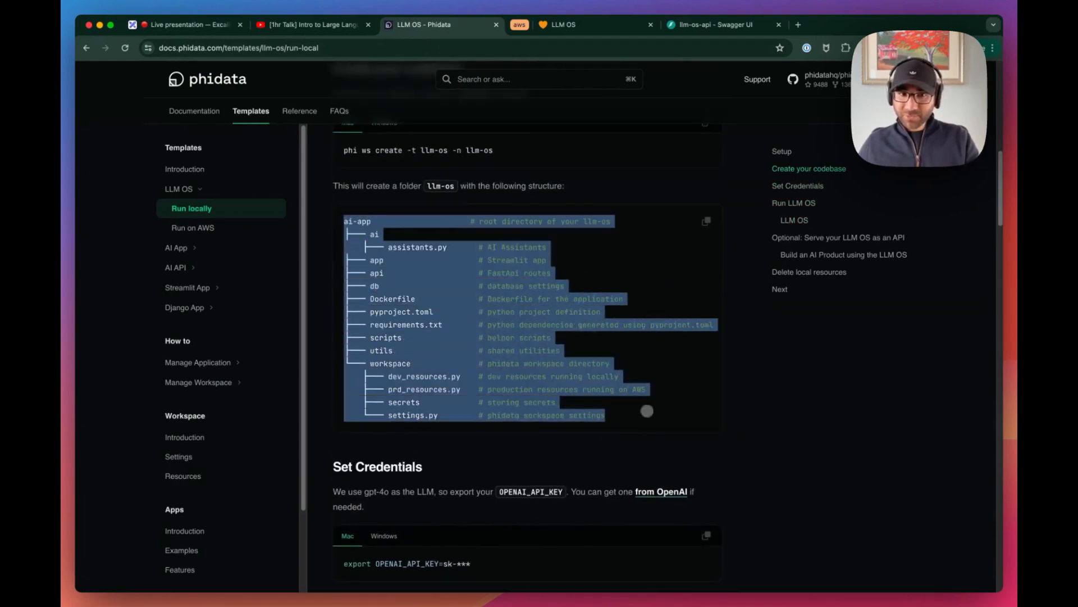
{"action": "scroll", "scroll_direction": "down", "scroll_amount": 3}
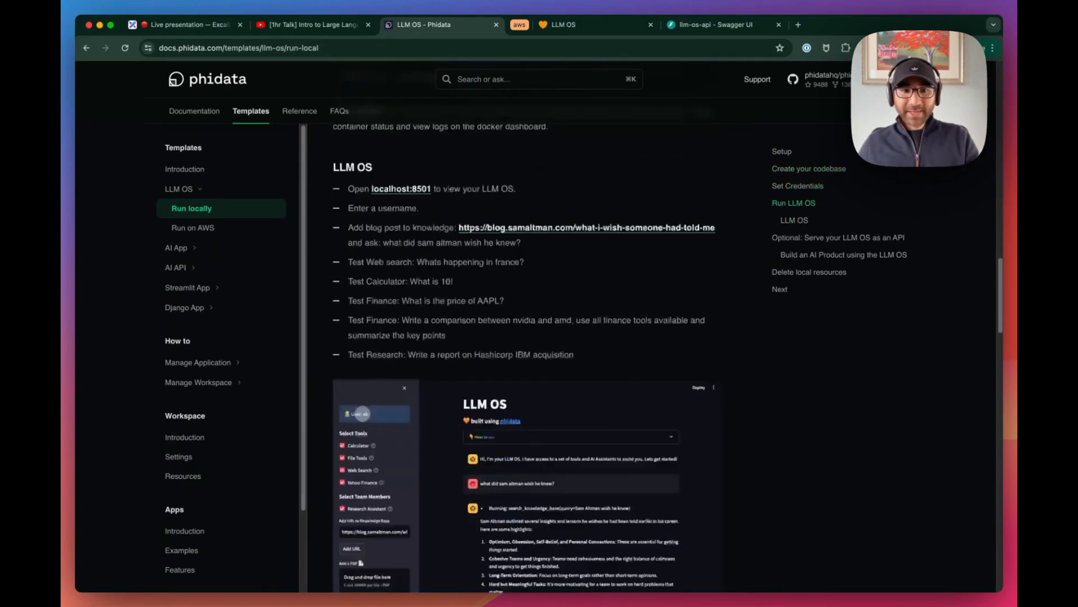
{"action": "scroll", "scroll_direction": "down", "scroll_amount": 3}
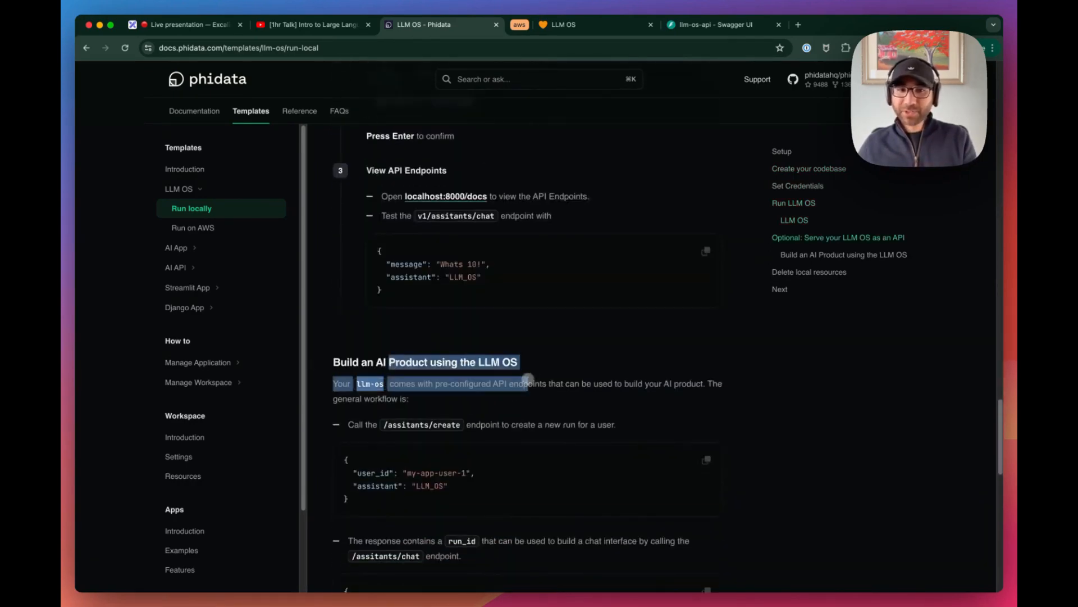
{"action": "scroll", "scroll_direction": "down", "scroll_amount": 3}
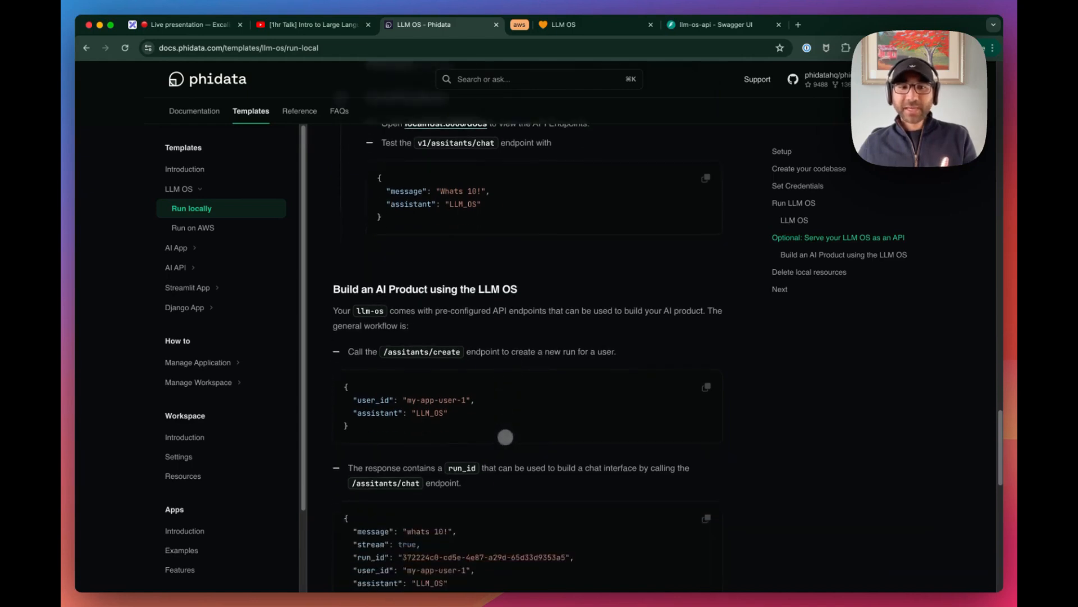
{"action": "scroll", "scroll_direction": "down", "scroll_amount": 3}
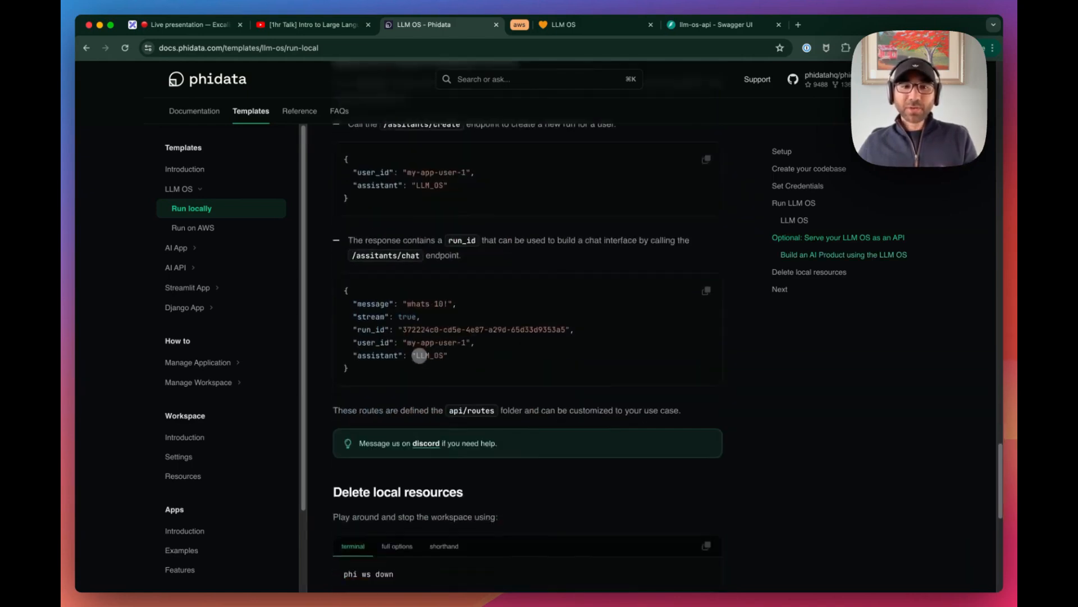
{"action": "mouse_move", "coordinate": [462, 240]}
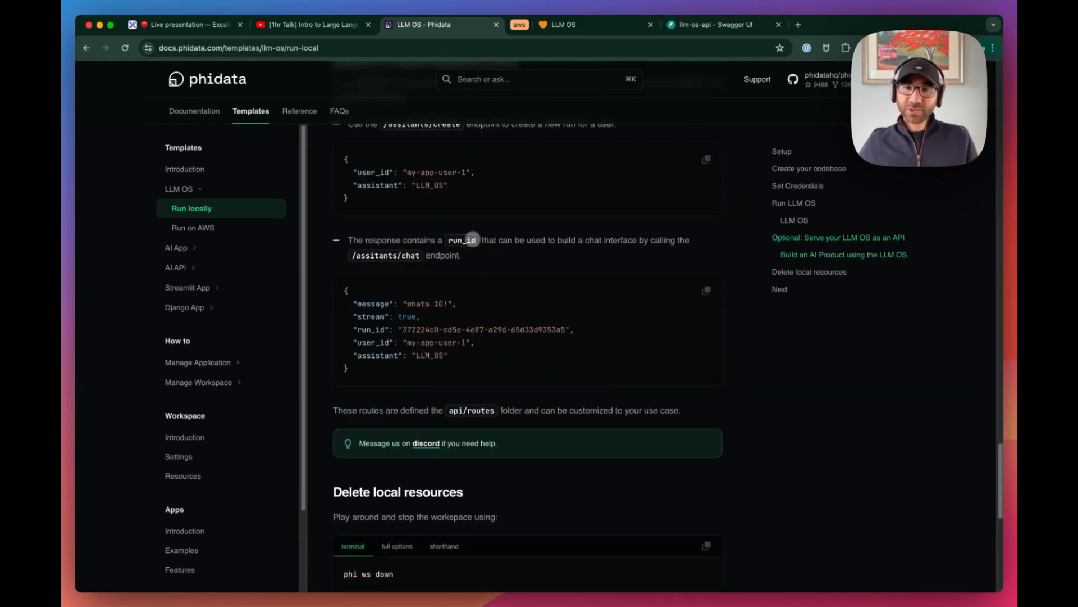
{"action": "scroll", "scroll_direction": "down", "scroll_amount": 3}
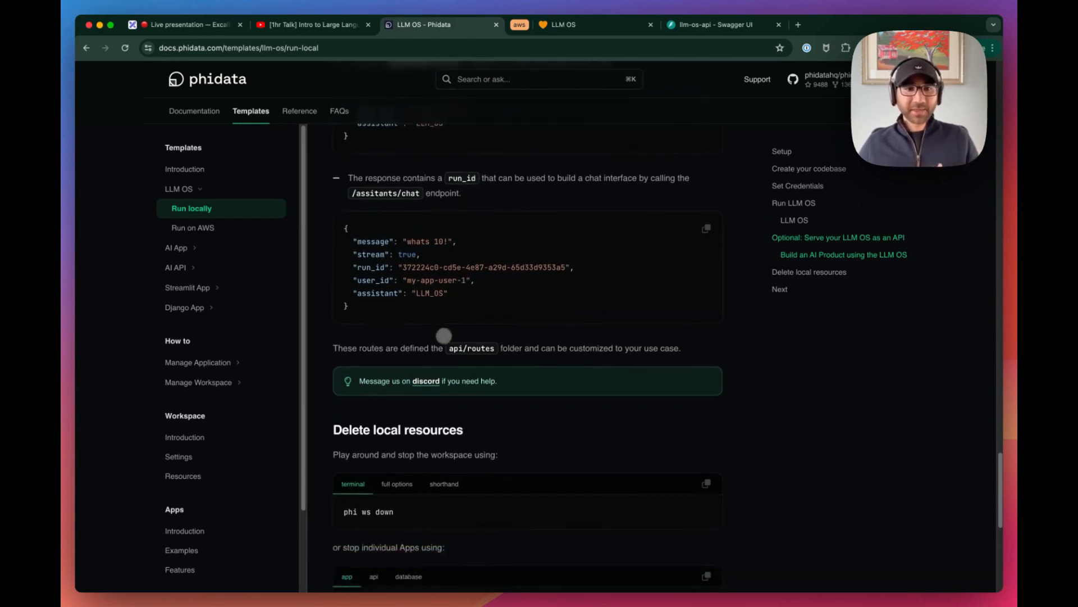
{"action": "mouse_move", "coordinate": [426, 381]}
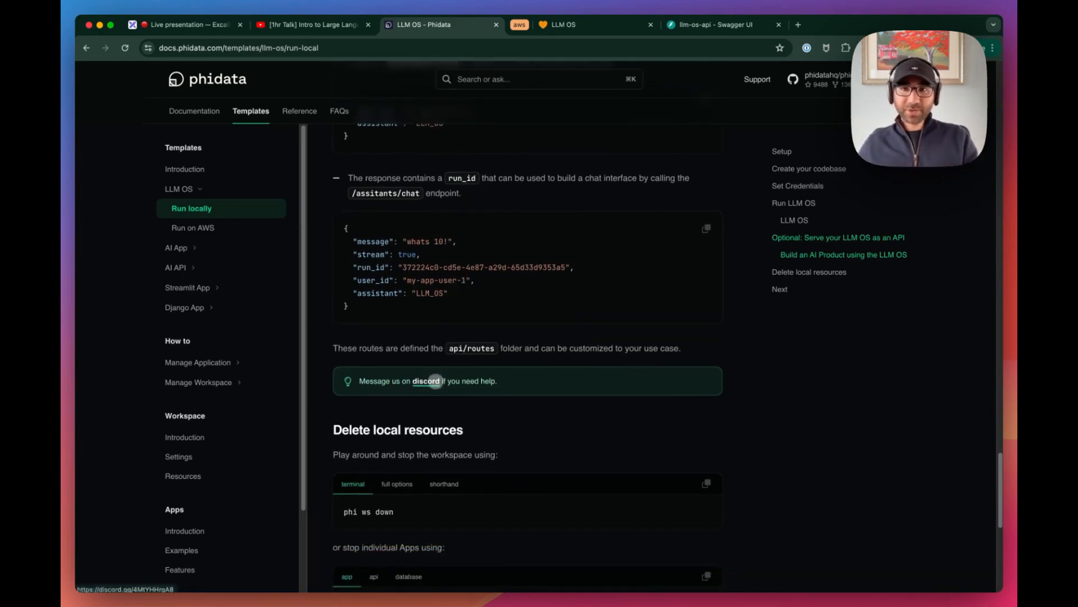
{"action": "scroll", "scroll_direction": "down", "scroll_amount": 3}
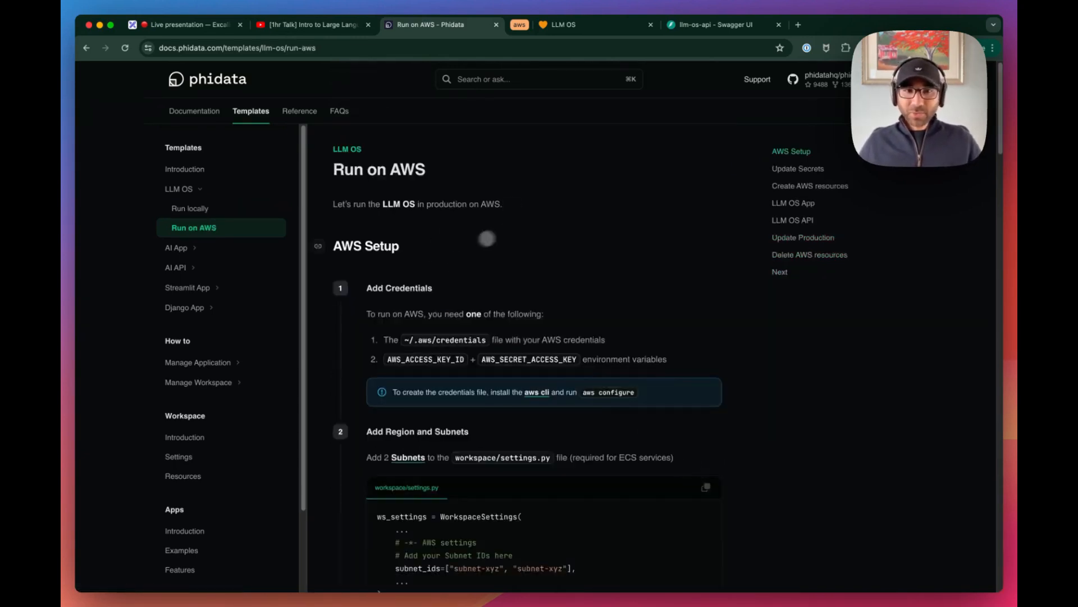
{"action": "scroll", "scroll_direction": "down", "scroll_amount": 3}
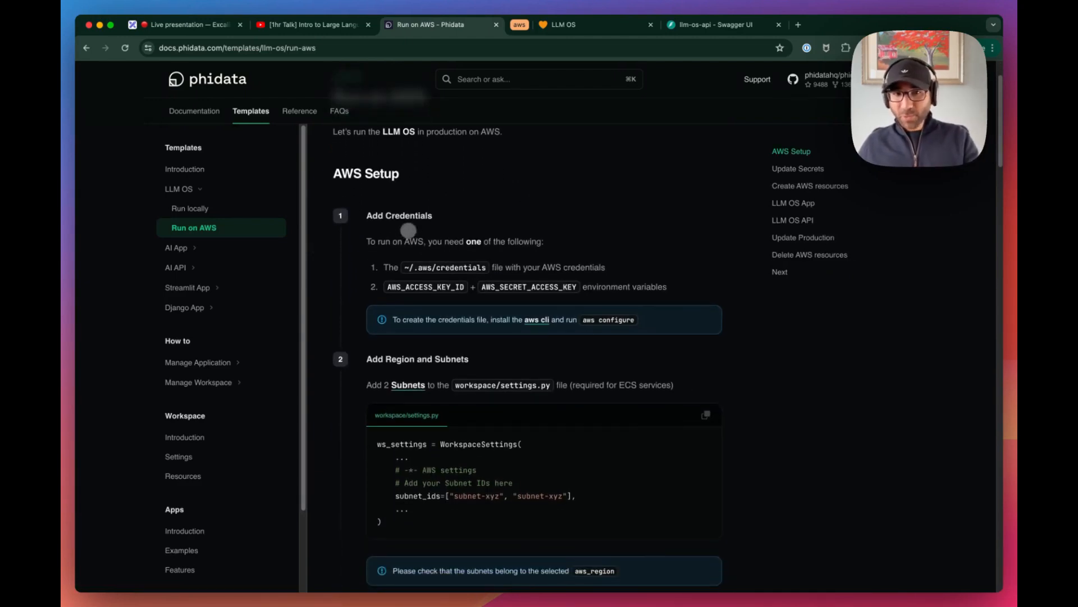
{"action": "mouse_move", "coordinate": [489, 319]}
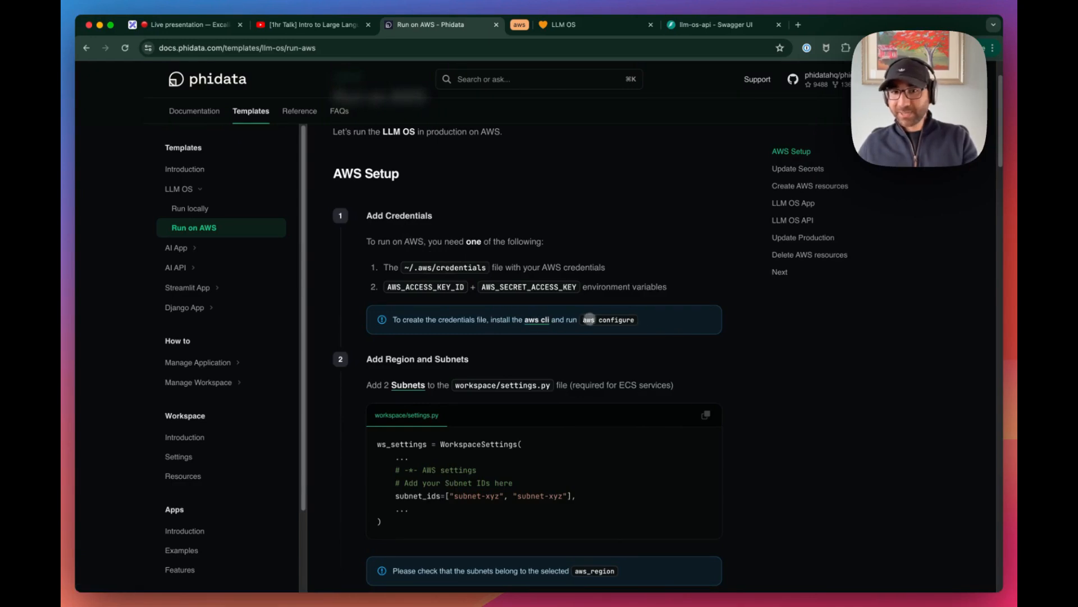
{"action": "scroll", "scroll_direction": "down", "scroll_amount": 3}
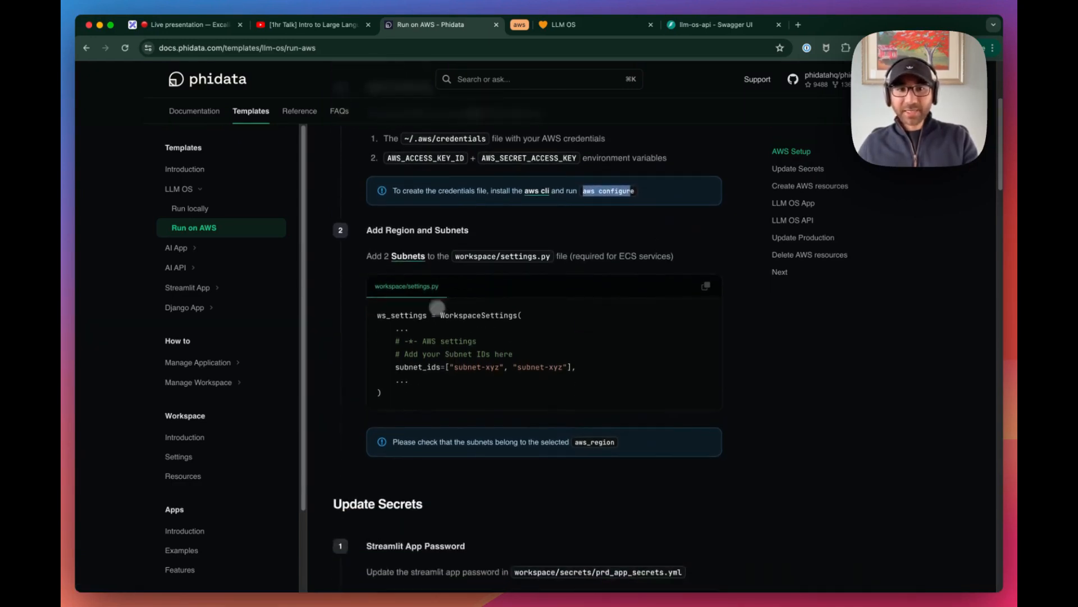
{"action": "mouse_move", "coordinate": [481, 262]}
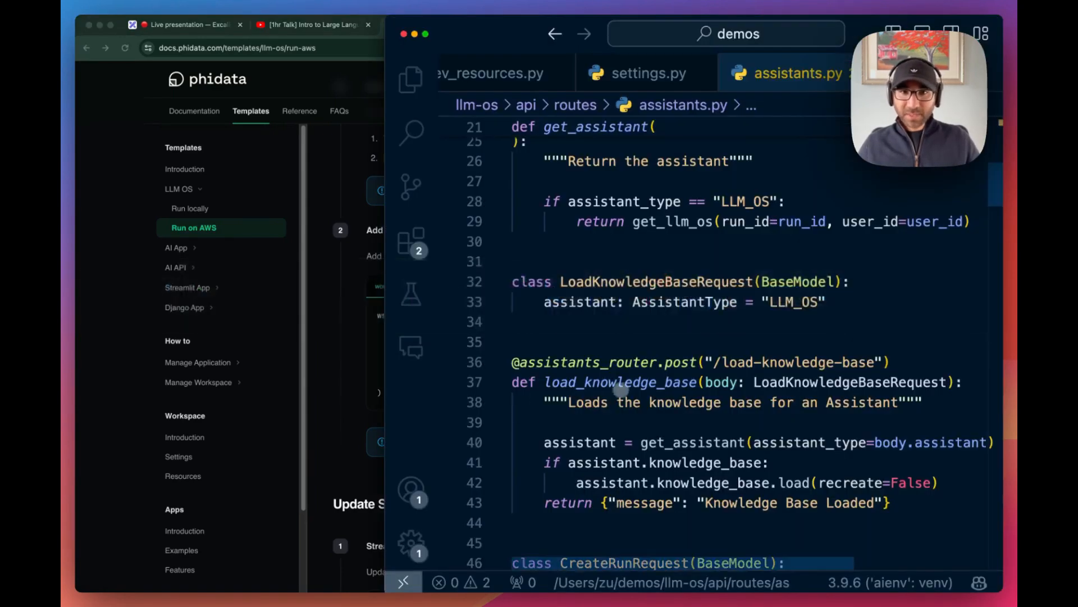
Step: Review workspace settings.py: region us-east-1, production apps enabled, subnet_ids commented out
{"action": "left_click", "coordinate": [640, 73]}
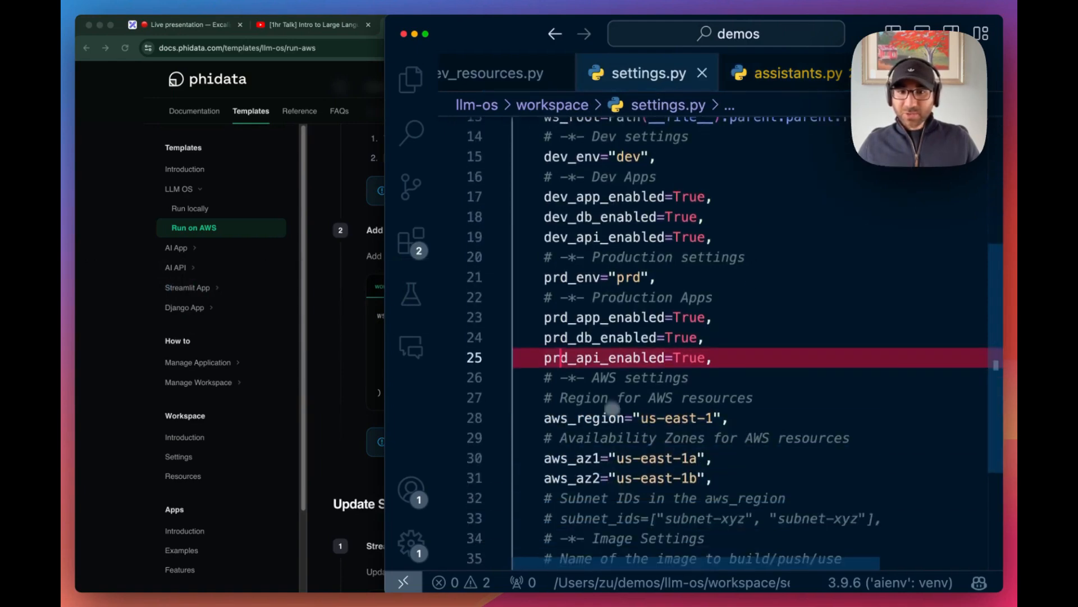
{"action": "scroll", "scroll_direction": "up", "scroll_amount": 3}
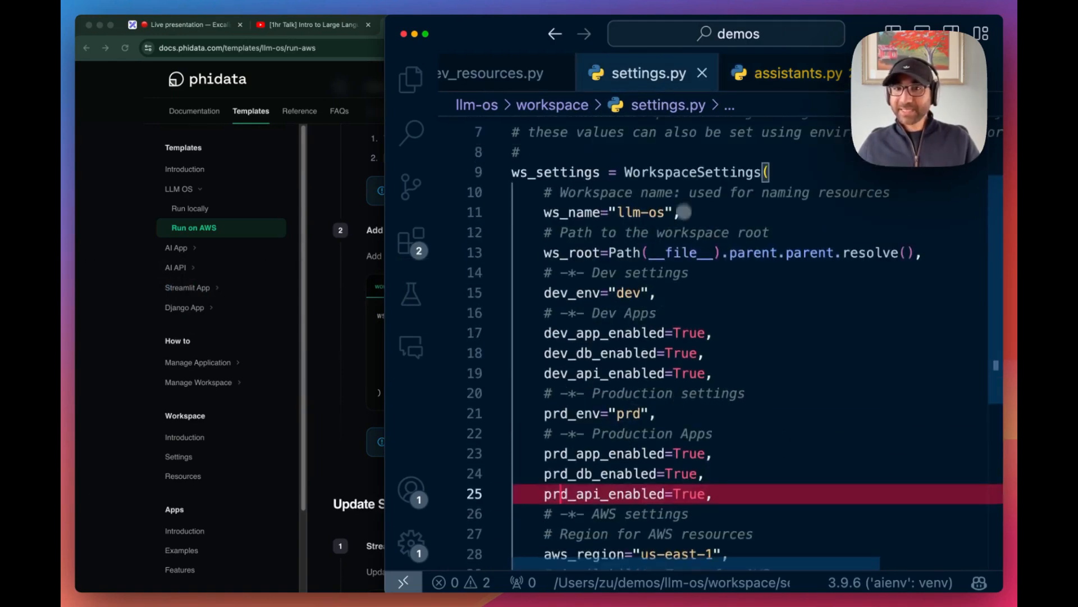
{"action": "scroll", "scroll_direction": "down", "scroll_amount": 3}
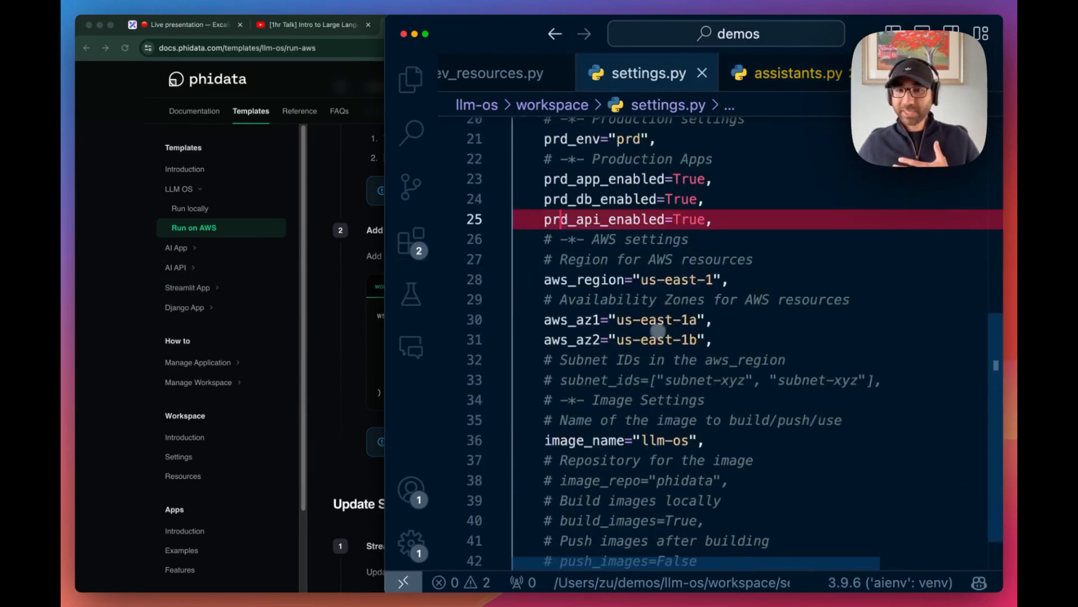
{"action": "left_click", "coordinate": [619, 380]}
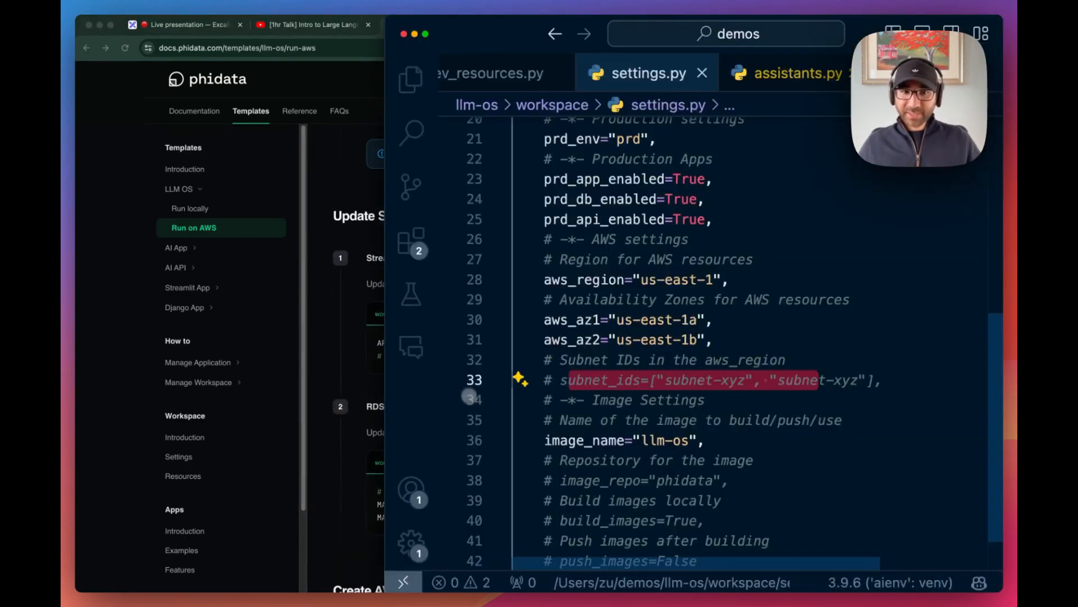
Step: Open workspace/secrets/prd_app_secrets.yml from the Explorer file tree
{"action": "left_click", "coordinate": [410, 79]}
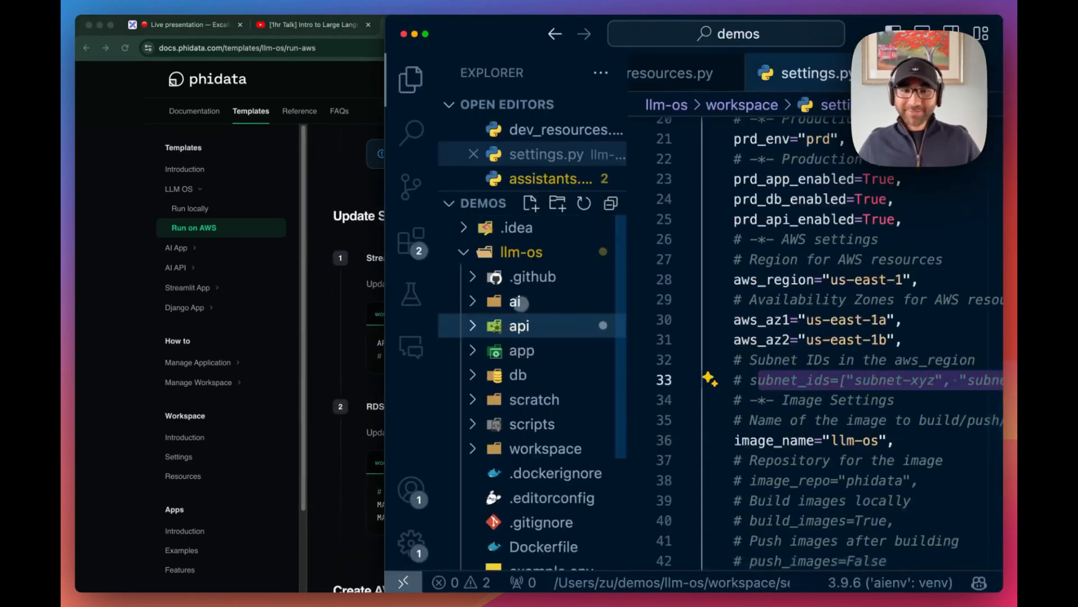
{"action": "mouse_move", "coordinate": [517, 374]}
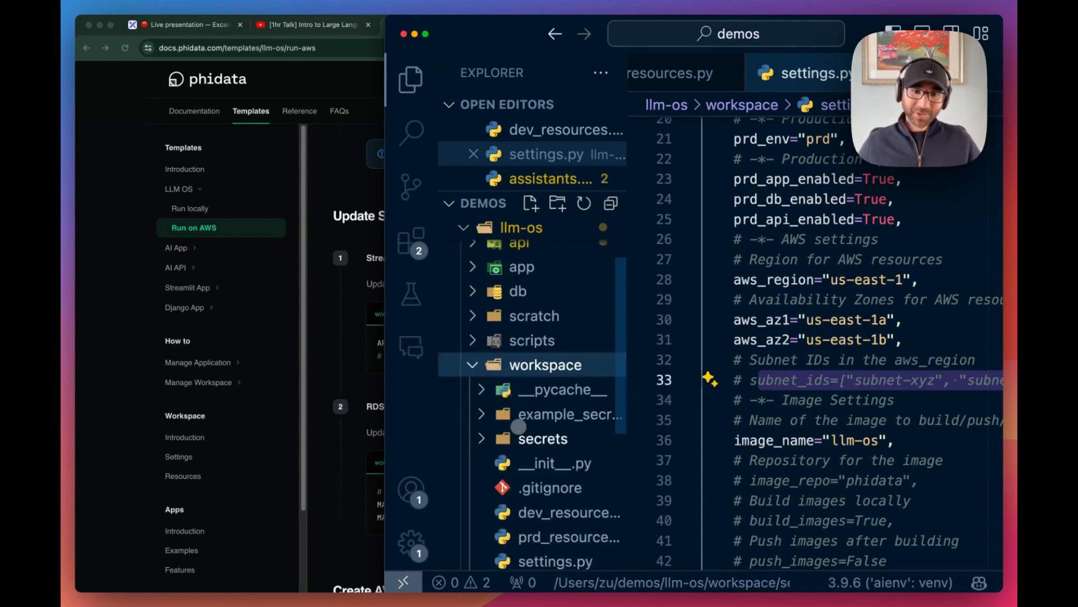
{"action": "left_click", "coordinate": [542, 438]}
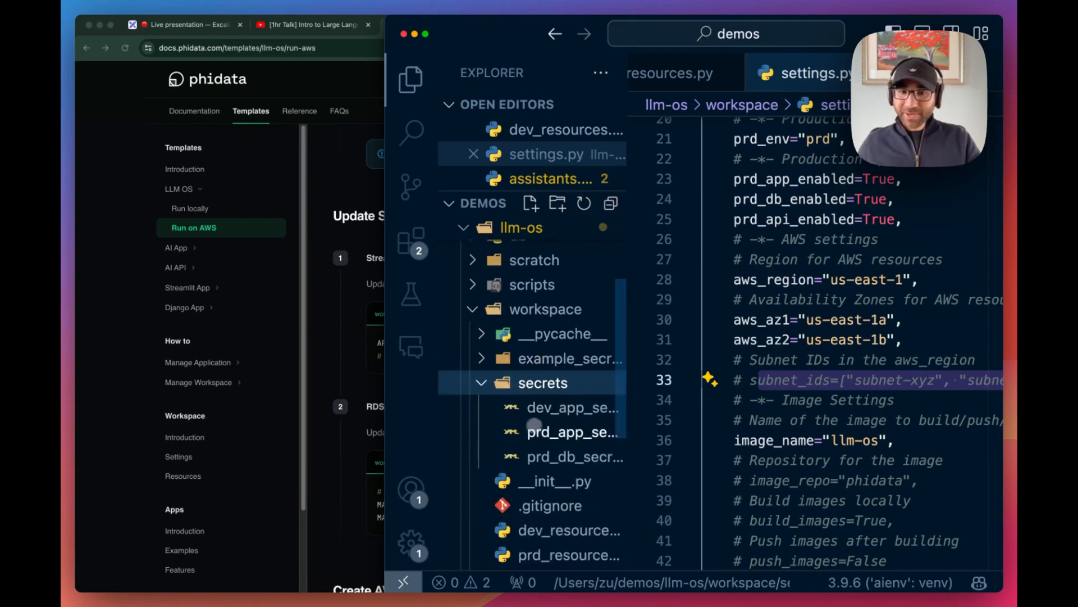
{"action": "left_click", "coordinate": [572, 432]}
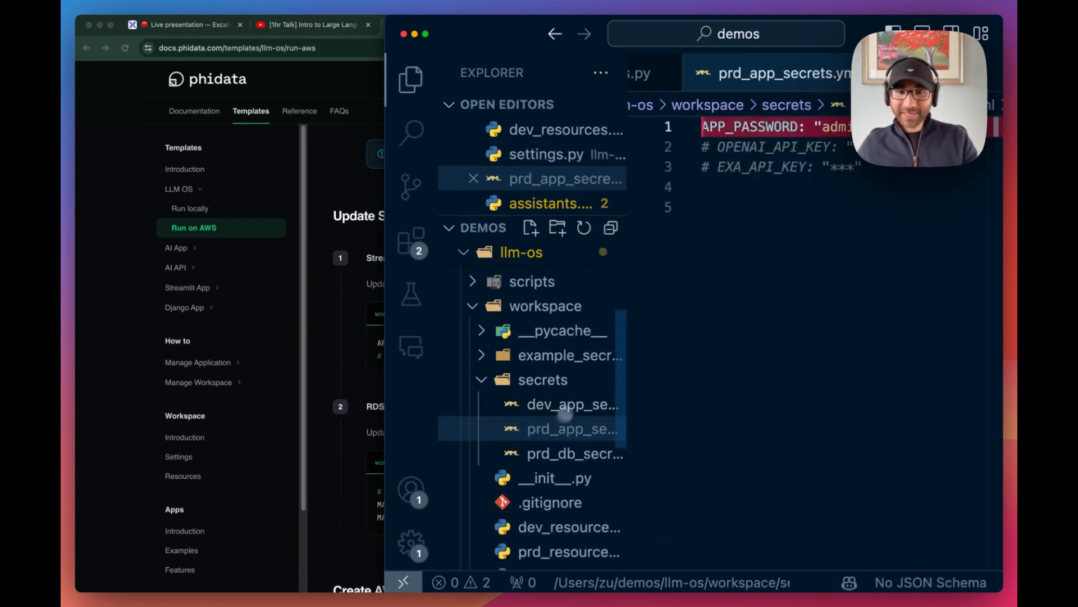
{"action": "left_click", "coordinate": [572, 454]}
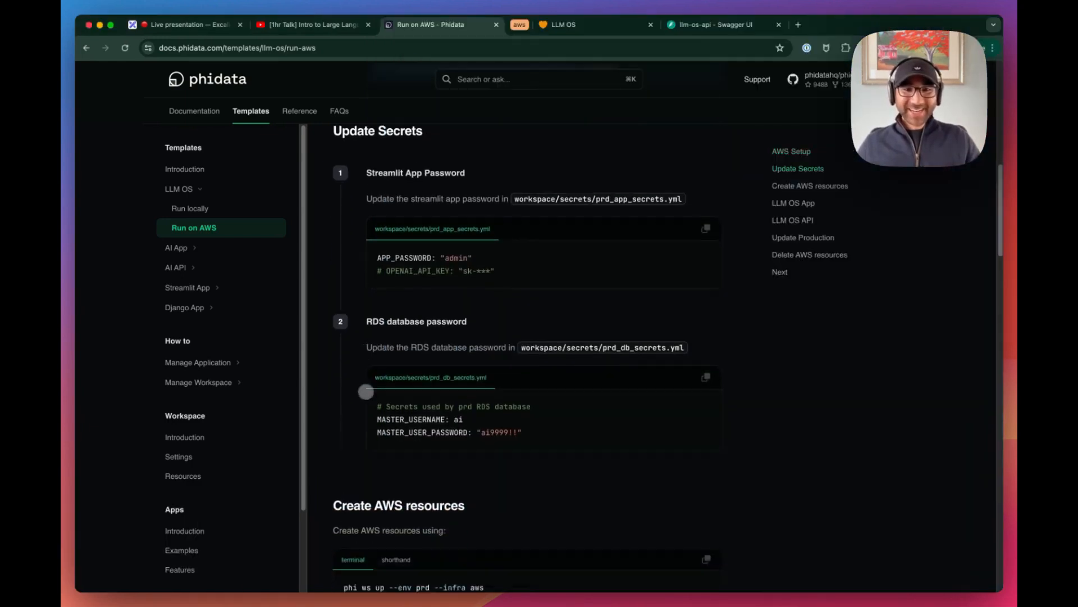
{"action": "scroll", "scroll_direction": "down", "scroll_amount": 3}
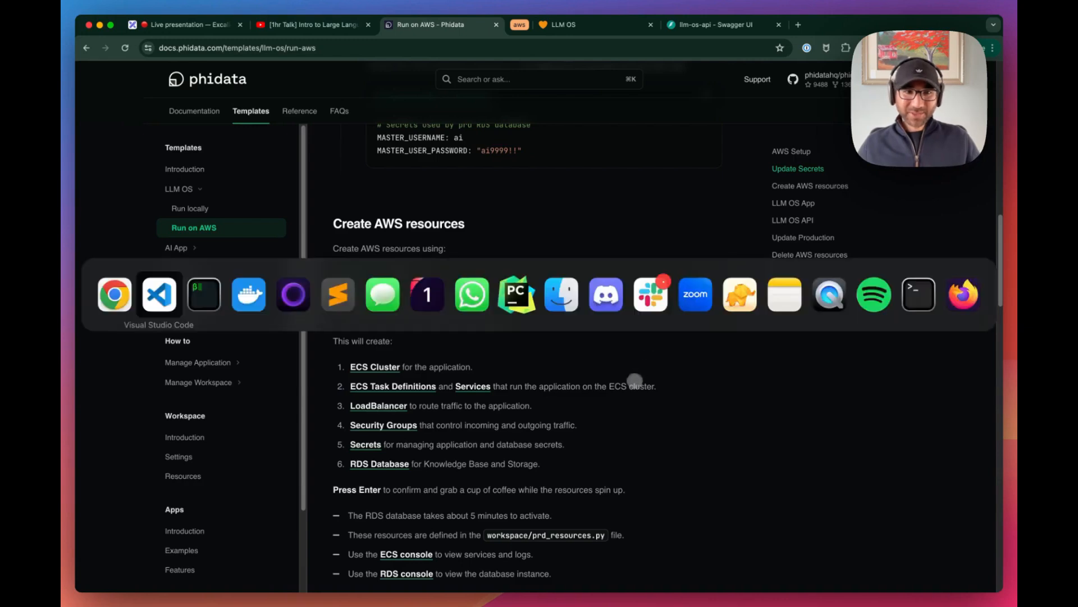
{"action": "left_click", "coordinate": [918, 294]}
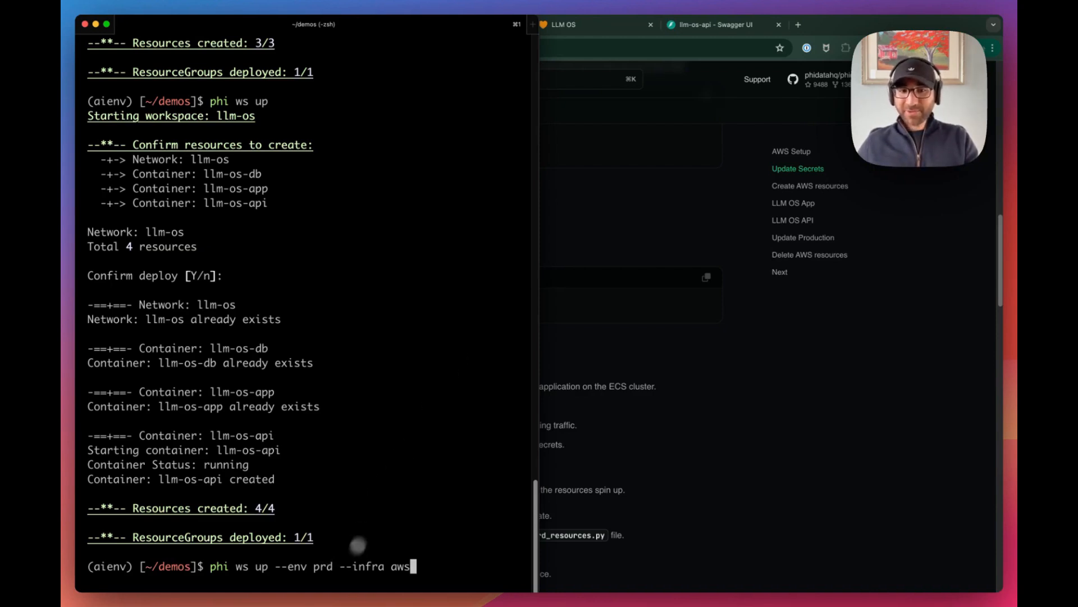
Step: Run `phi ws up --env prd --infra aws` to preview 18 us-east-1 resources
{"action": "key", "text": "Return"}
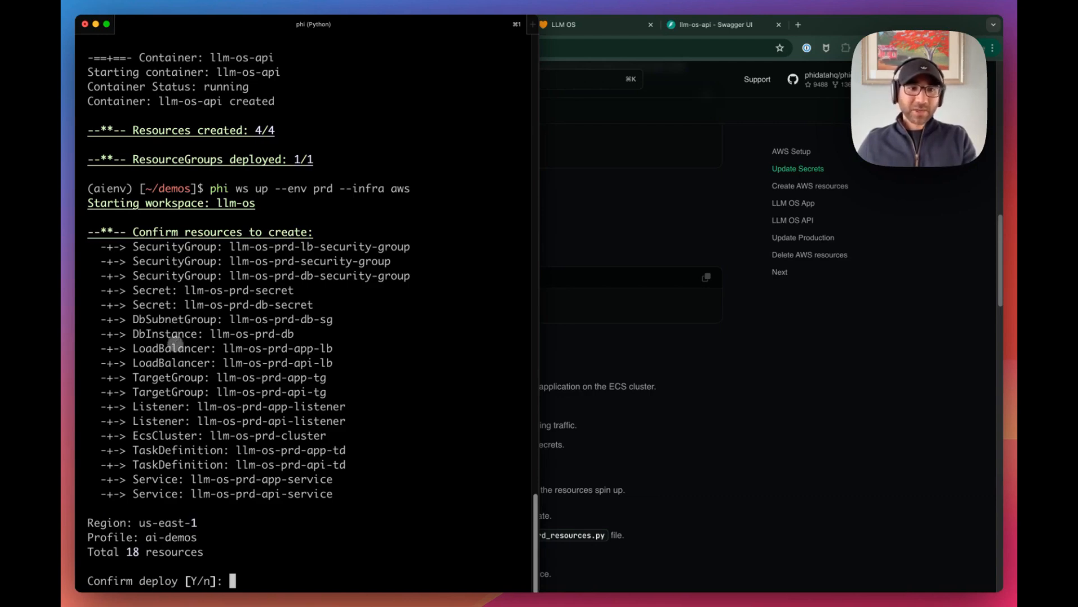
{"action": "mouse_move", "coordinate": [186, 423]}
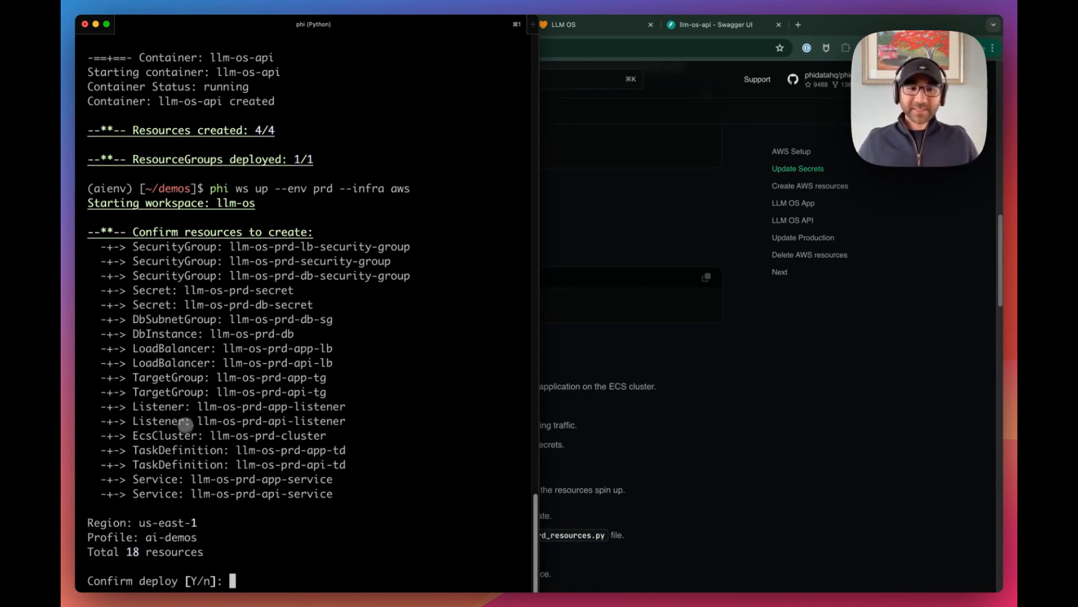
{"action": "mouse_move", "coordinate": [189, 478]}
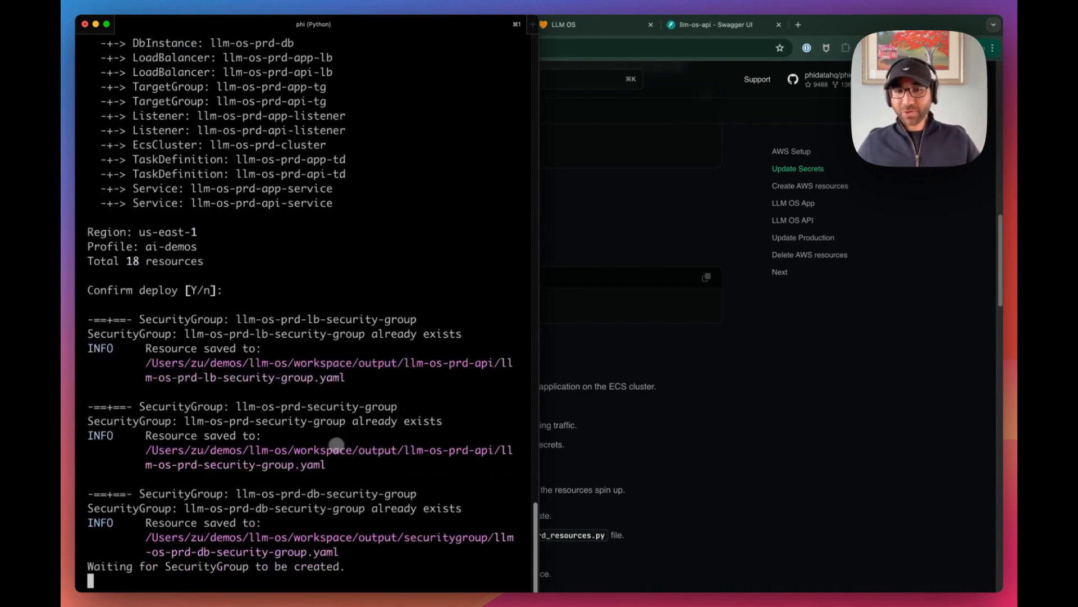
Step: Scroll the deploy output and open the app LoadBalancer DNS URL
{"action": "scroll", "scroll_direction": "down", "scroll_amount": 3}
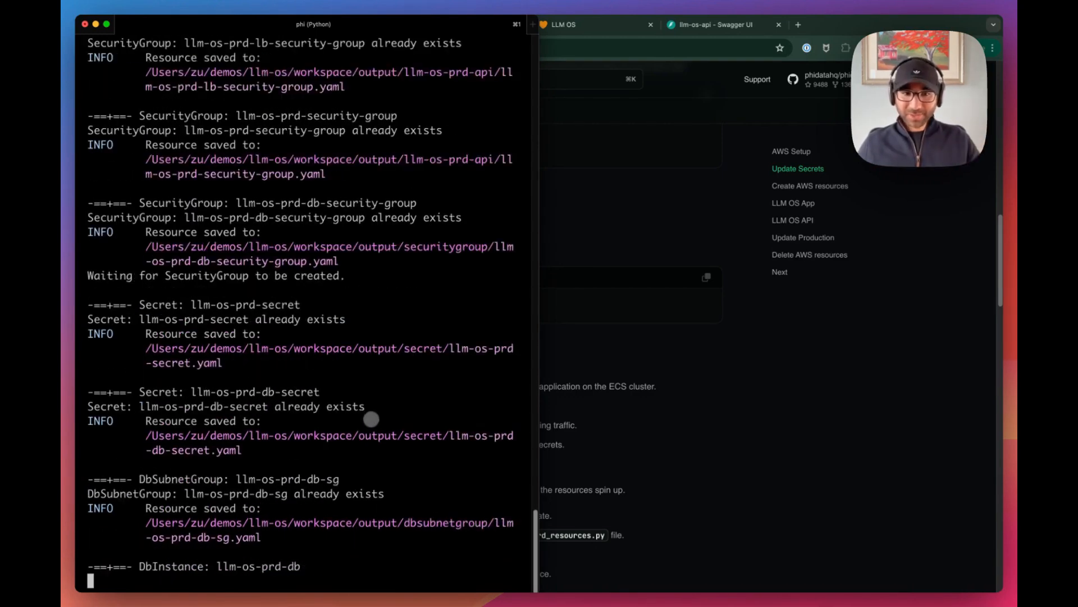
{"action": "scroll", "scroll_direction": "down", "scroll_amount": 3}
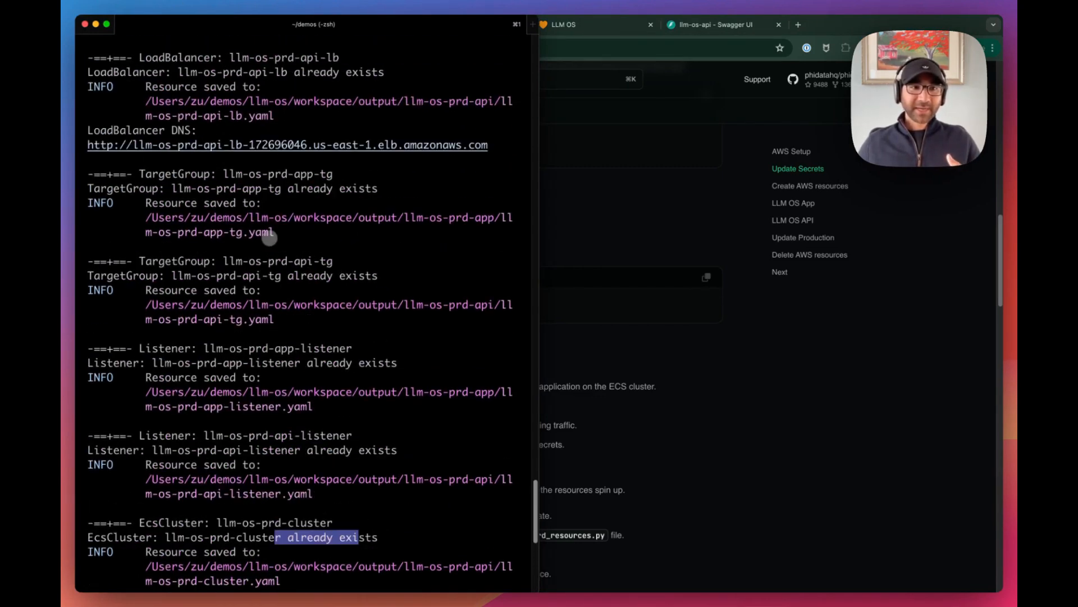
{"action": "scroll", "scroll_direction": "up", "scroll_amount": 3}
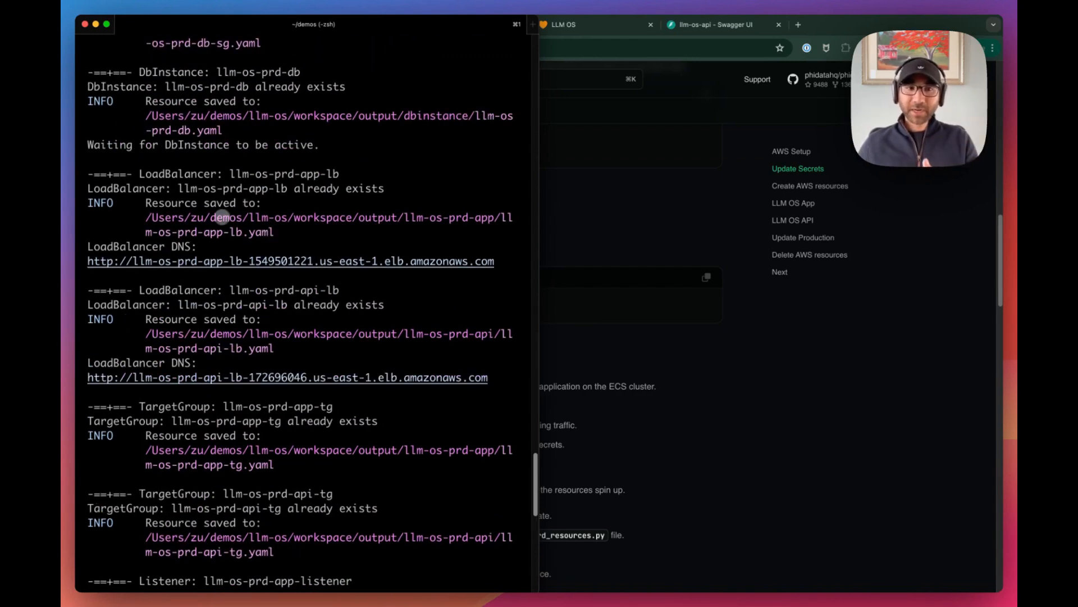
{"action": "mouse_move", "coordinate": [233, 243]}
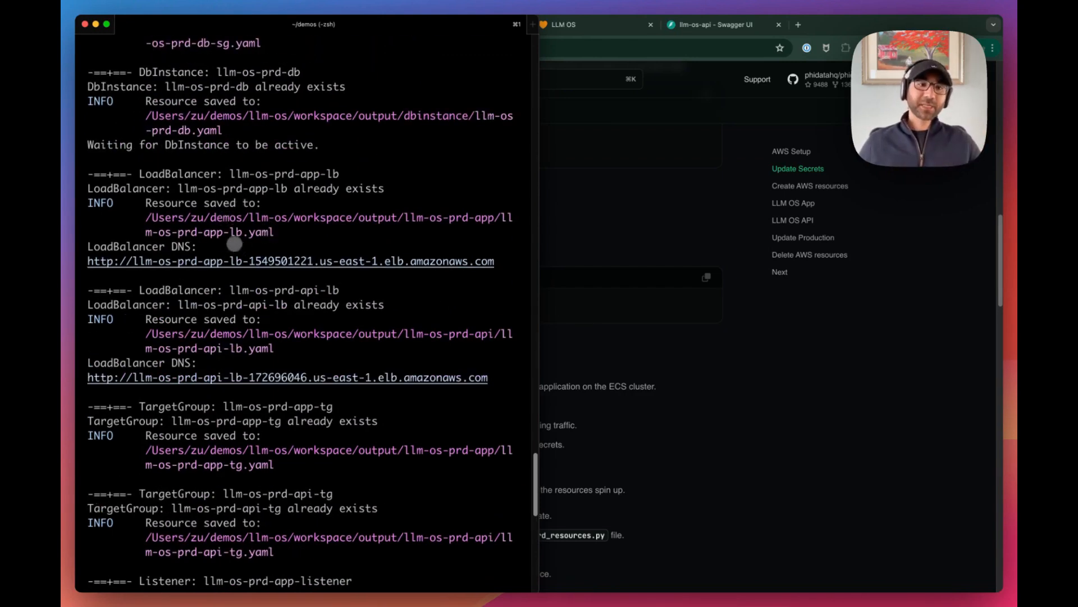
{"action": "mouse_move", "coordinate": [244, 193]}
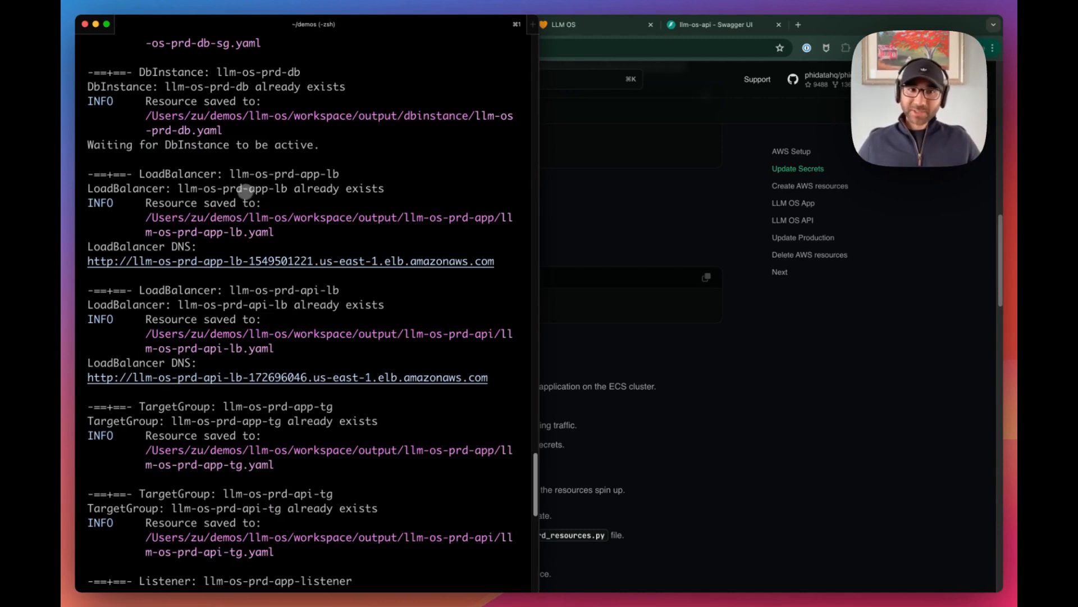
{"action": "mouse_move", "coordinate": [206, 260]}
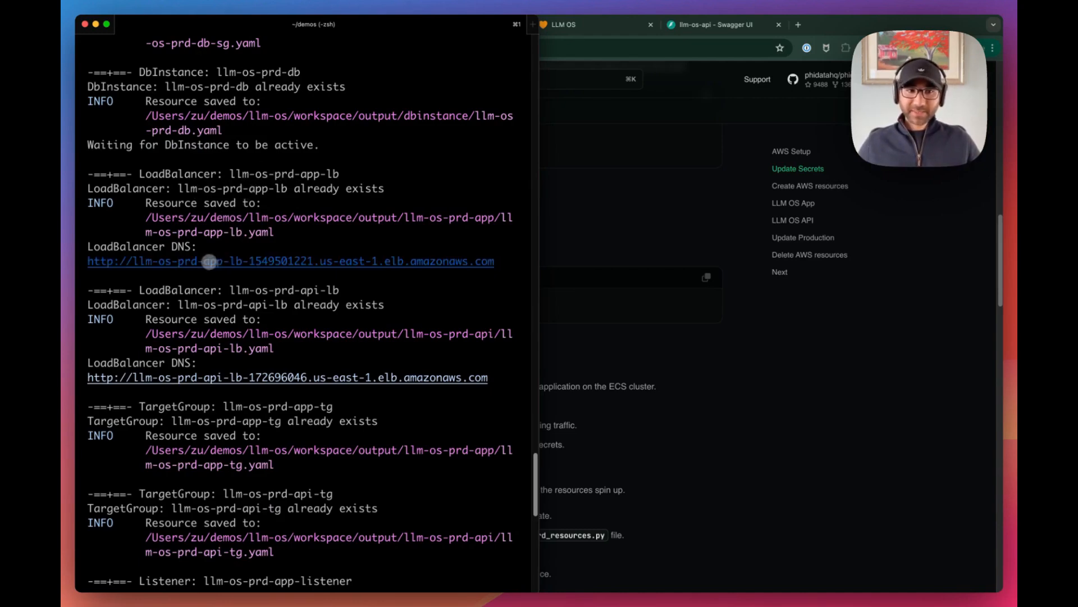
{"action": "left_click", "coordinate": [208, 261]}
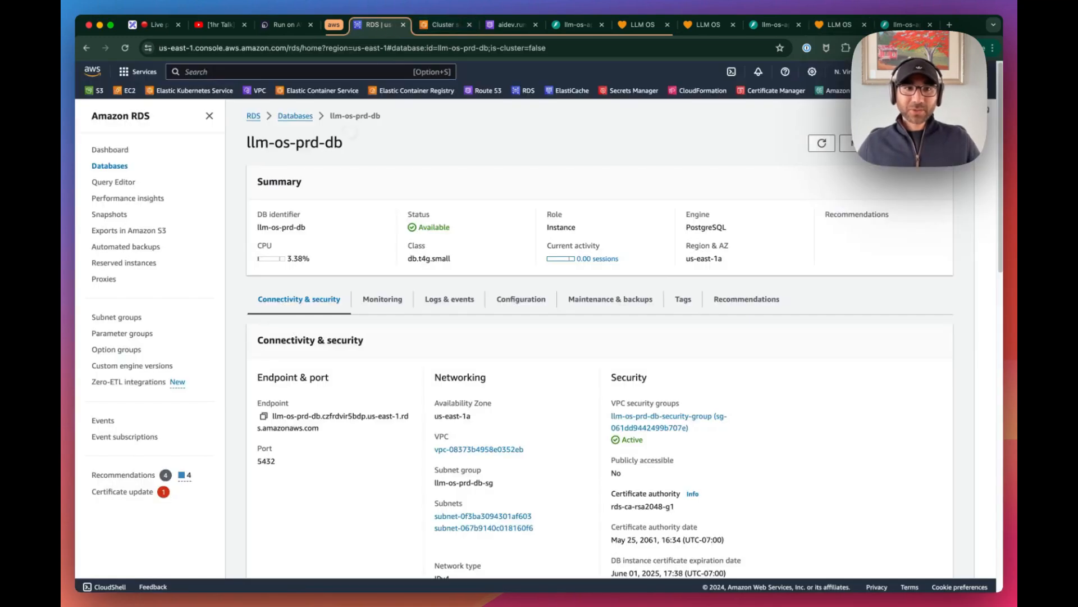
{"action": "mouse_move", "coordinate": [294, 116]}
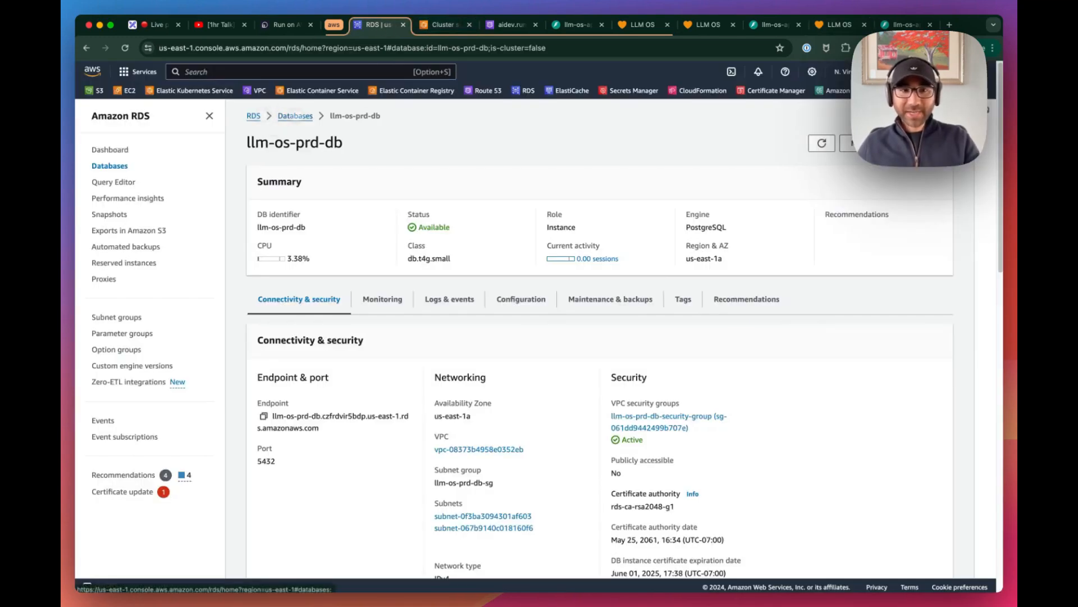
Step: Select the llm-os-prd-db instance class, then switch to the llm-os-prd ECS cluster tab
{"action": "double_click", "coordinate": [294, 142]}
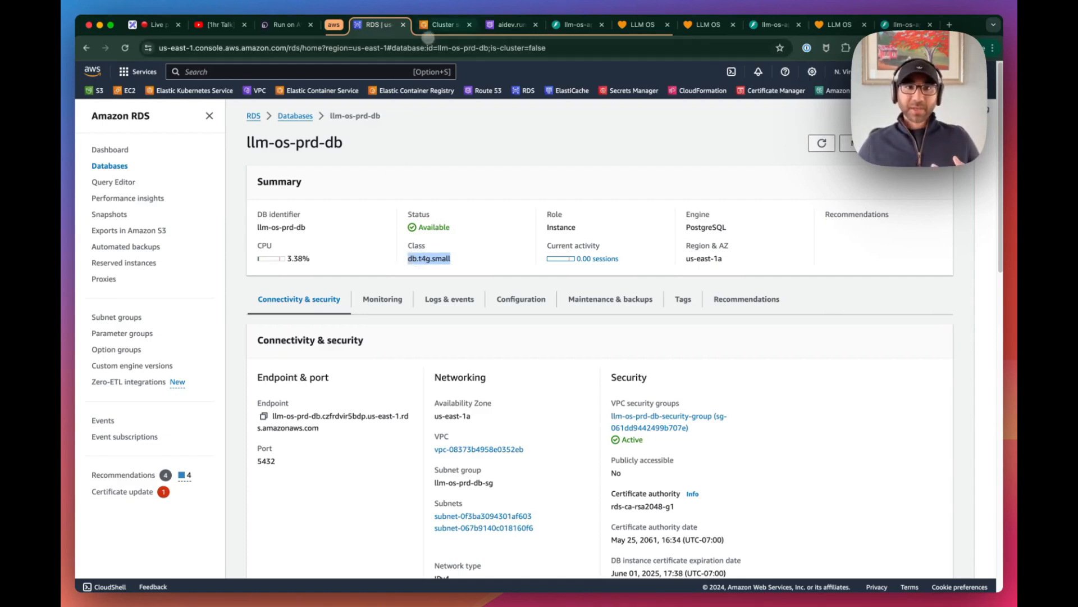
{"action": "left_click", "coordinate": [443, 25]}
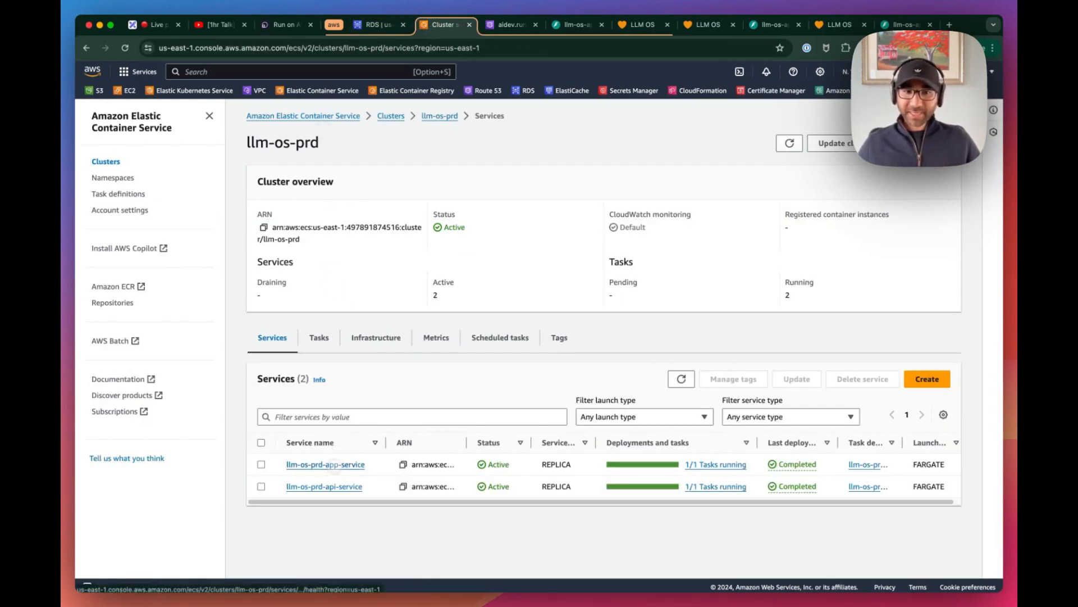
Step: Open llm-os-prd-app-service and view its Logs, showing no entries in the last hour
{"action": "left_click", "coordinate": [326, 464]}
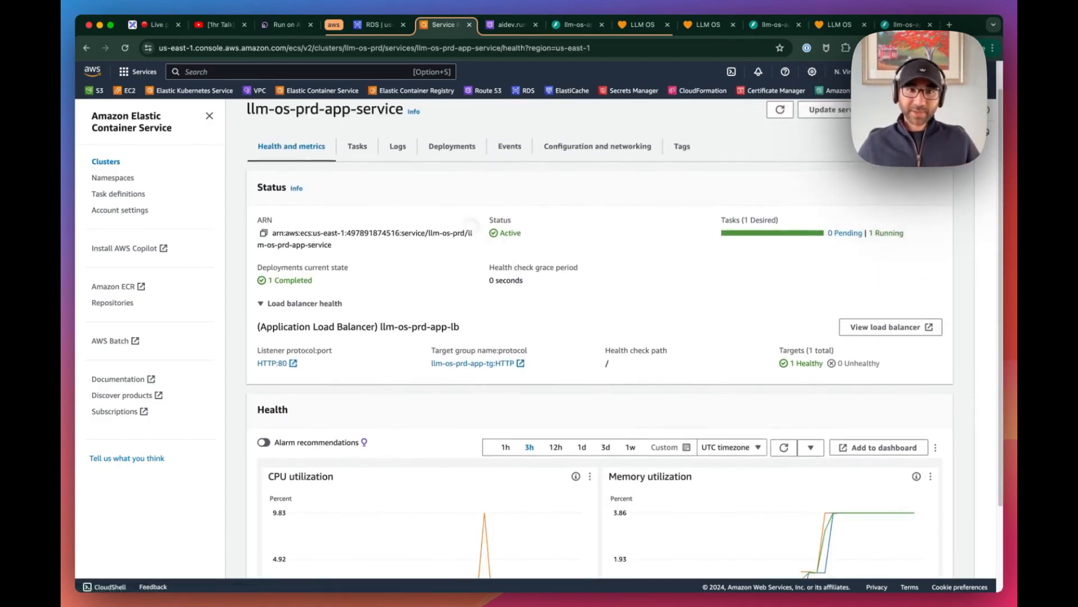
{"action": "left_click", "coordinate": [397, 146]}
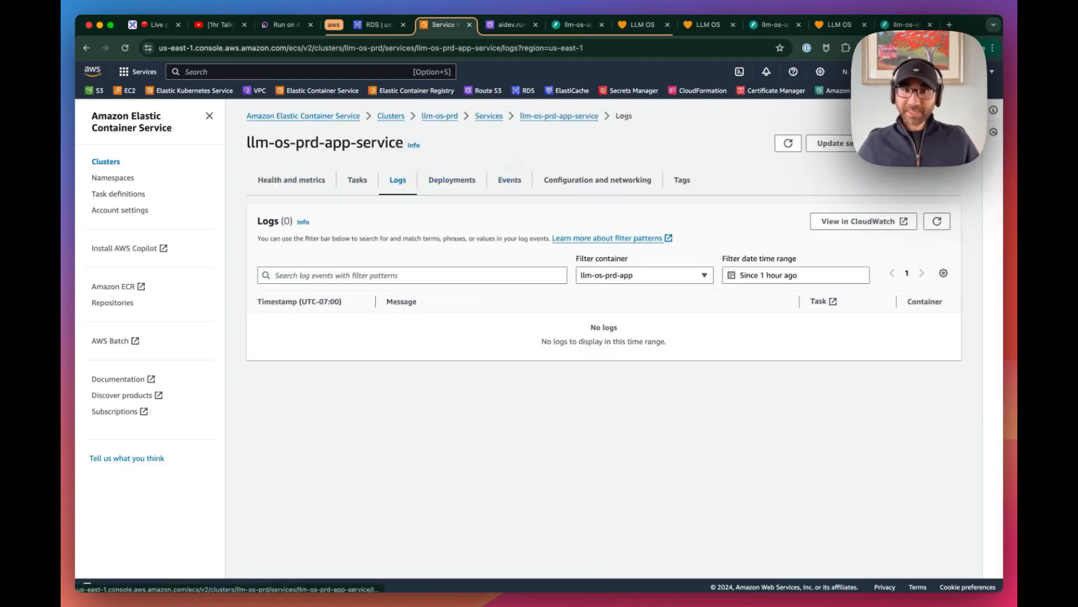
{"action": "left_click", "coordinate": [509, 25]}
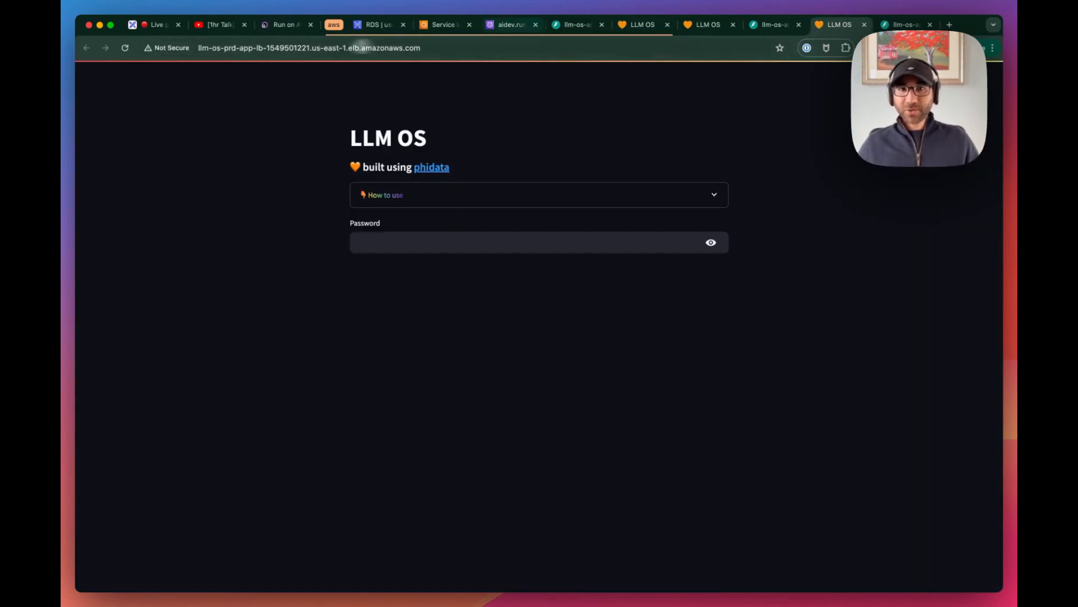
Step: Submit the password on the LLM OS app at the load balancer URL
{"action": "left_click", "coordinate": [643, 25]}
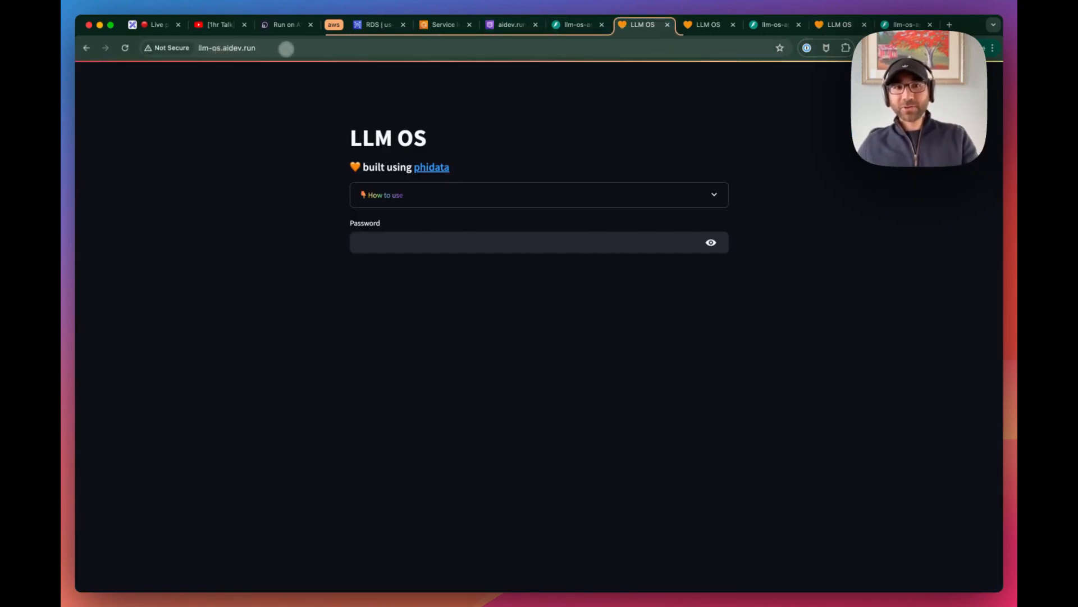
{"action": "mouse_move", "coordinate": [781, 49]}
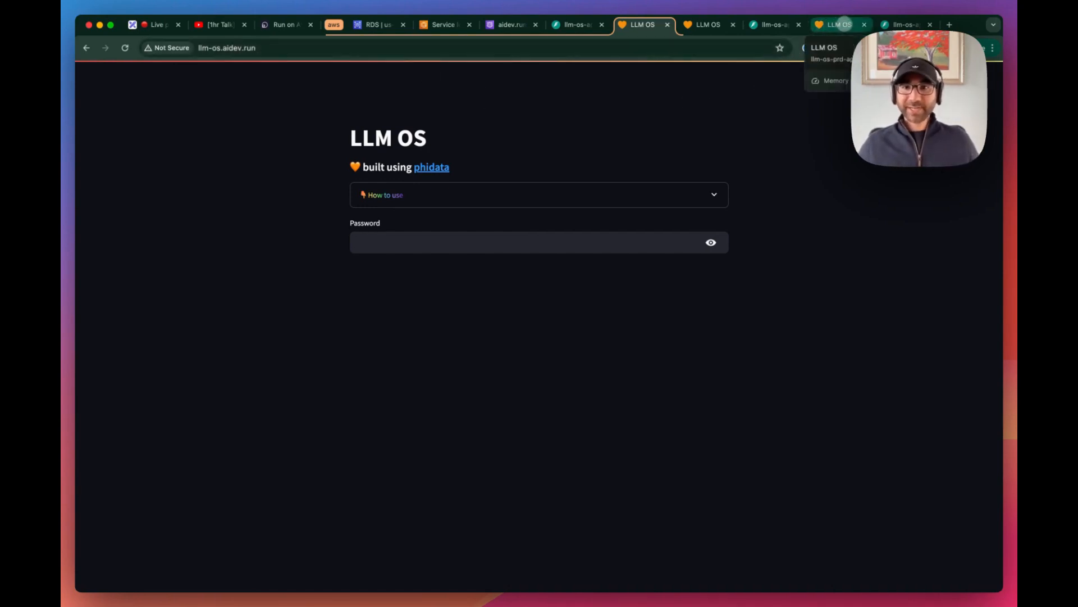
{"action": "left_click", "coordinate": [837, 25]}
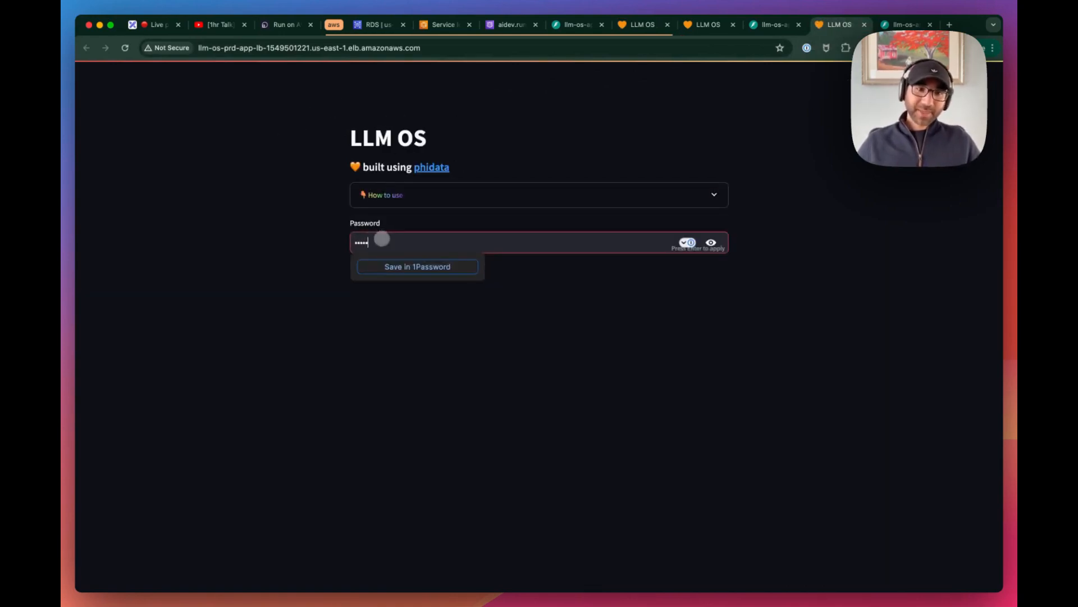
{"action": "key", "text": "Return"}
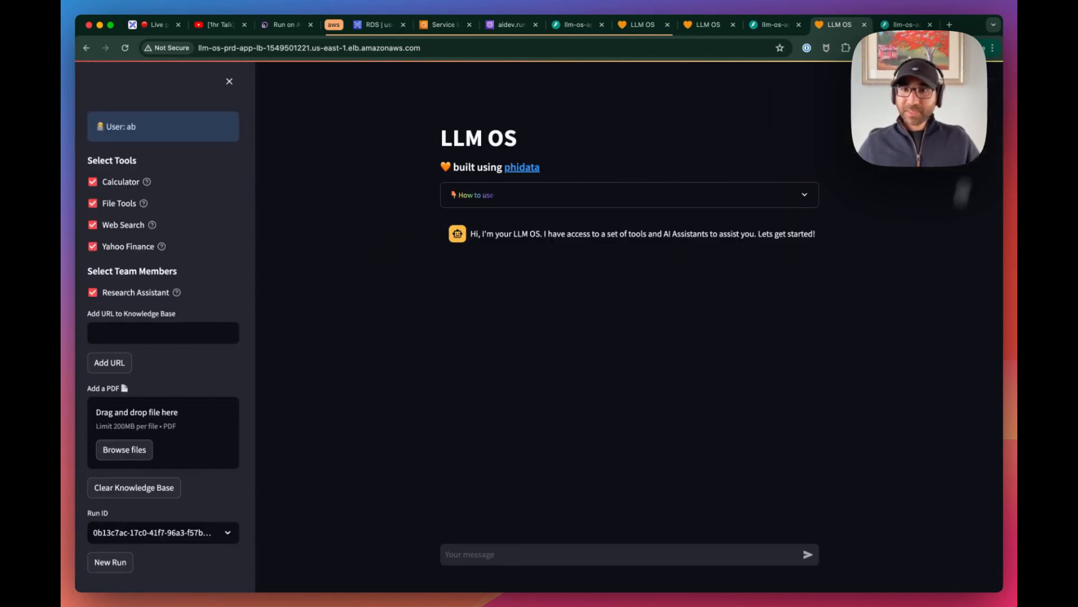
Step: Copy Sam Altman's blog post link from How to use and add it to the knowledge base
{"action": "left_click", "coordinate": [626, 195]}
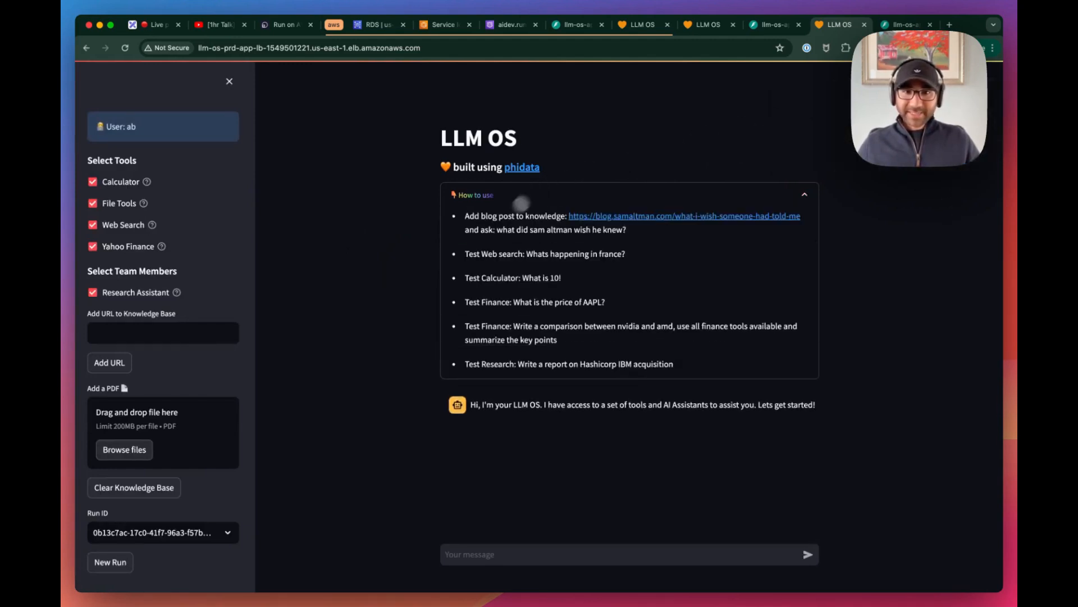
{"action": "right_click", "coordinate": [684, 216]}
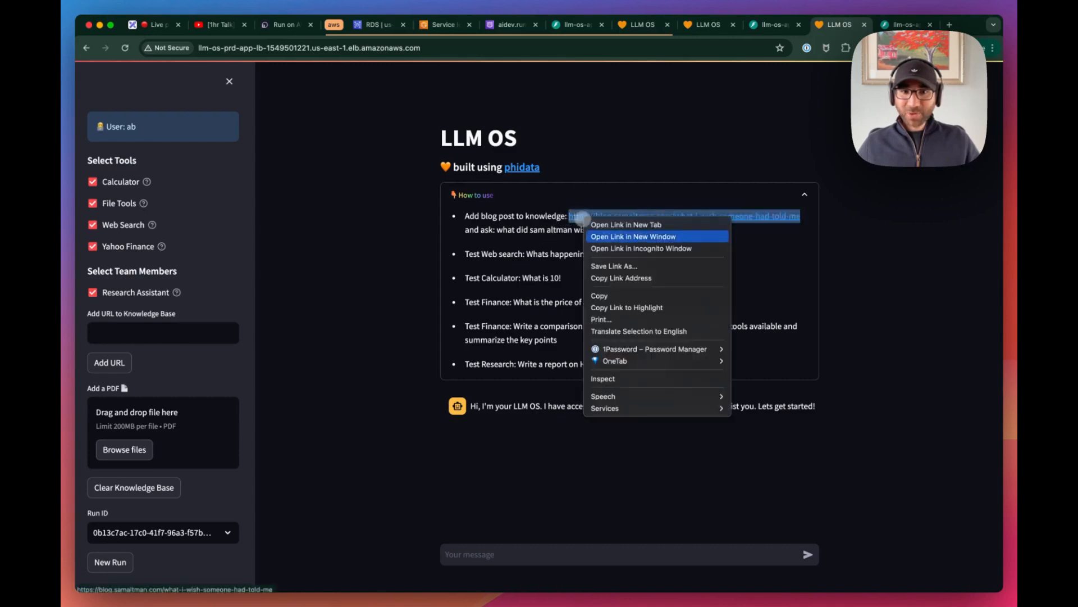
{"action": "left_click", "coordinate": [163, 332]}
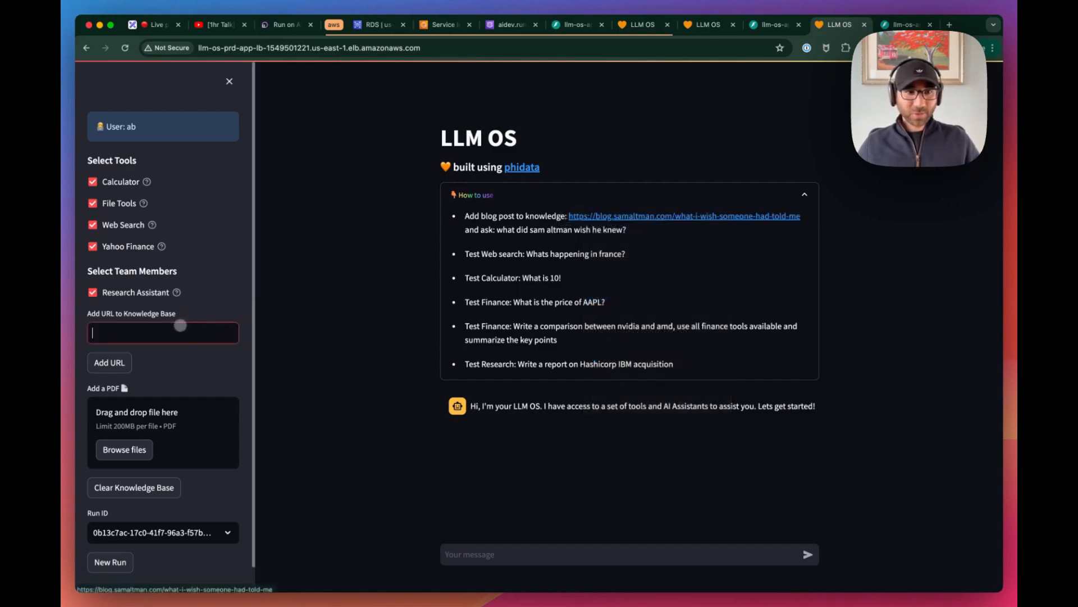
{"action": "left_click", "coordinate": [108, 362]}
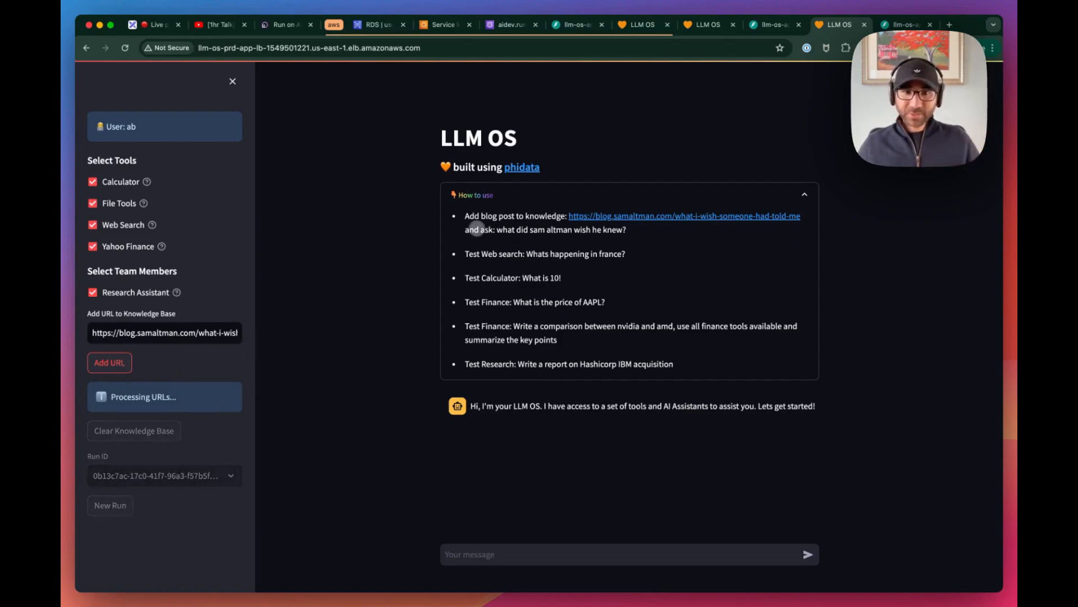
{"action": "left_click", "coordinate": [108, 362]}
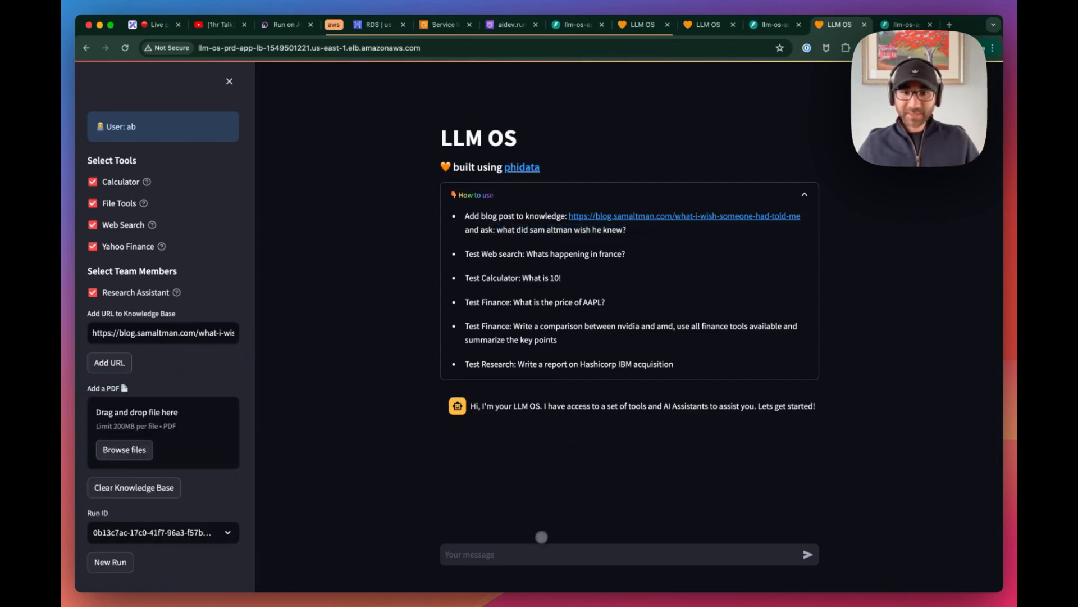
Step: Ask LLM OS what Sam Altman wished he knew, answered from the blog post
{"action": "left_click", "coordinate": [806, 554]}
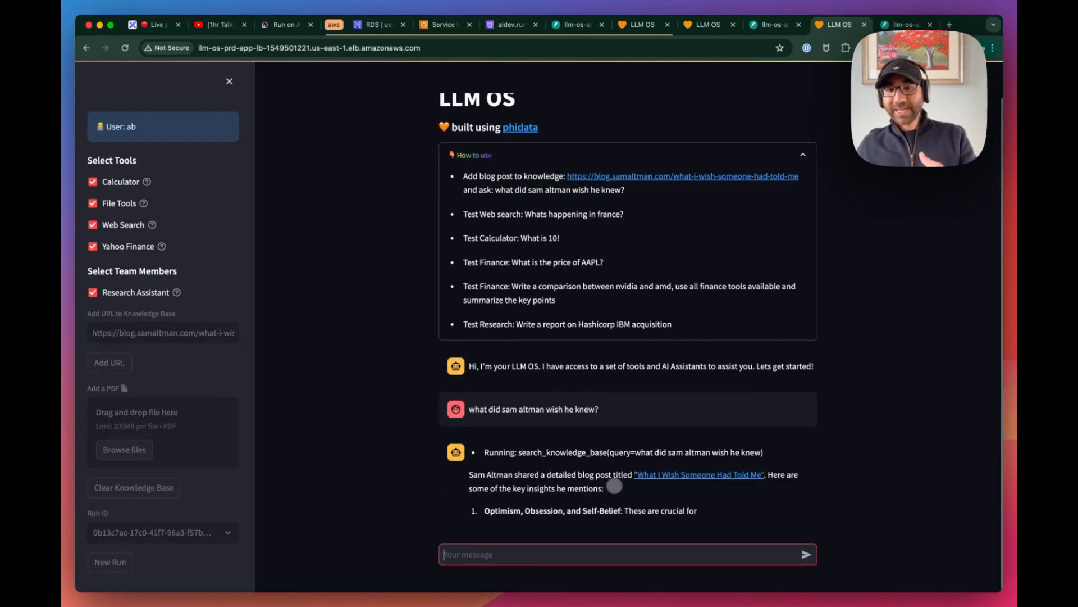
{"action": "scroll", "scroll_direction": "down", "scroll_amount": 3}
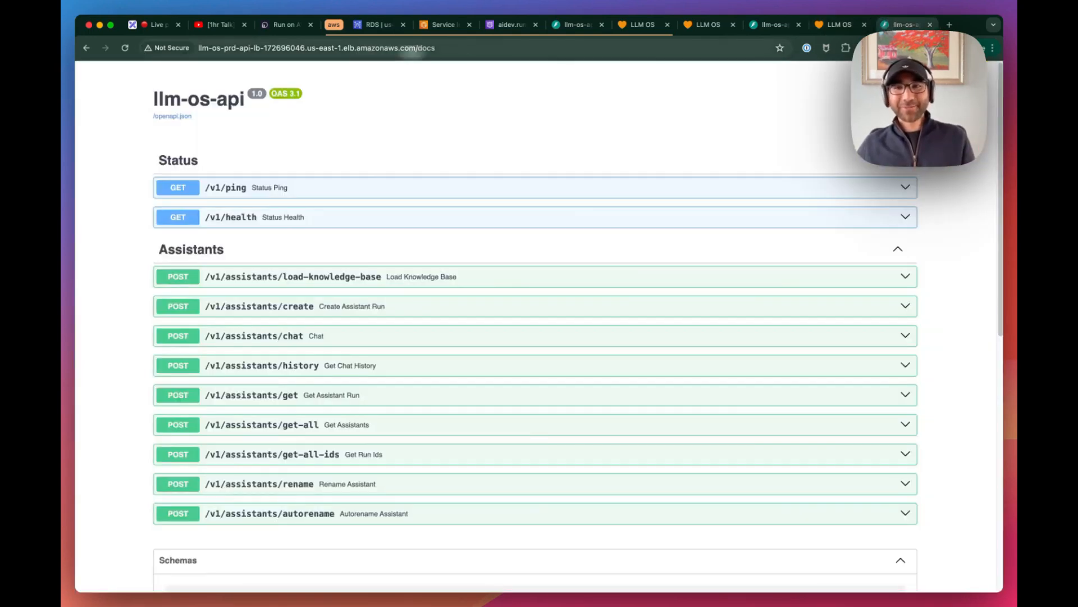
{"action": "left_click", "coordinate": [837, 25]}
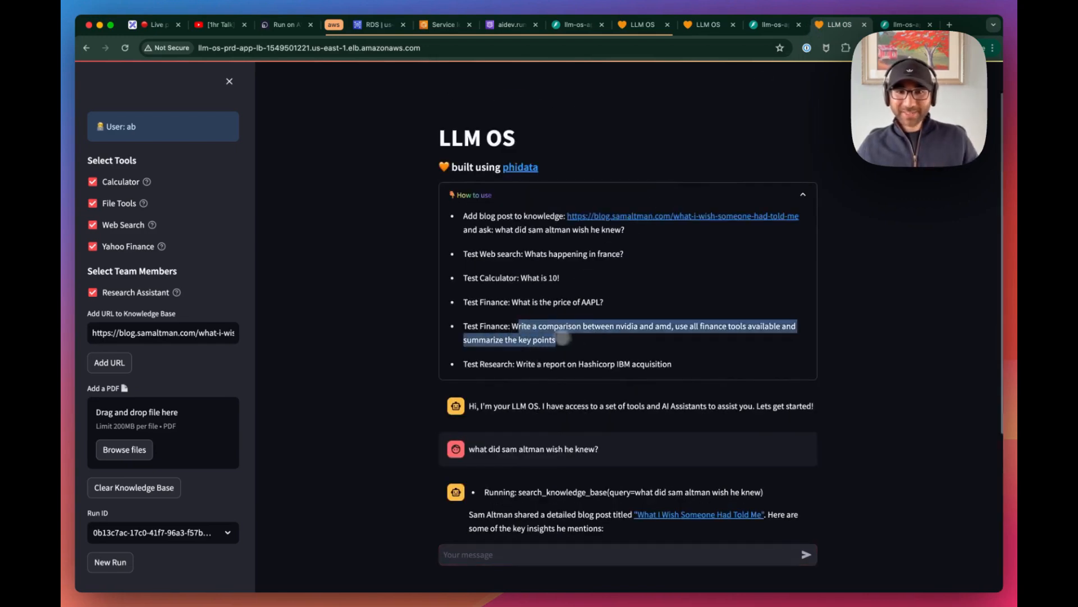
Step: Scroll through the NVIDIA vs AMD comparison and its financial metrics table
{"action": "scroll", "scroll_direction": "down", "scroll_amount": 3}
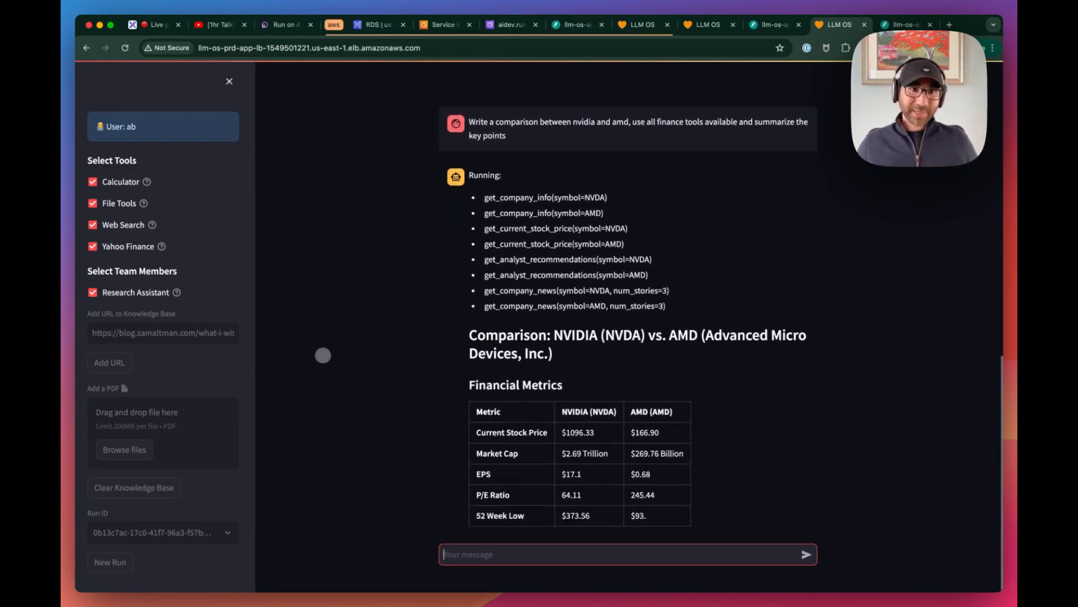
Step: Bring the phidata Run on AWS guide back to its AWS Setup section
{"action": "left_click", "coordinate": [284, 25]}
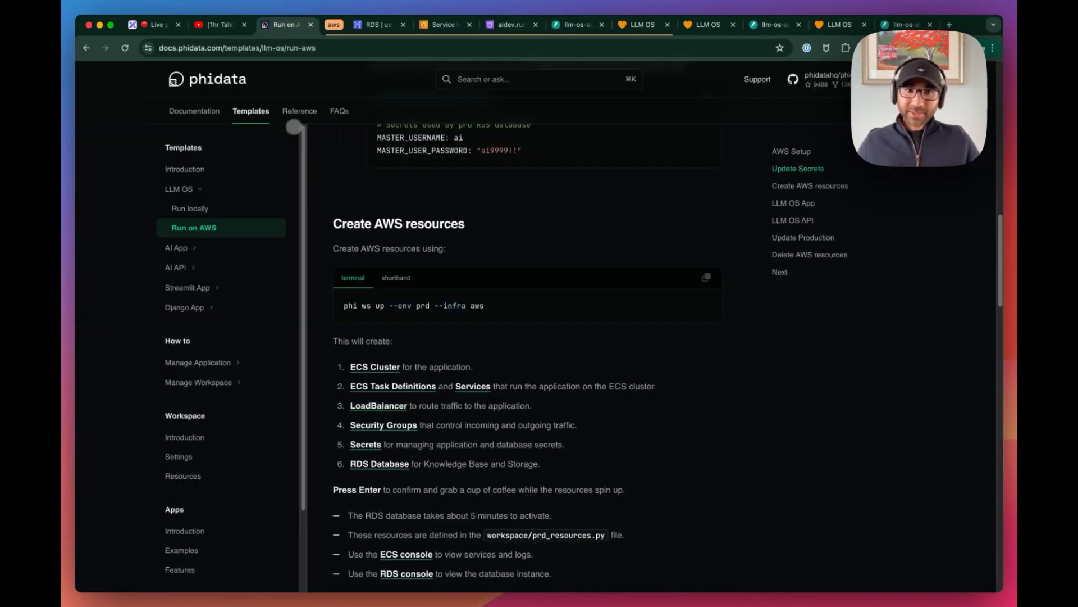
{"action": "scroll", "scroll_direction": "up", "scroll_amount": 3}
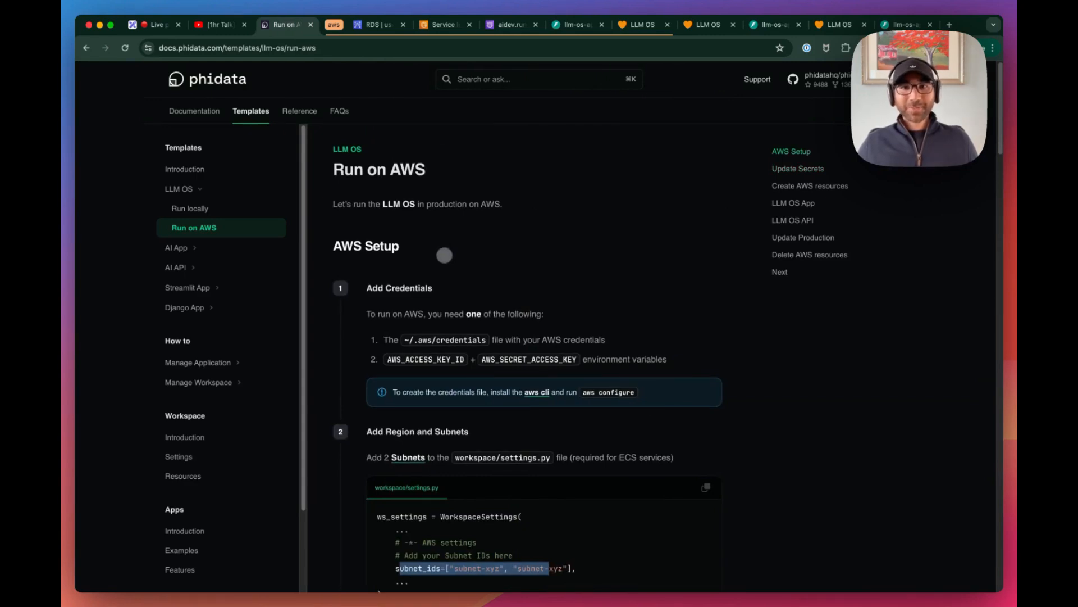
{"action": "mouse_move", "coordinate": [509, 198]}
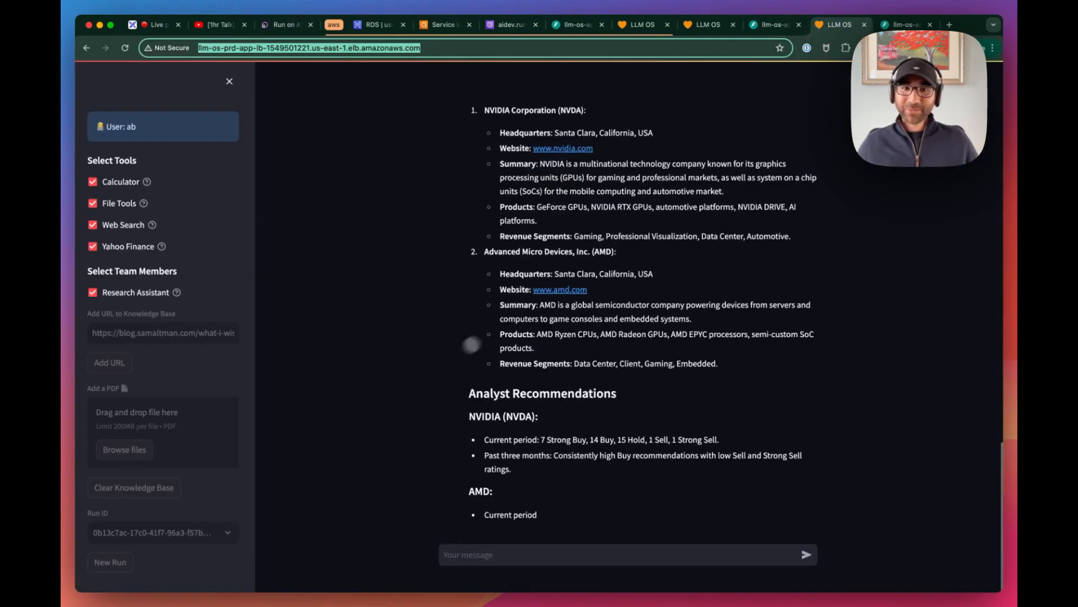
Step: Scroll through the finished NVIDIA and AMD response, including analyst recommendations
{"action": "scroll", "scroll_direction": "down", "scroll_amount": 3}
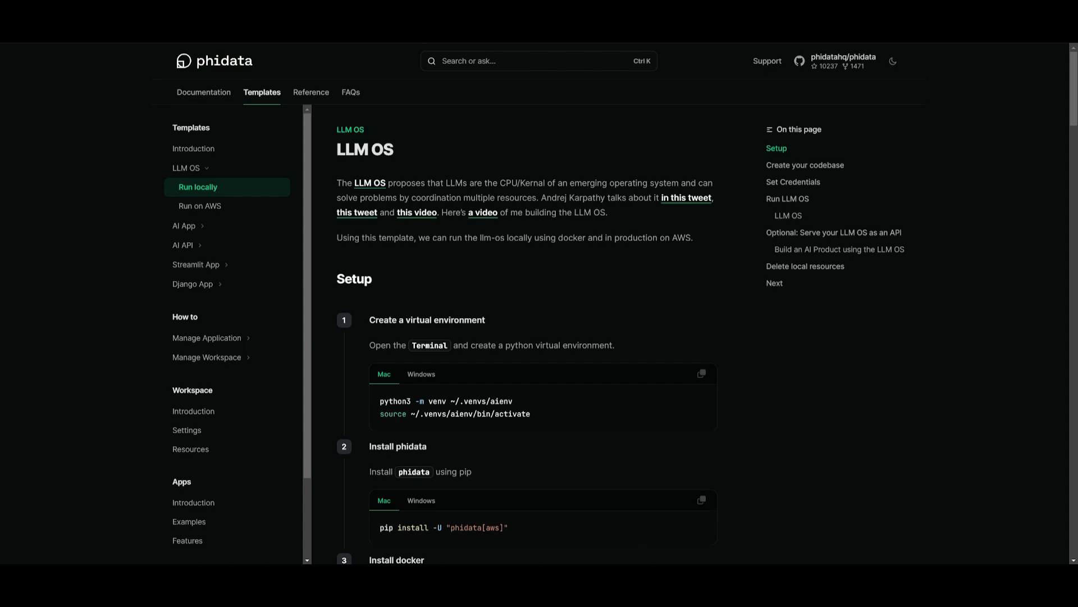
{"action": "mouse_move", "coordinate": [556, 125]}
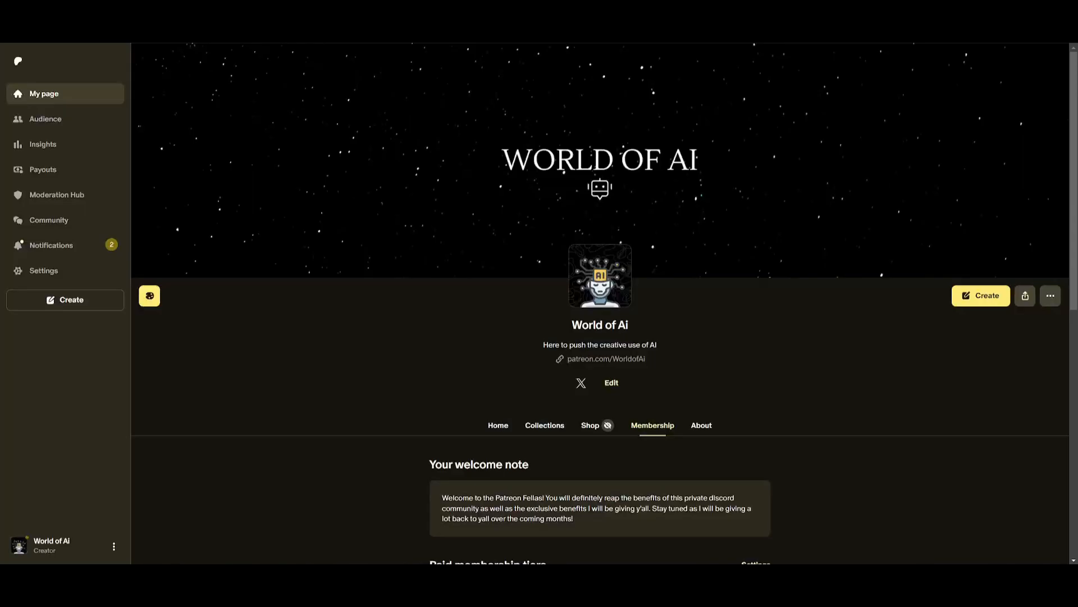
{"action": "mouse_move", "coordinate": [796, 257]}
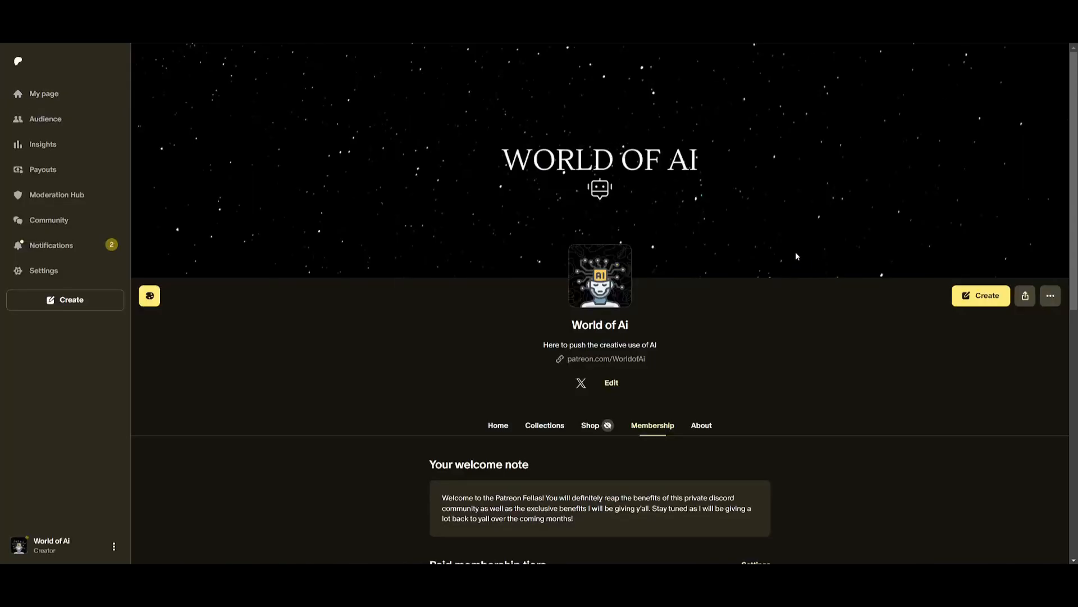
Step: View the WorldofAI X profile, then browse uploads on the YouTube channel's Videos tab
{"action": "left_click", "coordinate": [580, 383]}
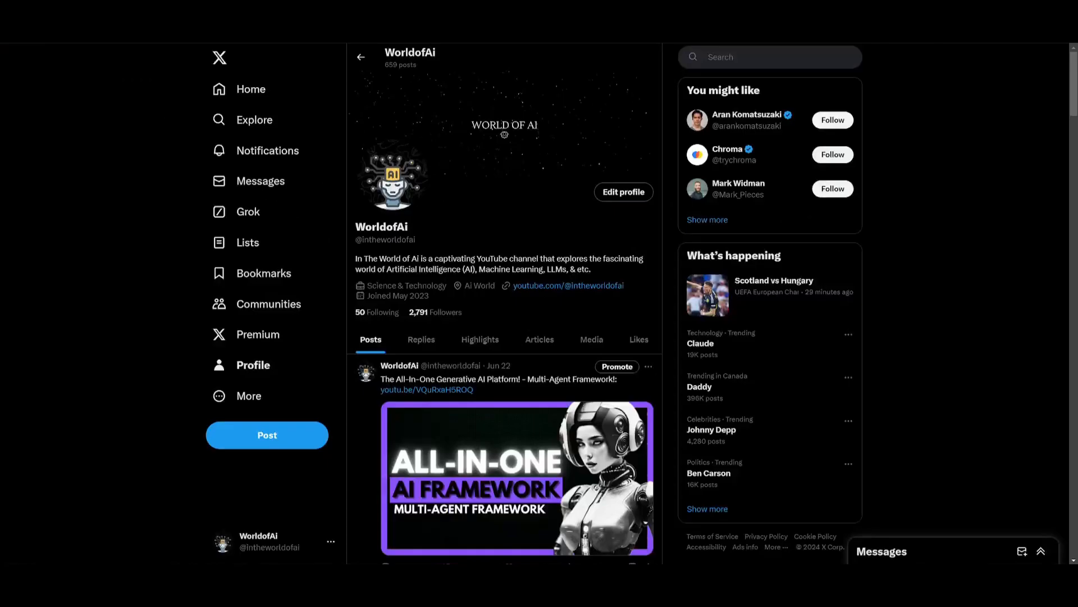
{"action": "scroll", "scroll_direction": "down", "scroll_amount": 3}
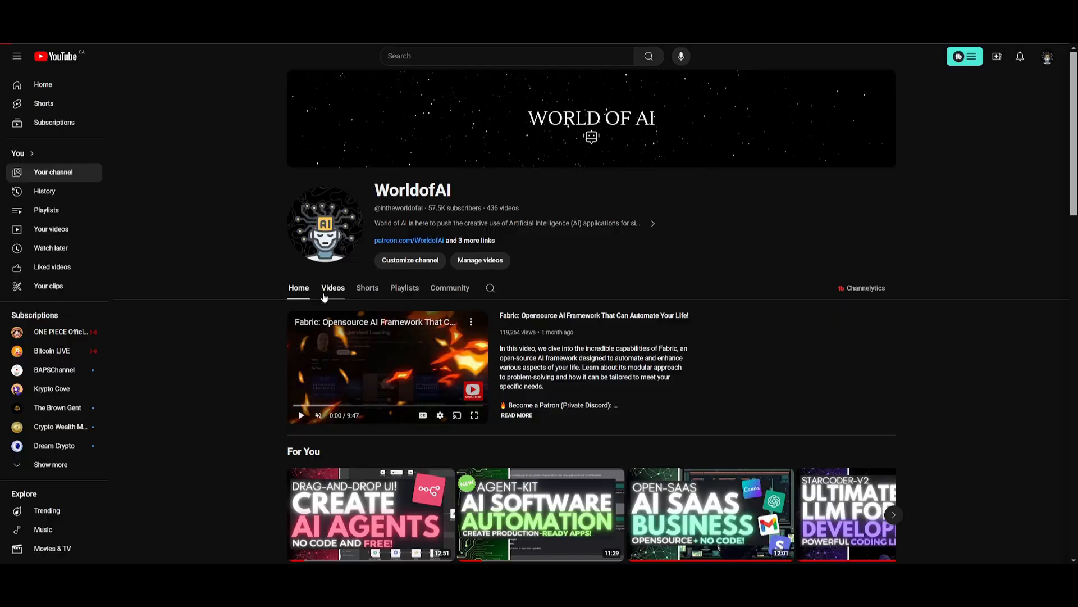
{"action": "left_click", "coordinate": [332, 288]}
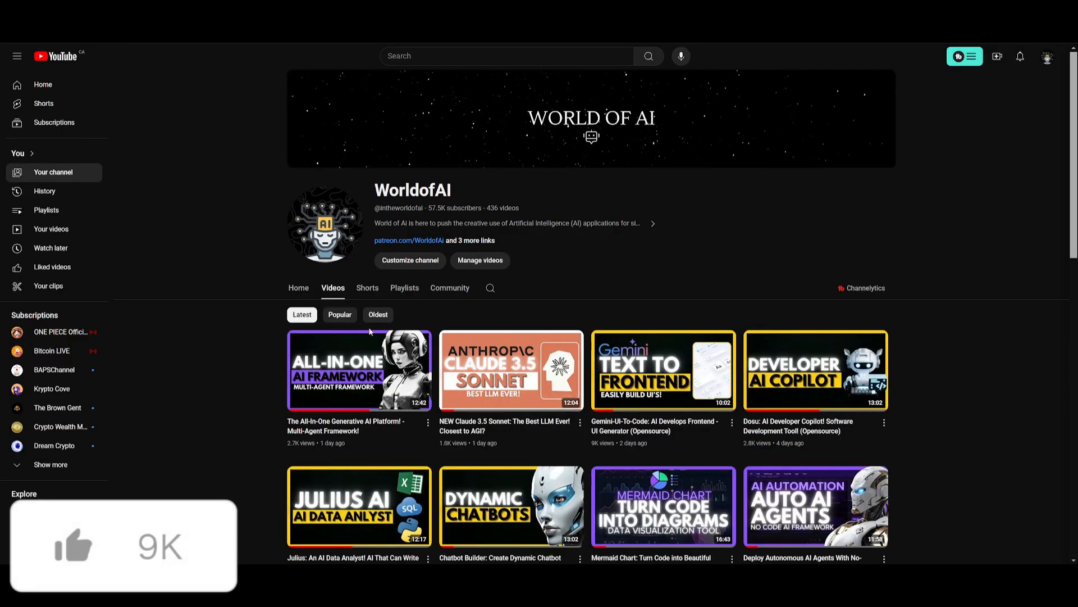
{"action": "scroll", "scroll_direction": "down", "scroll_amount": 3}
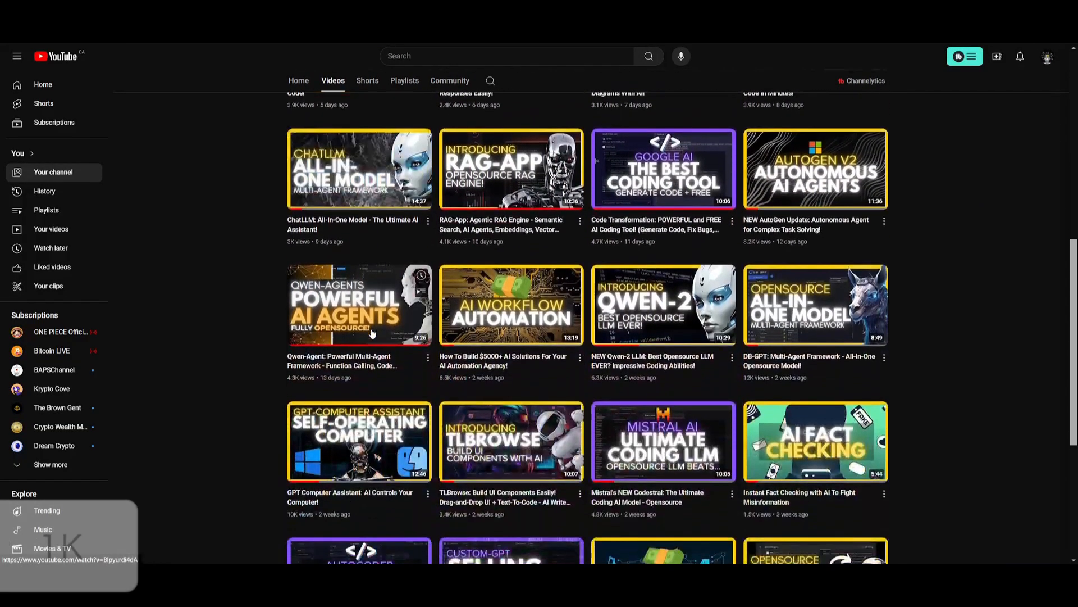
{"action": "scroll", "scroll_direction": "down", "scroll_amount": 3}
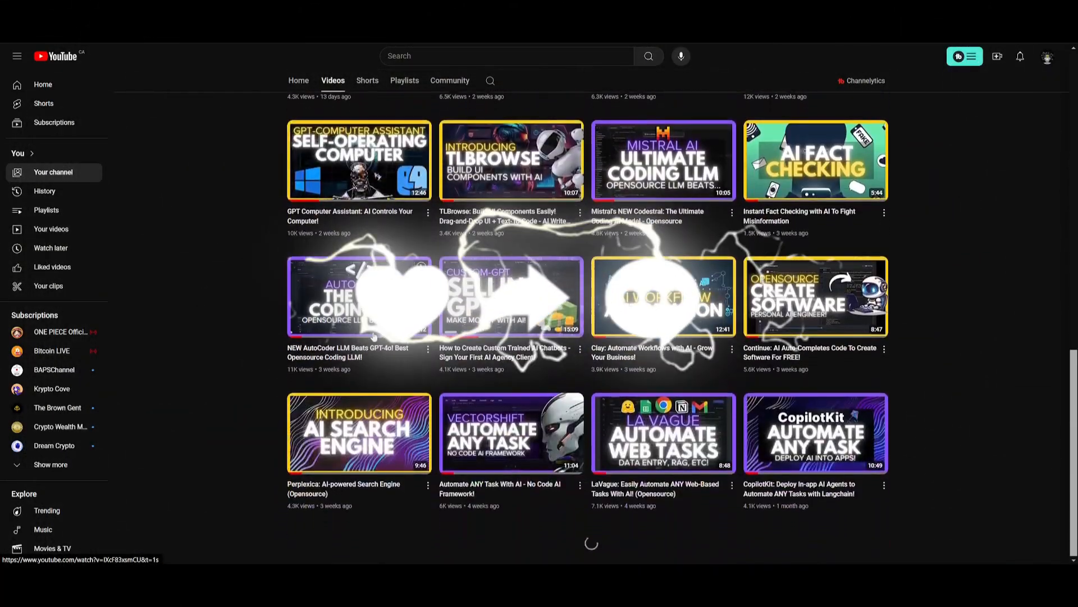
{"action": "scroll", "scroll_direction": "down", "scroll_amount": 3}
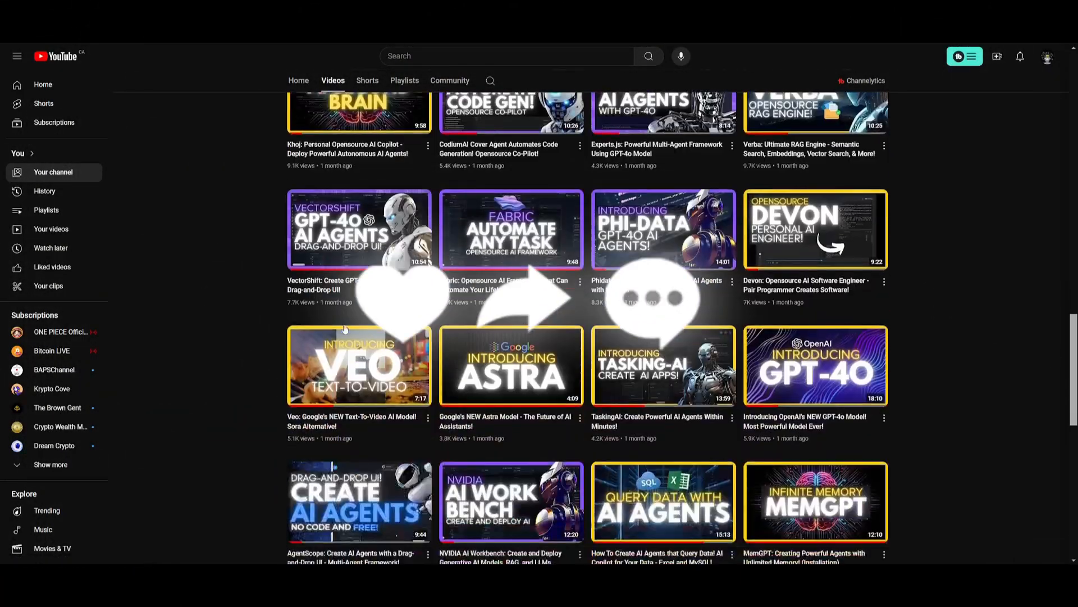
{"action": "scroll", "scroll_direction": "down", "scroll_amount": 3}
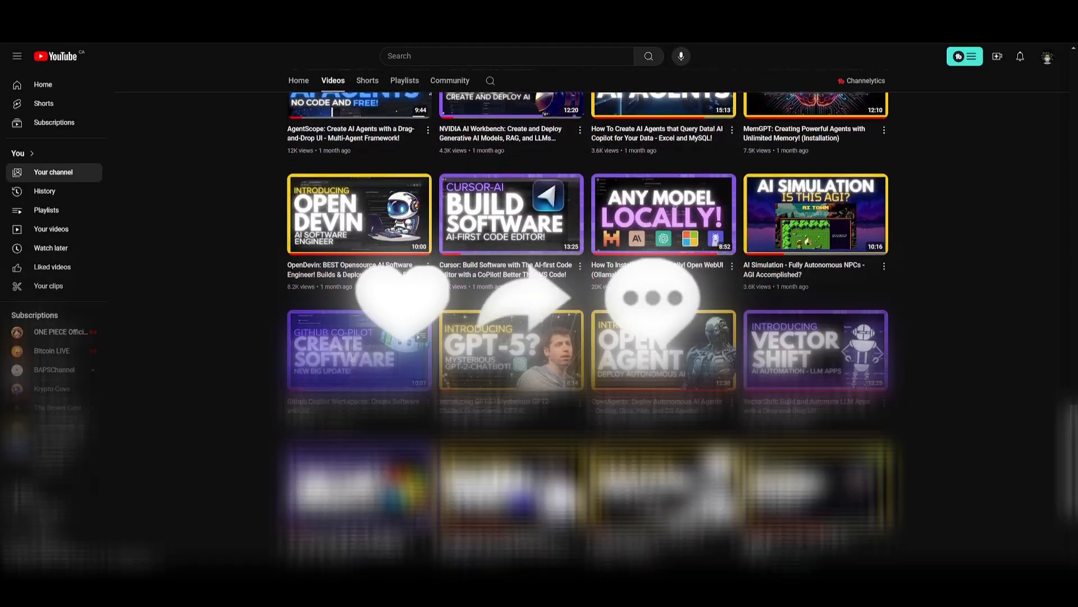
{"action": "scroll", "scroll_direction": "down", "scroll_amount": 3}
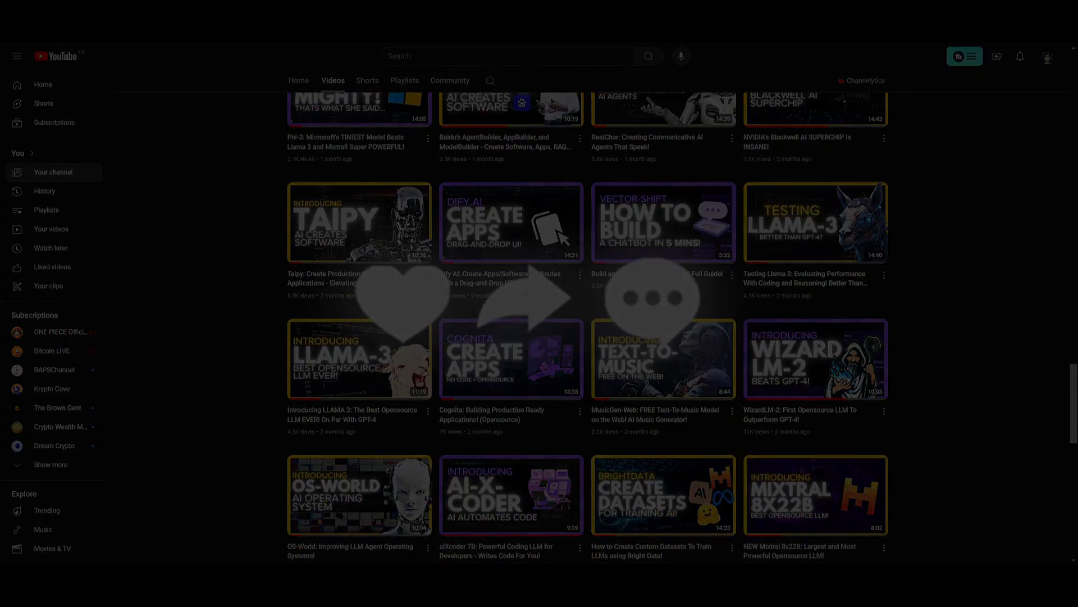